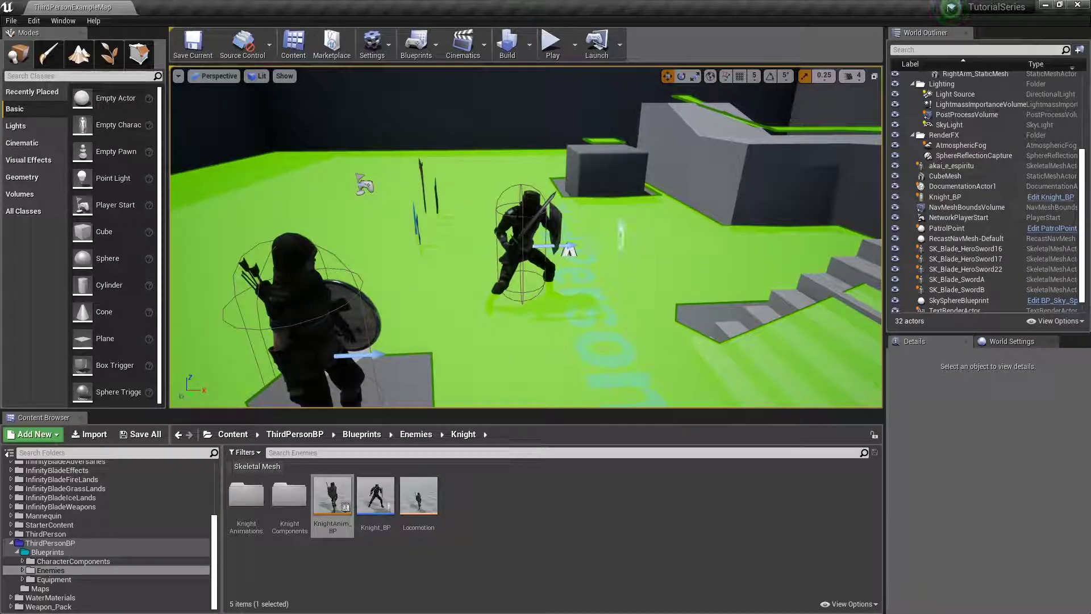
mouse_move(141, 434)
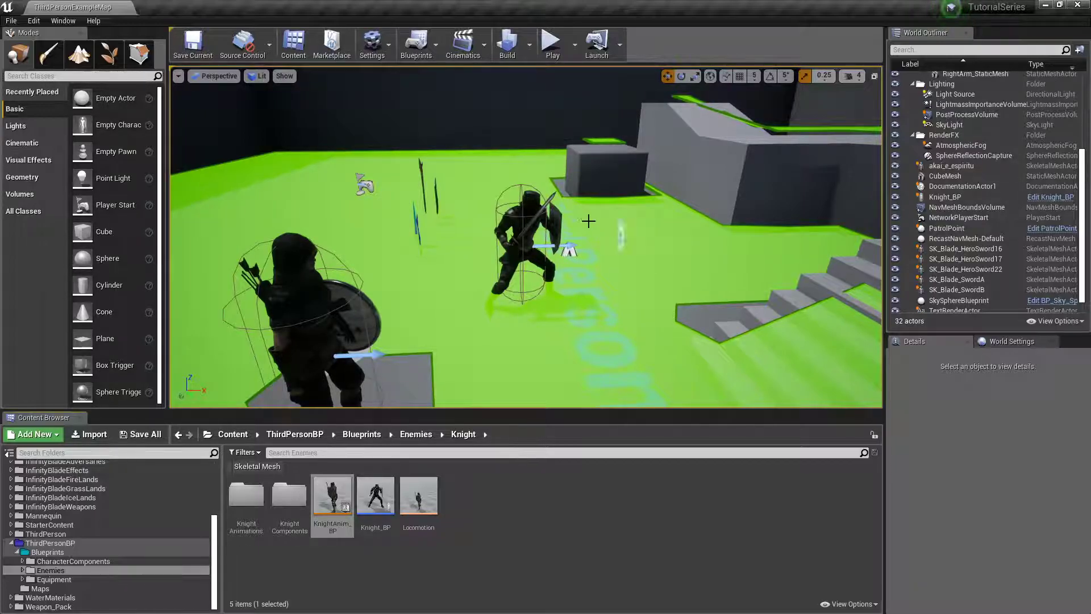
mouse_move(140, 434)
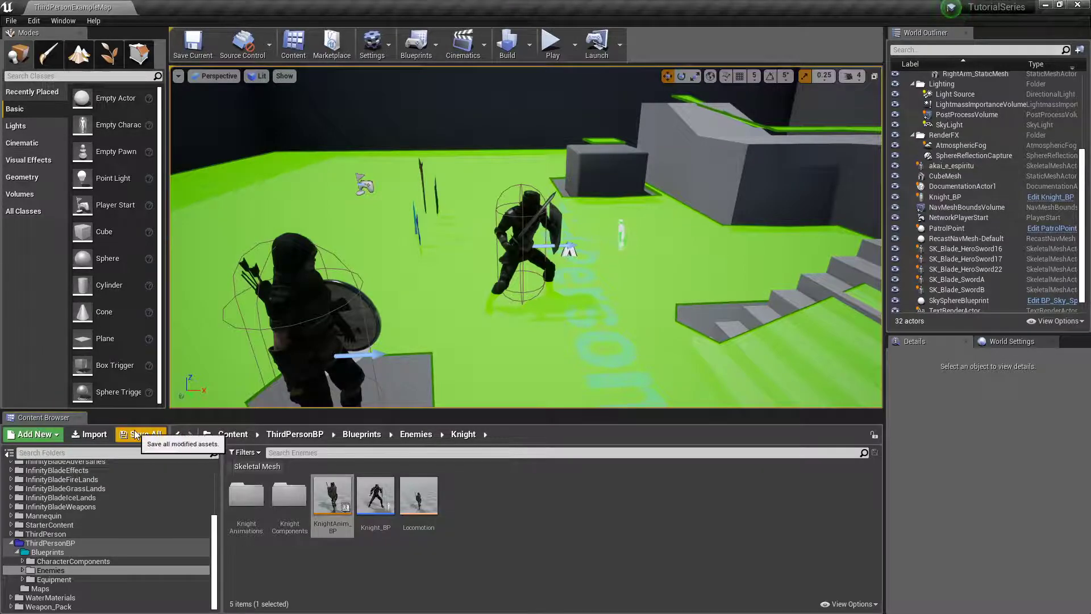
Open the Knight_BP blueprint from the knight actor and browse its event graph
right_click(530, 208)
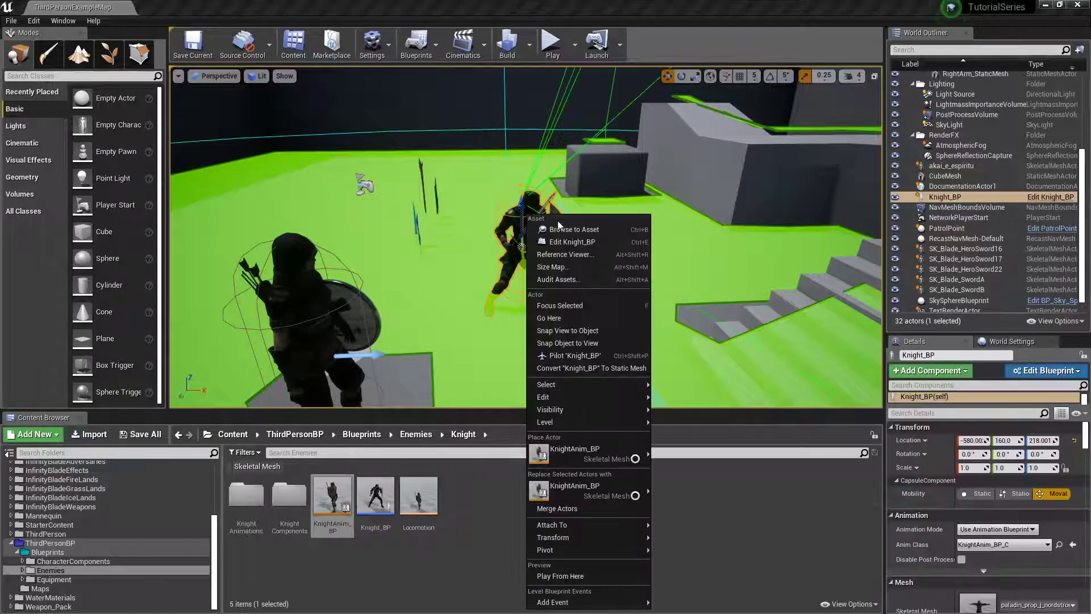
click(570, 242)
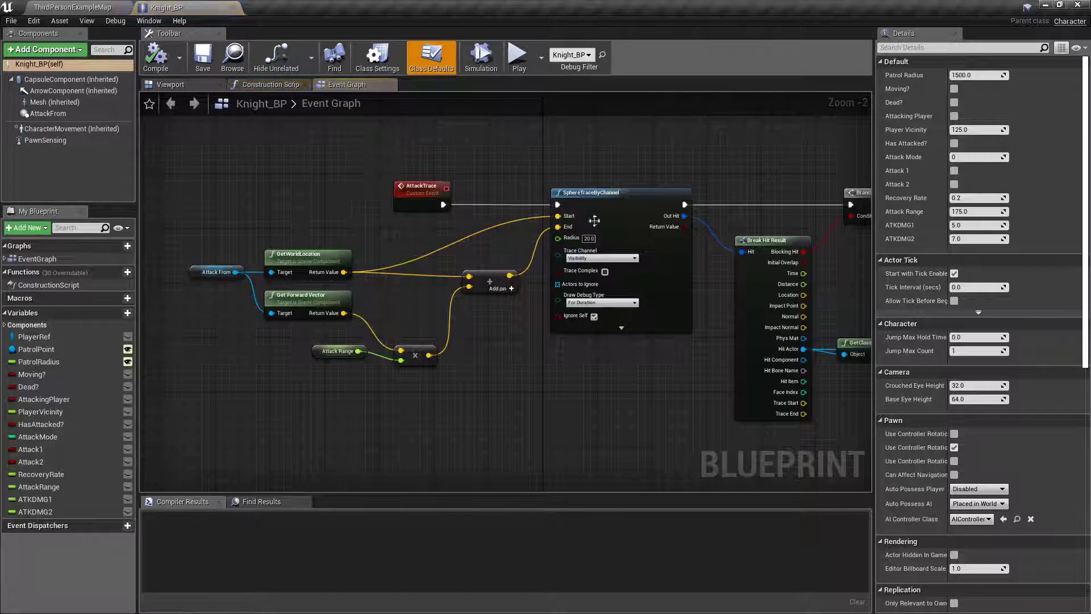
scroll(down, 3)
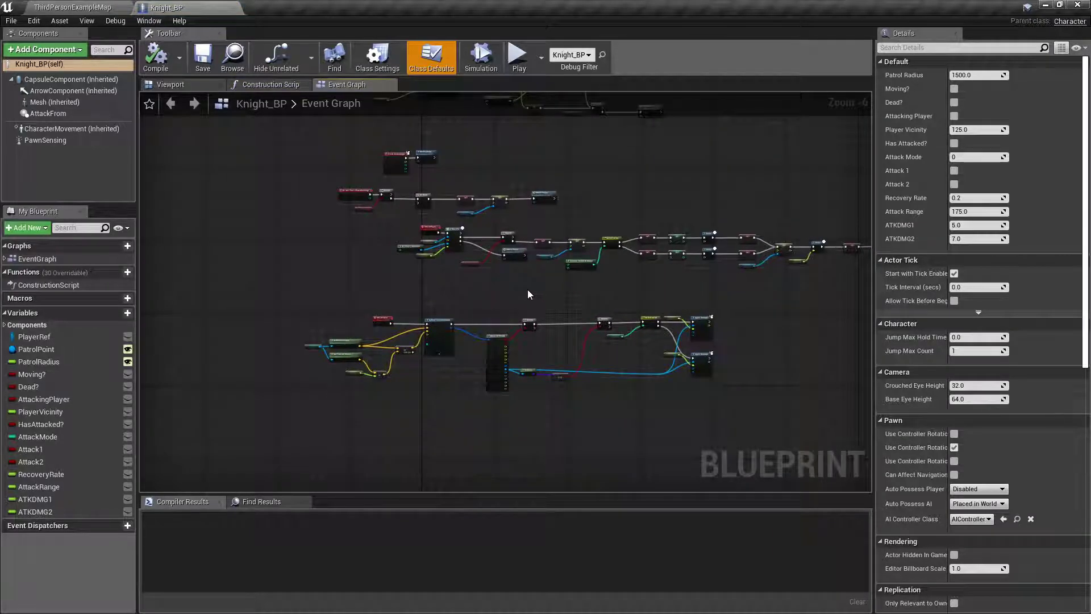
scroll(down, 3)
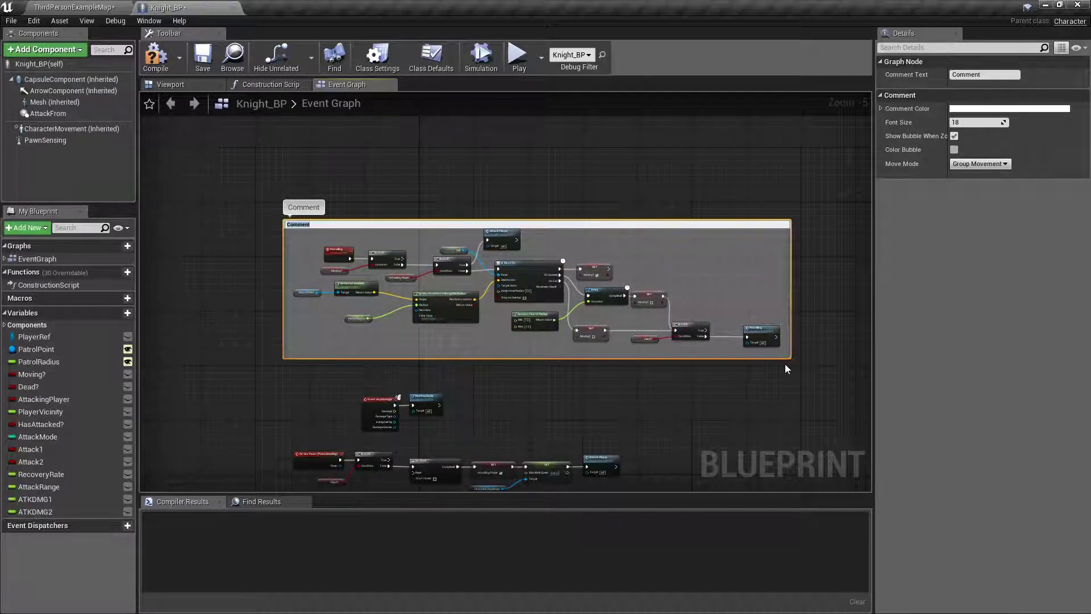
Rename the sphere-trace comment group to 'Attack Trace'
text(Patl)
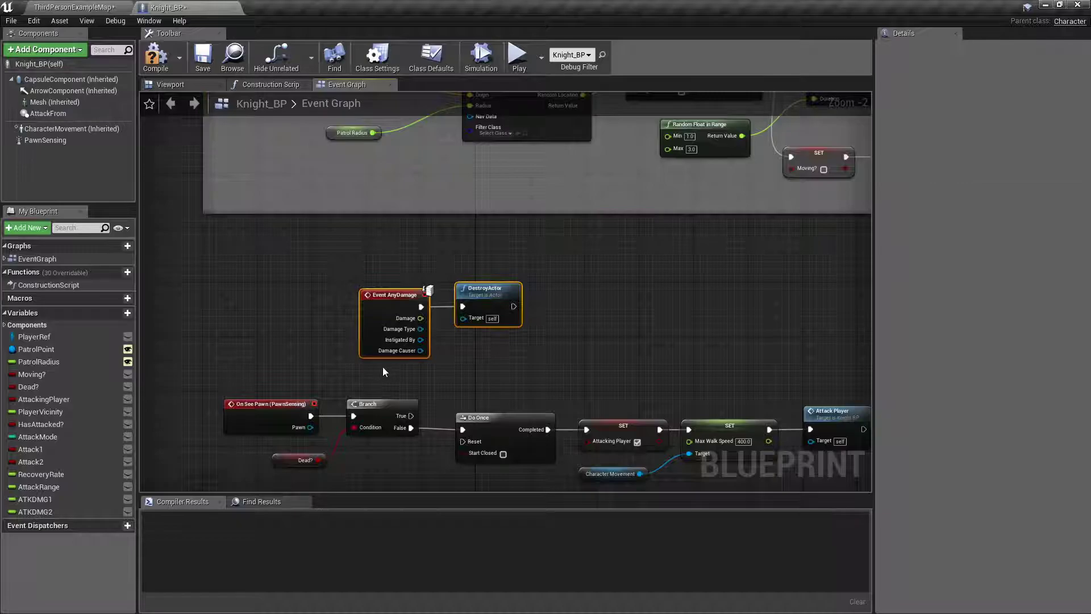
scroll(down, 3)
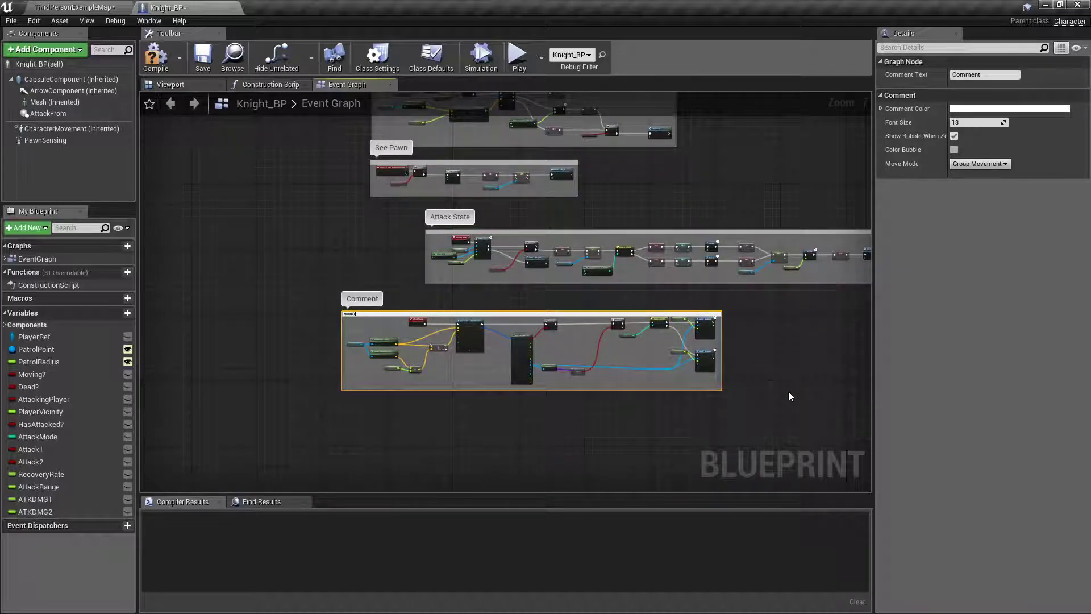
text(Attack Trace)
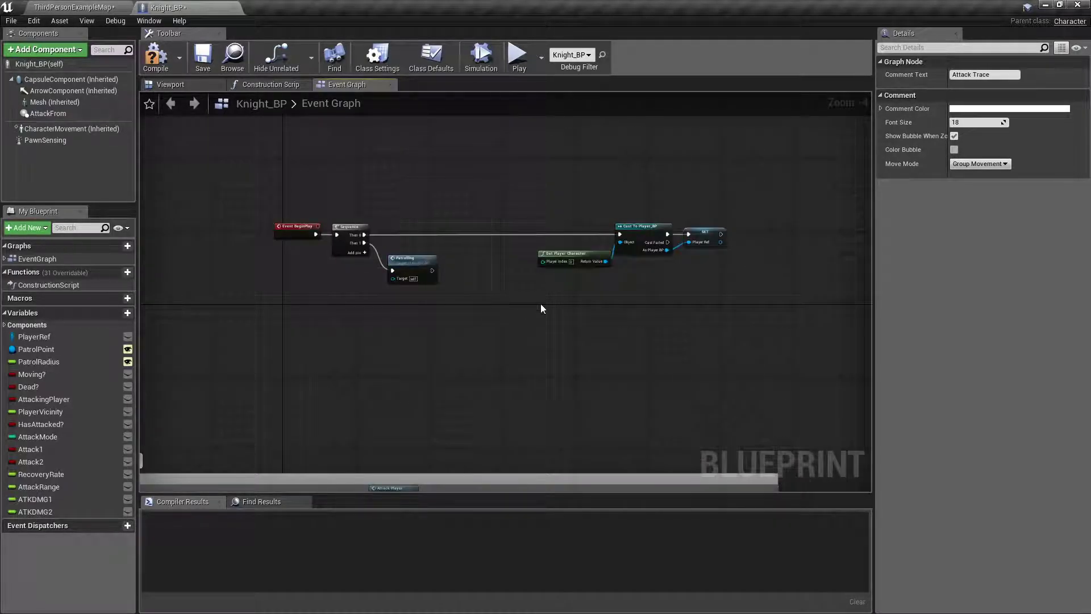
mouse_move(412, 259)
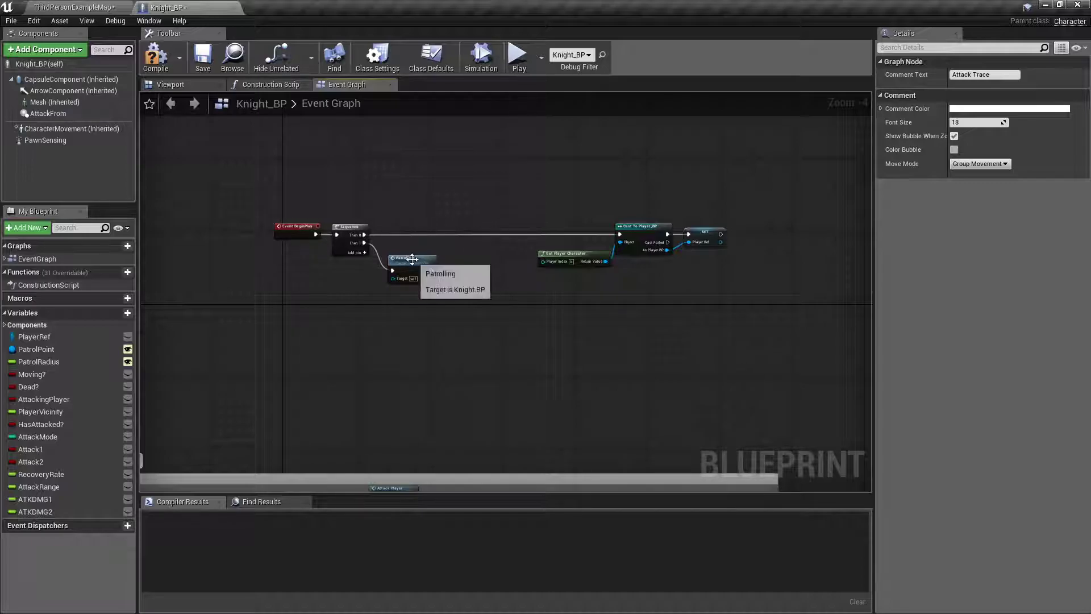
scroll(down, 3)
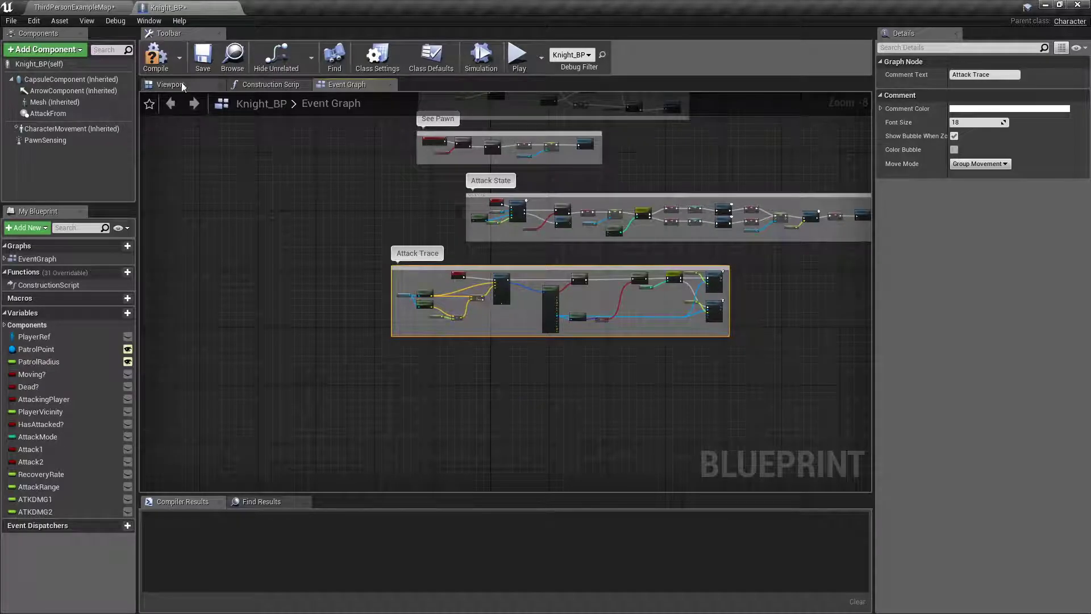
Compile Knight_BP and add a custom event named FacePlayer
click(155, 56)
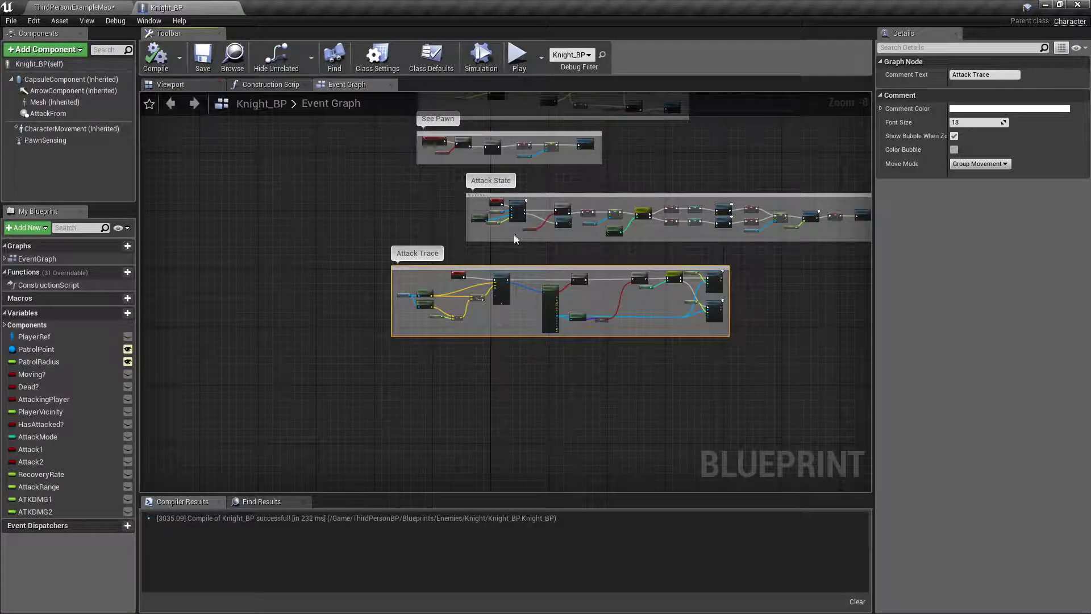
right_click(515, 239)
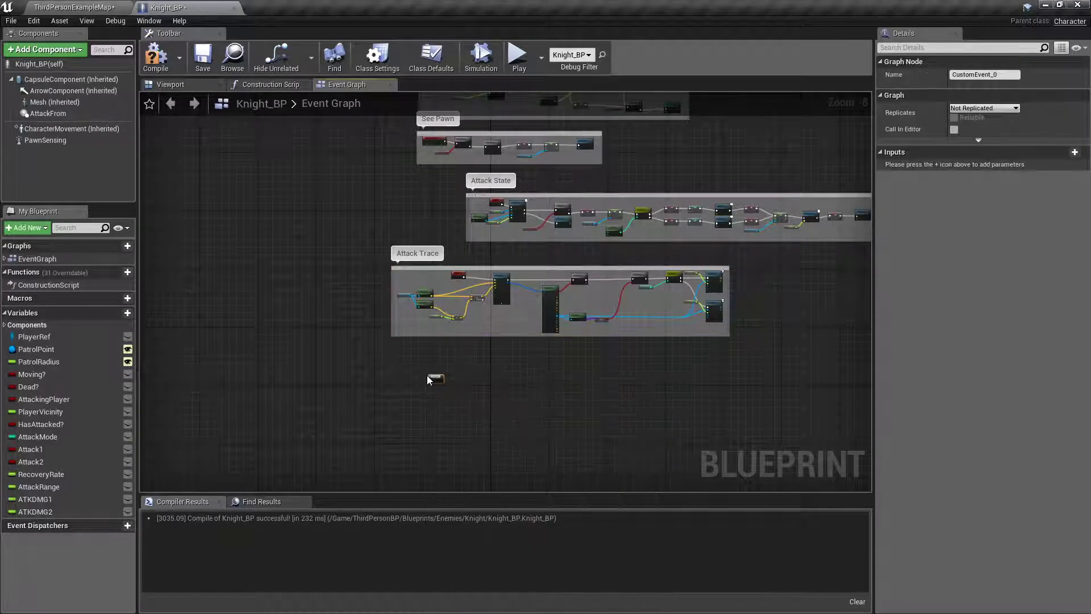
click(435, 379)
text(e)
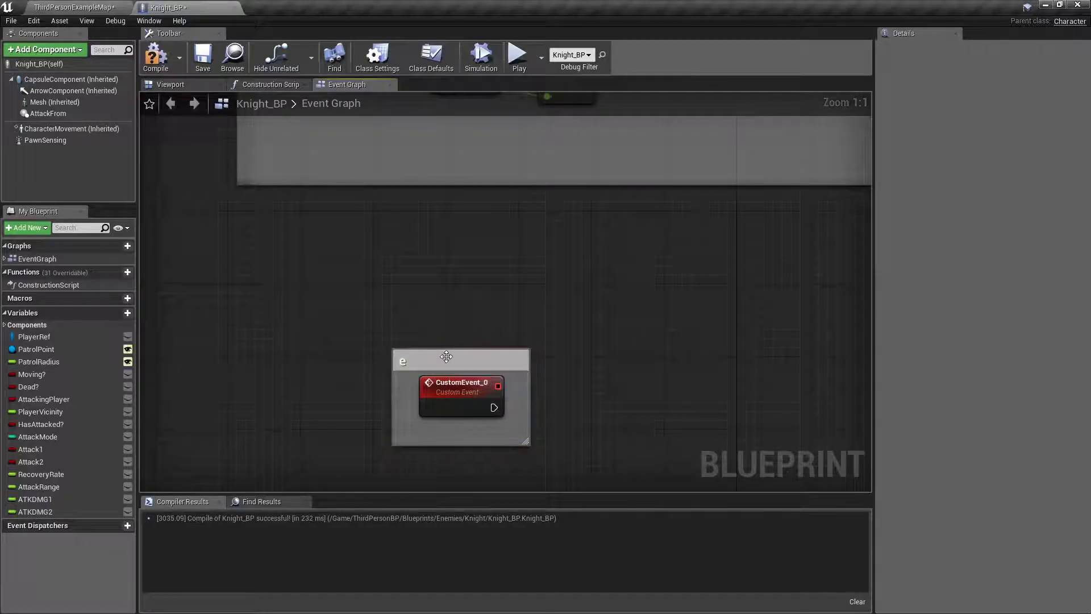
click(461, 382)
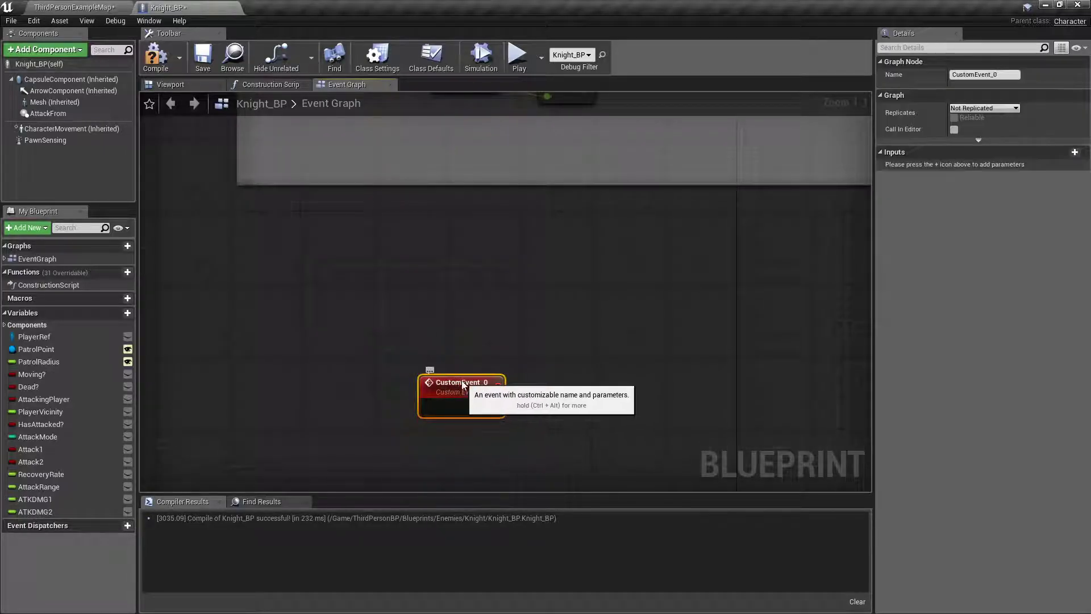
text(Face)
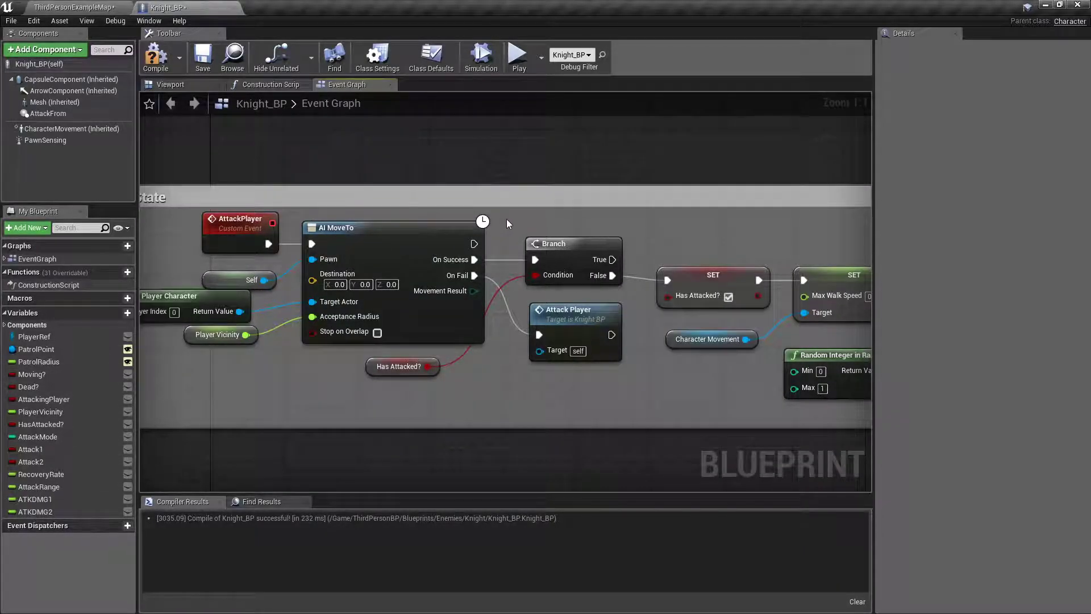
Call Face Player from the AI MoveTo On Success output
text(face)
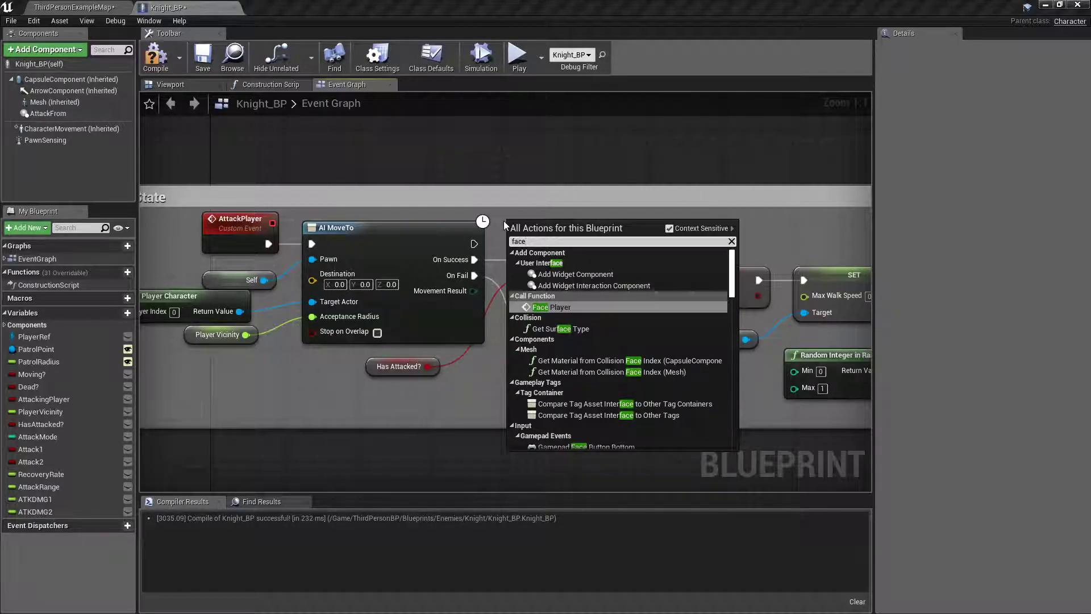
click(552, 307)
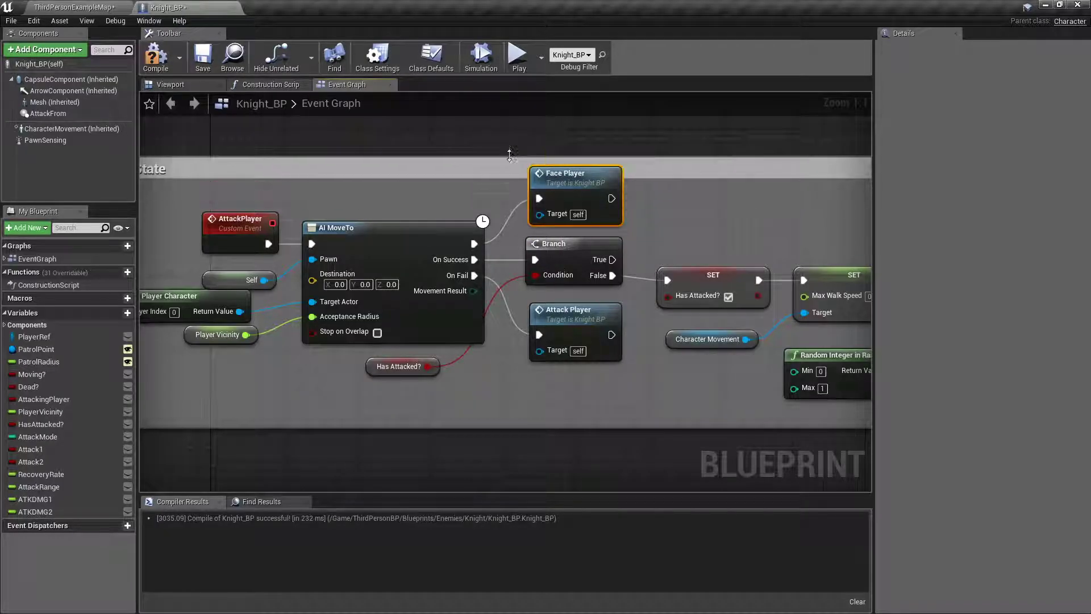
scroll(down, 3)
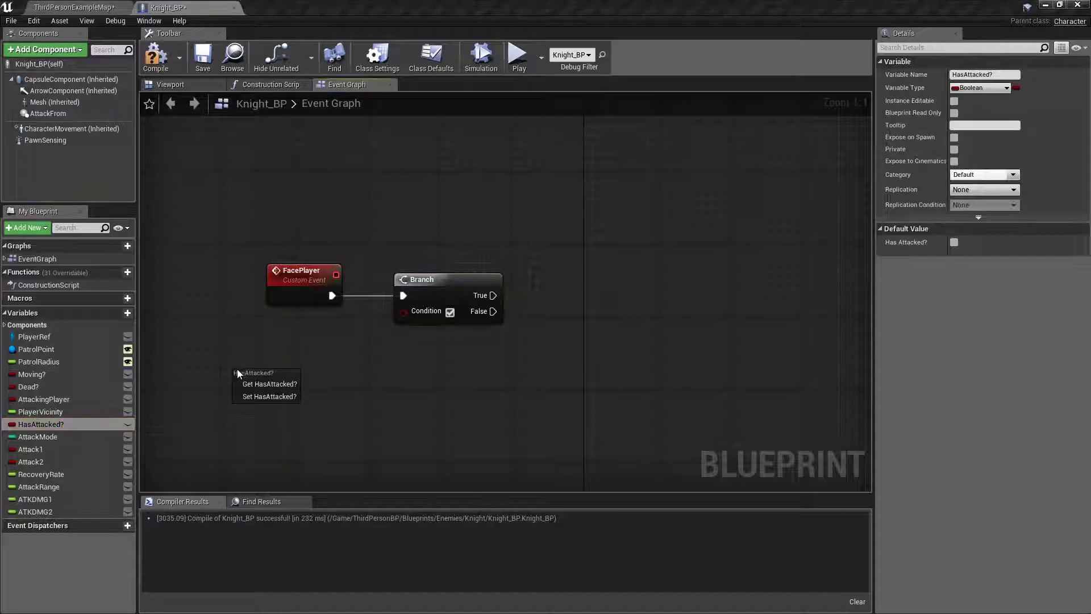
Branch on Has Attacked? into SetActorRotation using a look-at rotation from the mesh location
click(270, 383)
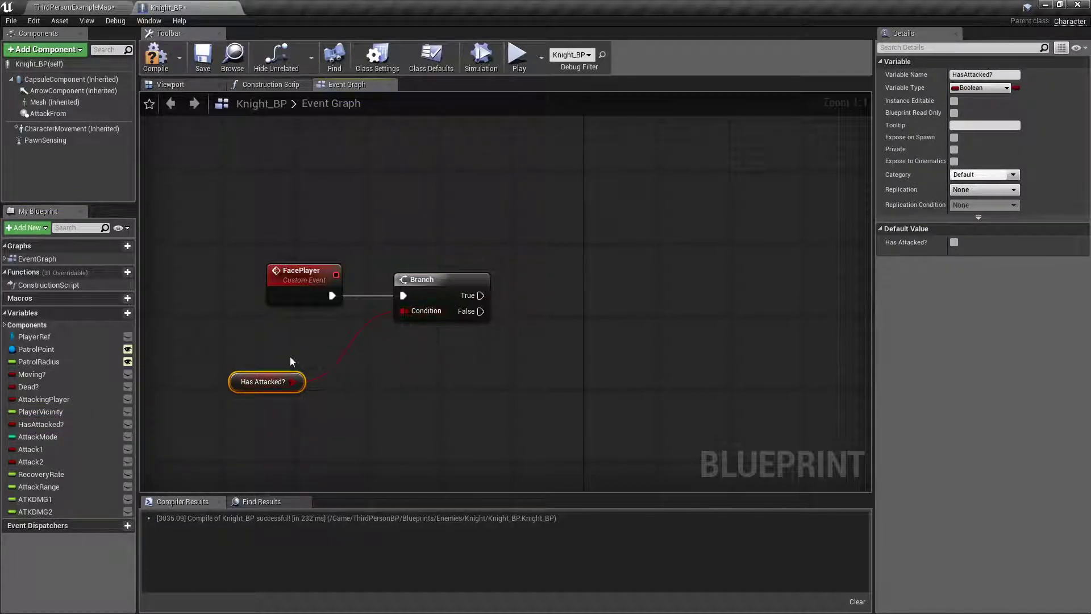
mouse_move(285, 381)
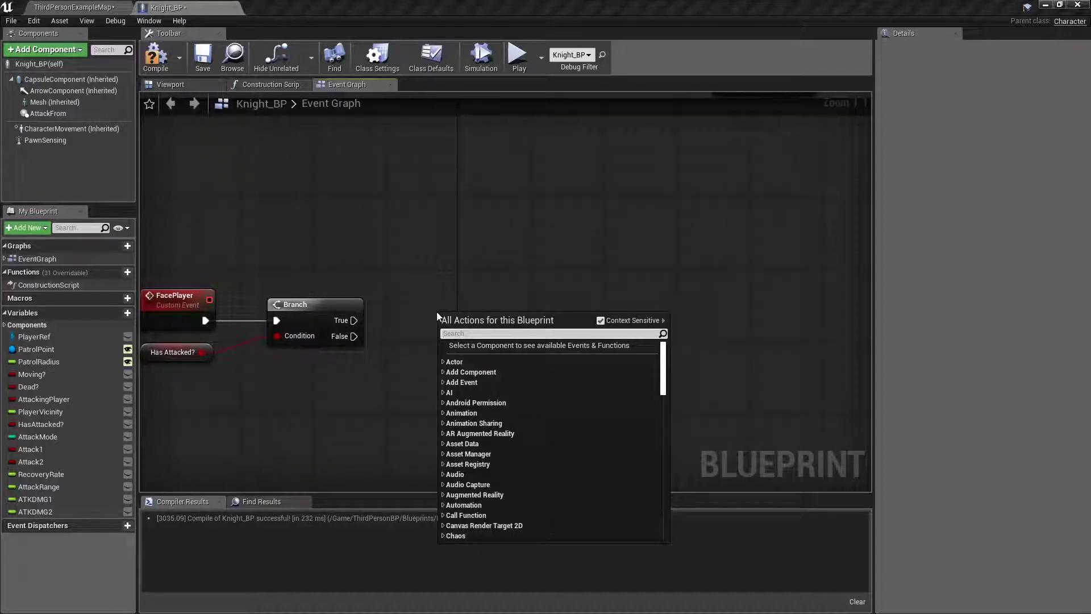
text(set acto)
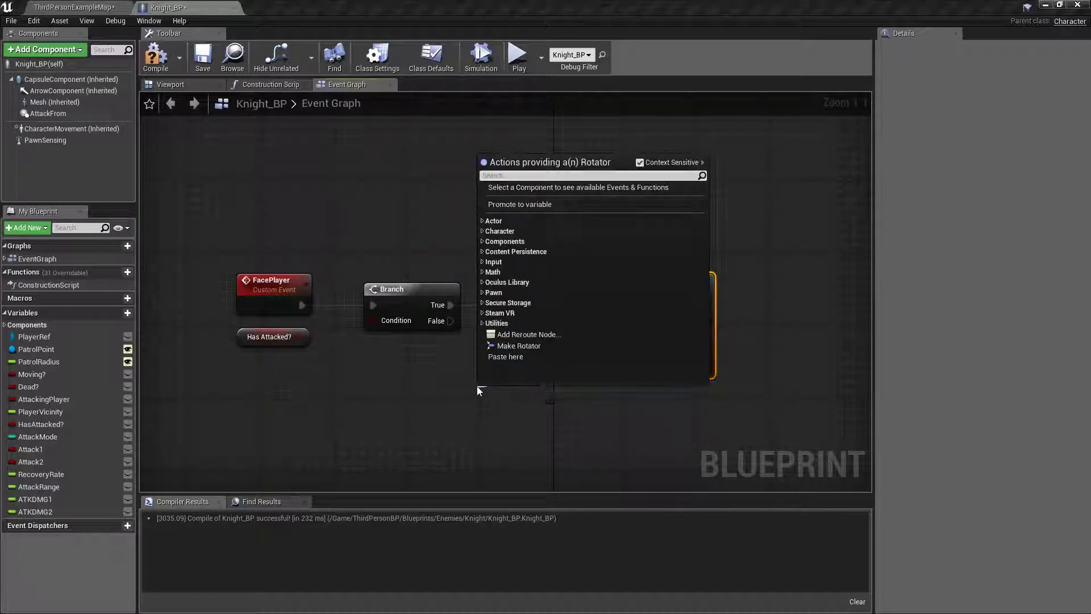
text(find)
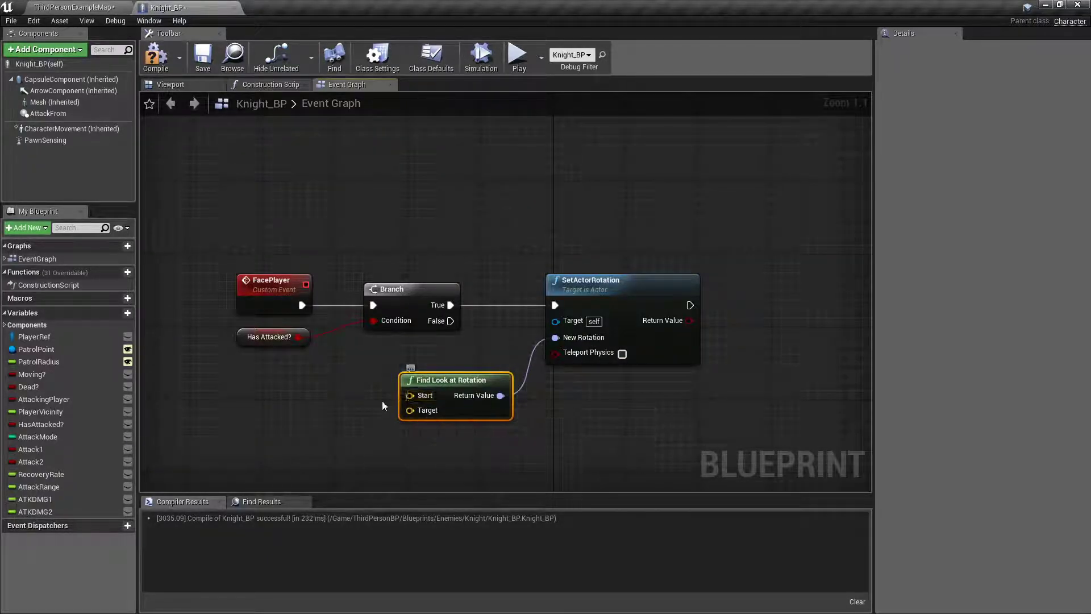
click(53, 102)
text(get world l)
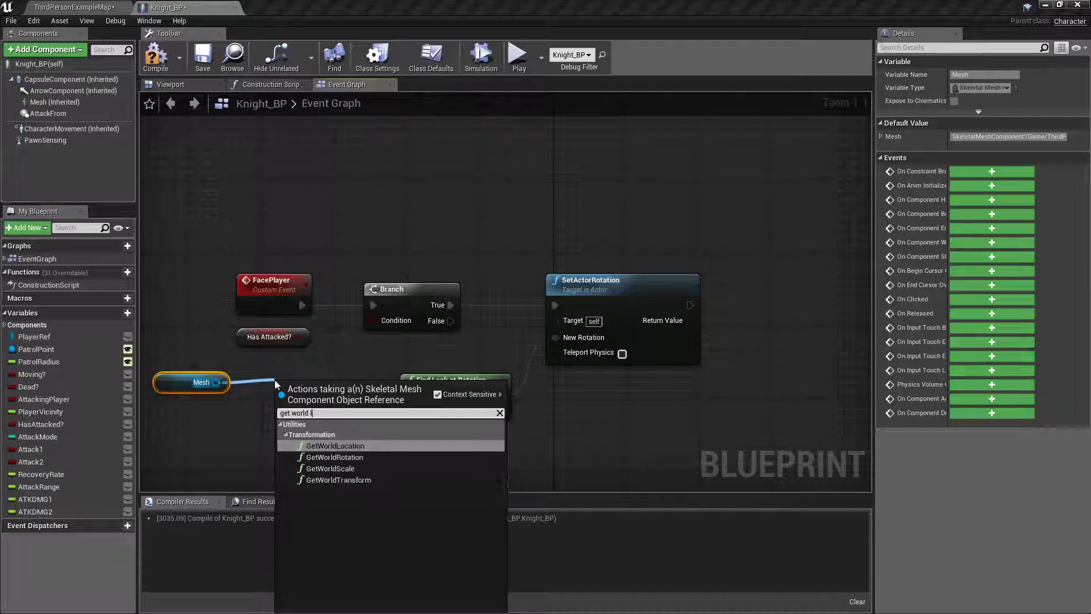
click(335, 445)
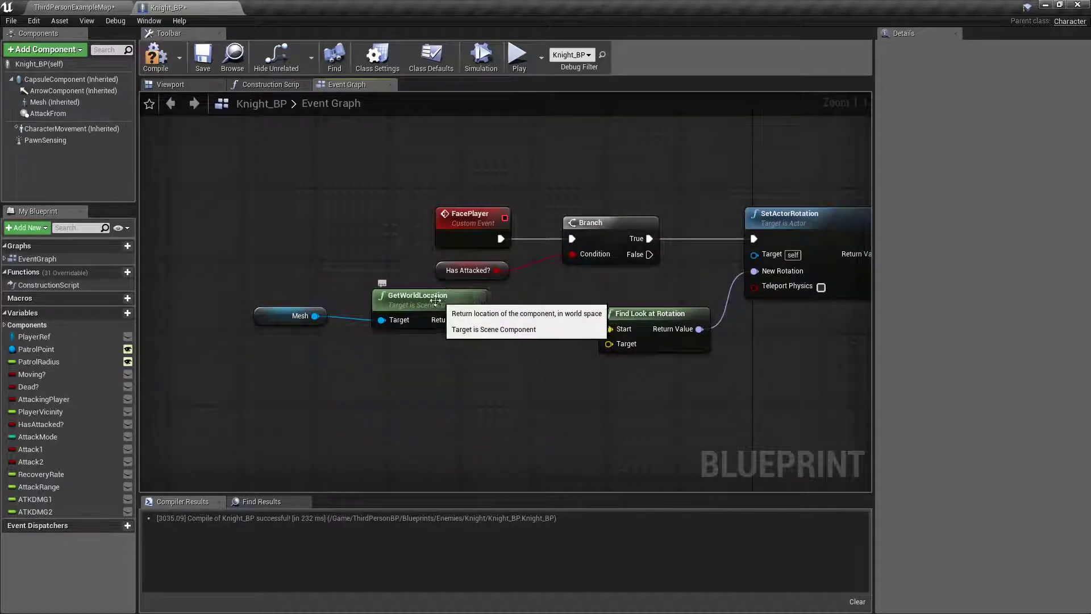
click(414, 304)
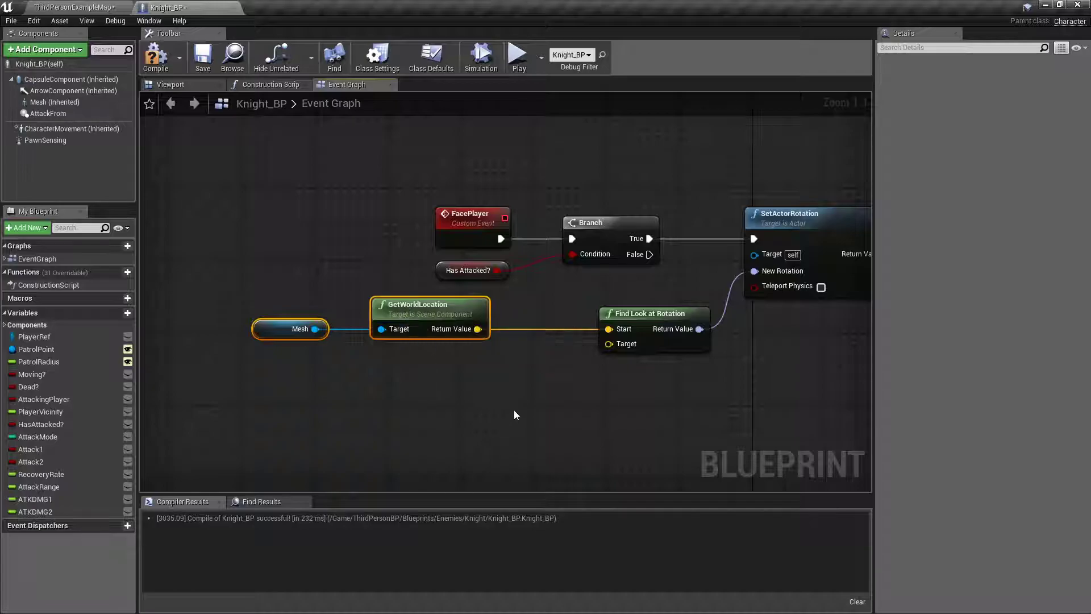
click(316, 325)
text(get)
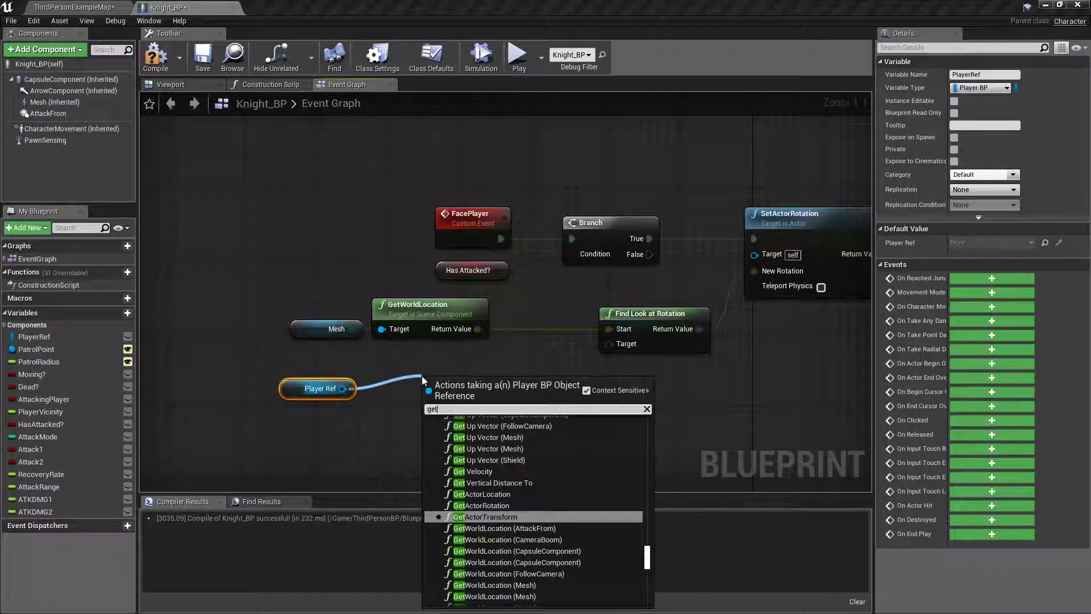
mouse_move(478, 494)
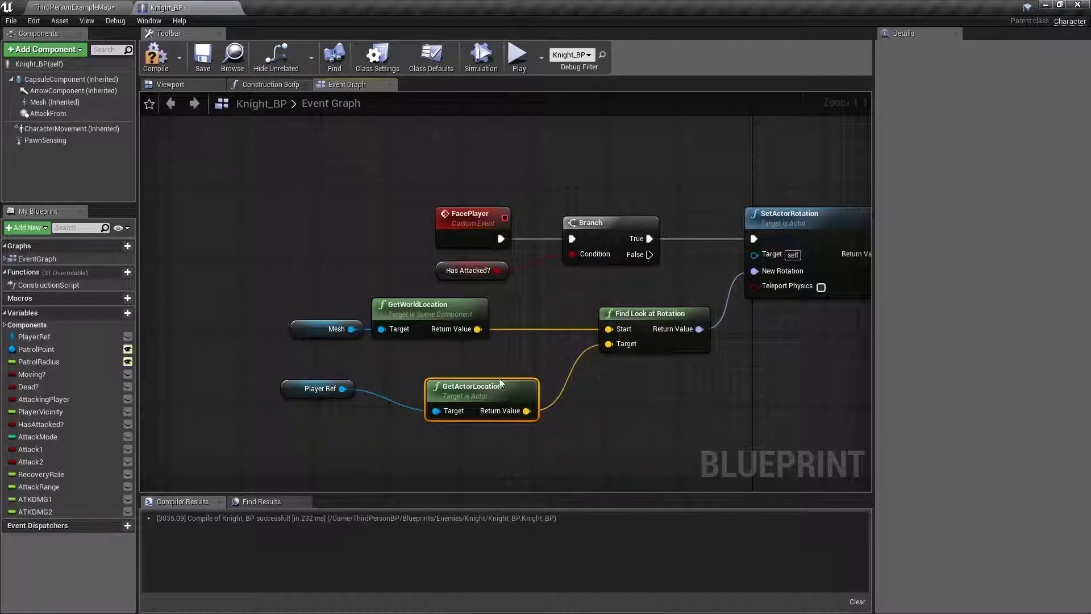
Re-call Face Player after a 0.05 Retriggerable Delay completes
drag(480, 399, 417, 372)
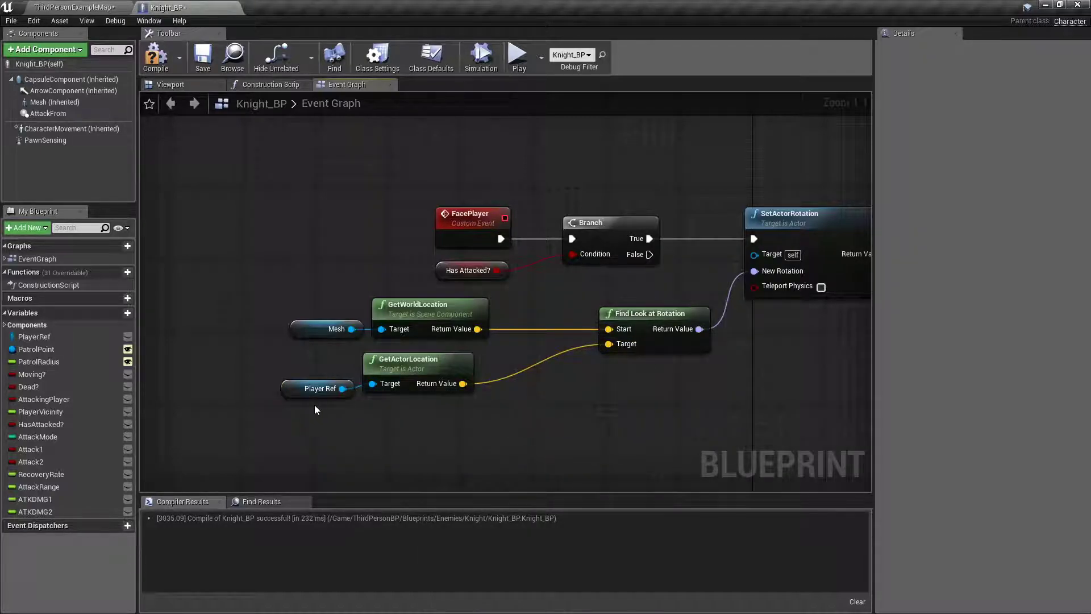
click(320, 383)
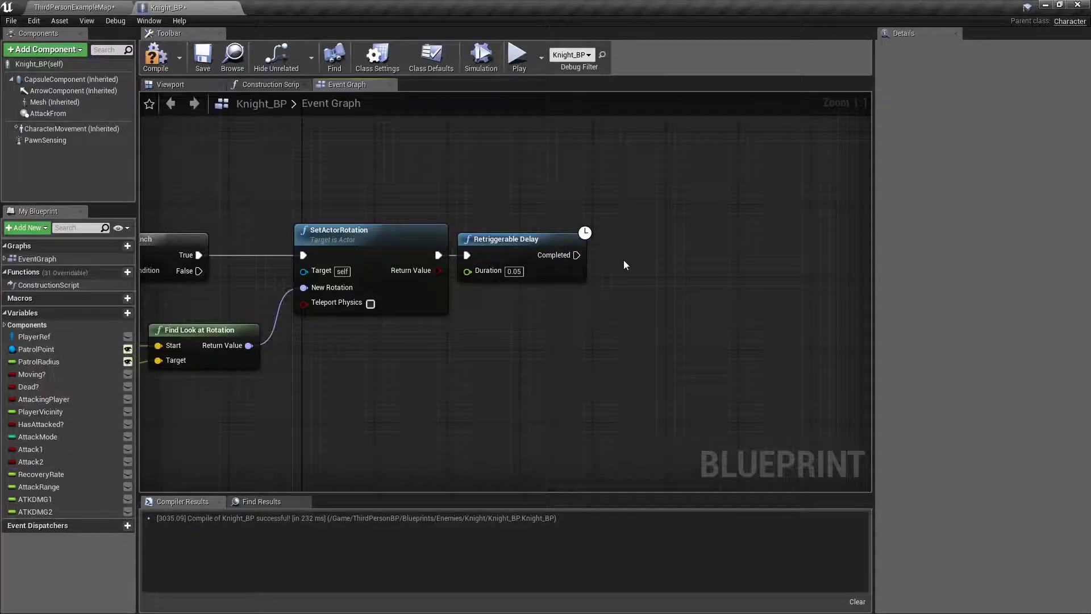
text(face pla)
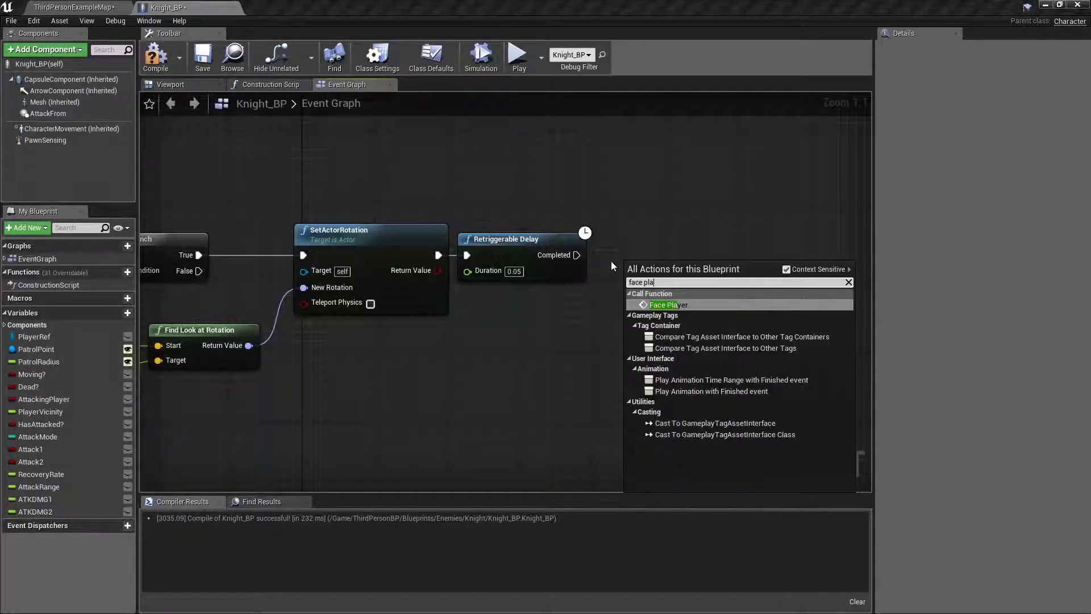
click(664, 305)
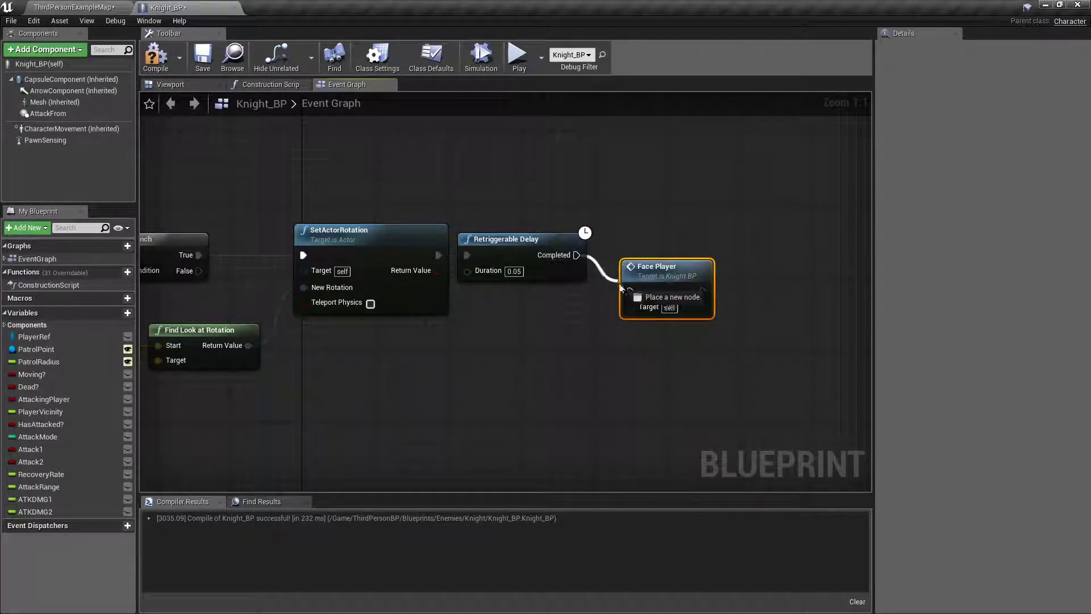
scroll(down, 3)
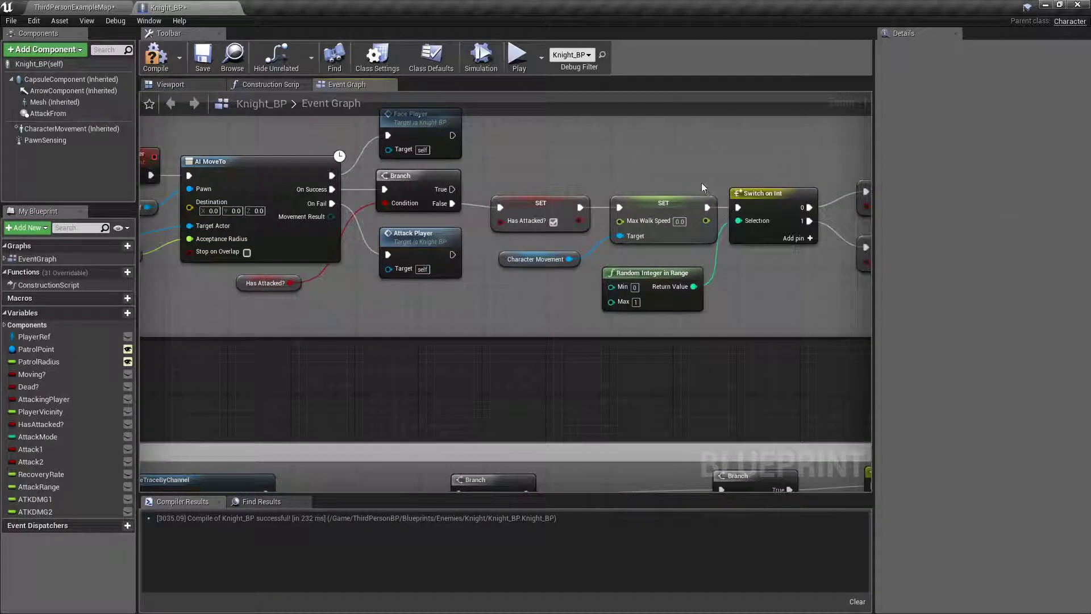
Play-test the level, exit, and find the 'Infinite loop detected' error in the Message Log
click(73, 6)
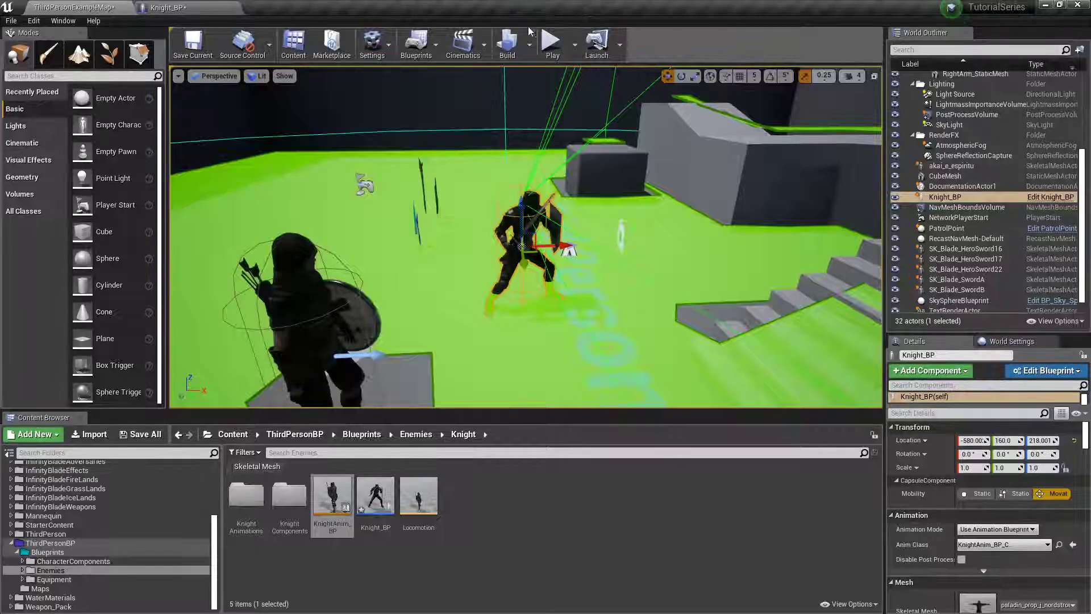
click(551, 41)
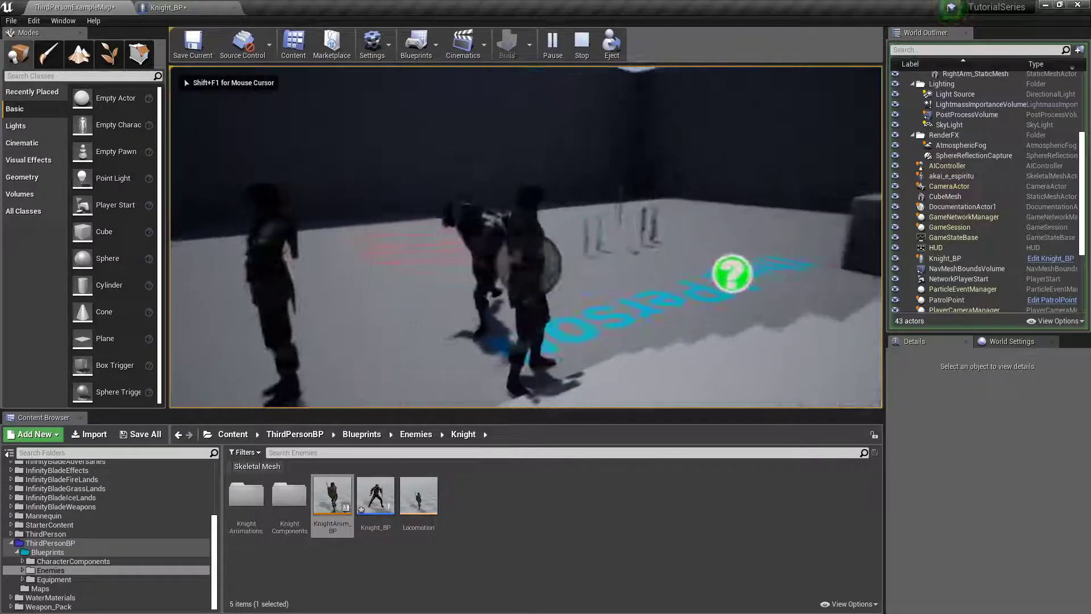
click(167, 8)
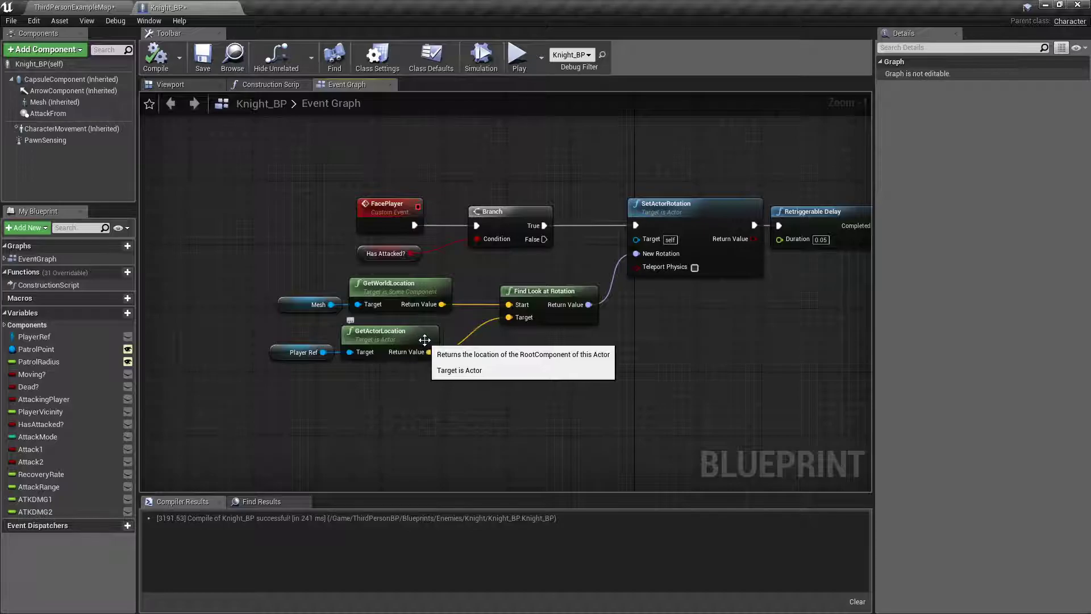
mouse_move(303, 386)
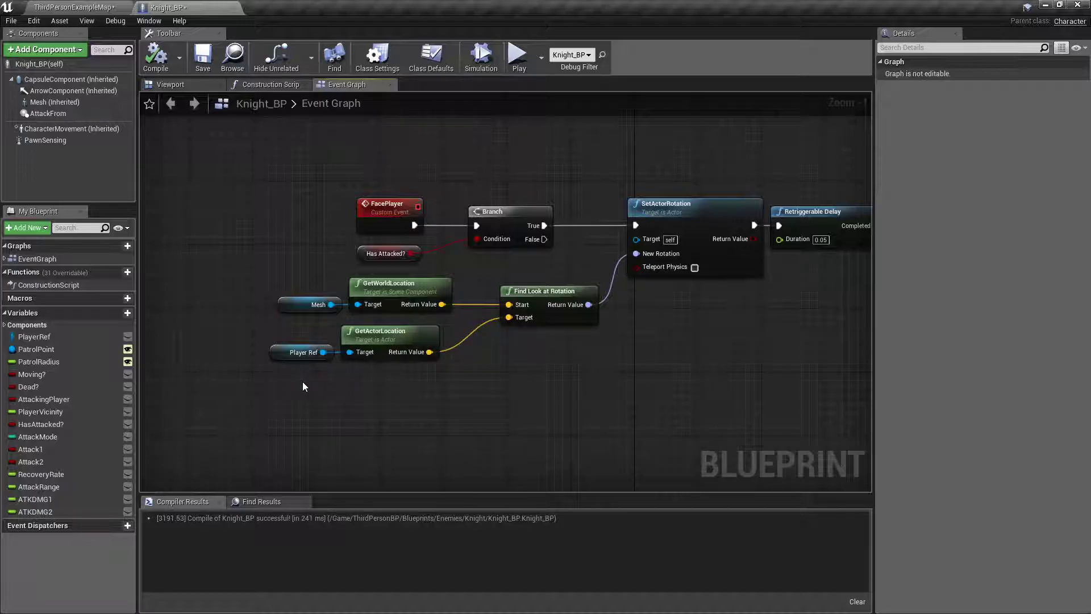
mouse_move(729, 317)
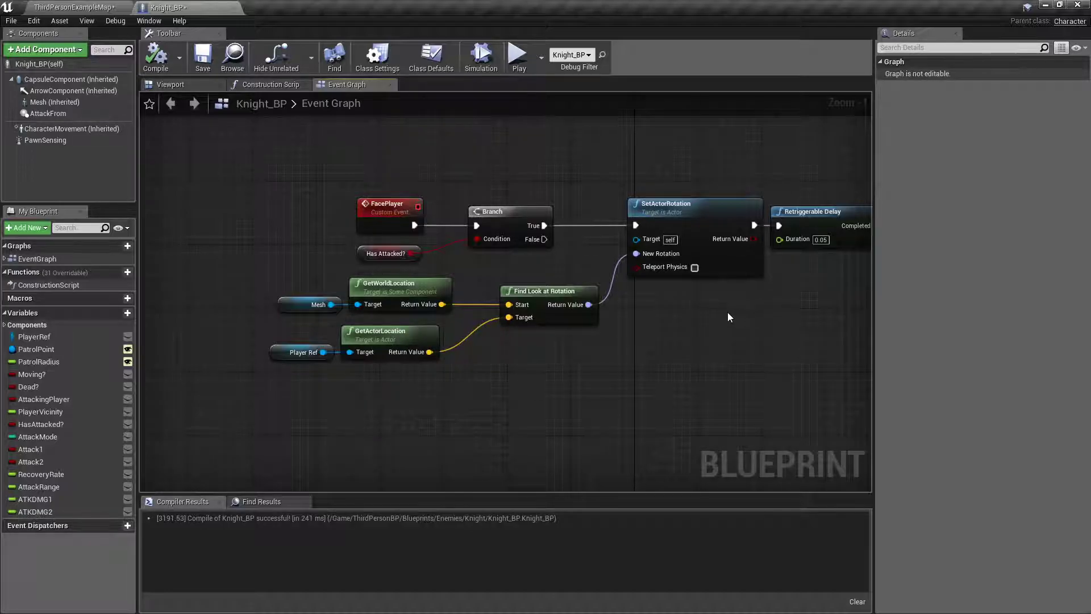
scroll(down, 3)
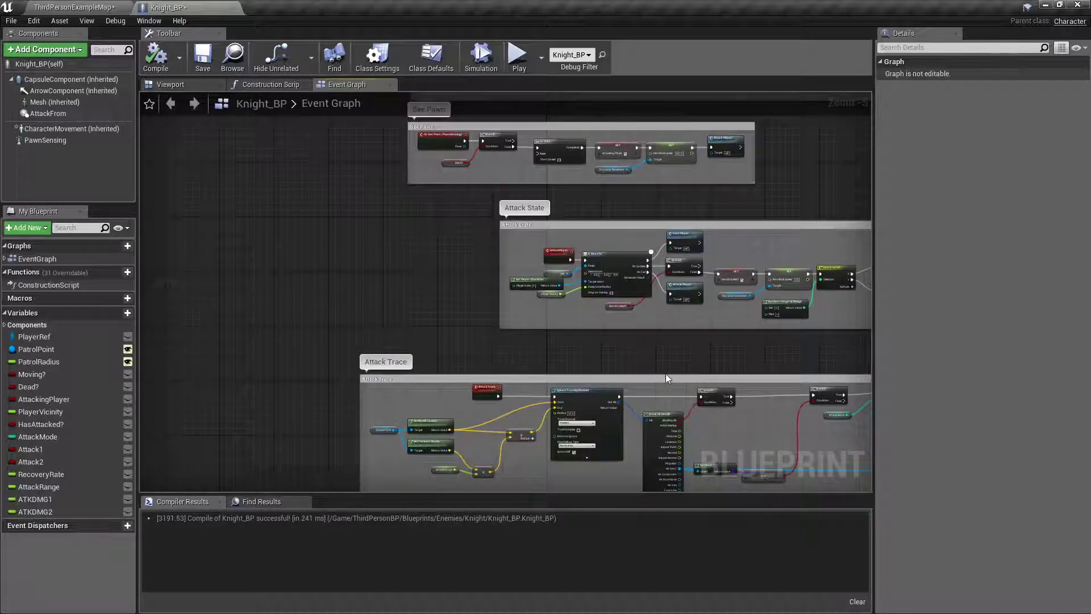
scroll(down, 3)
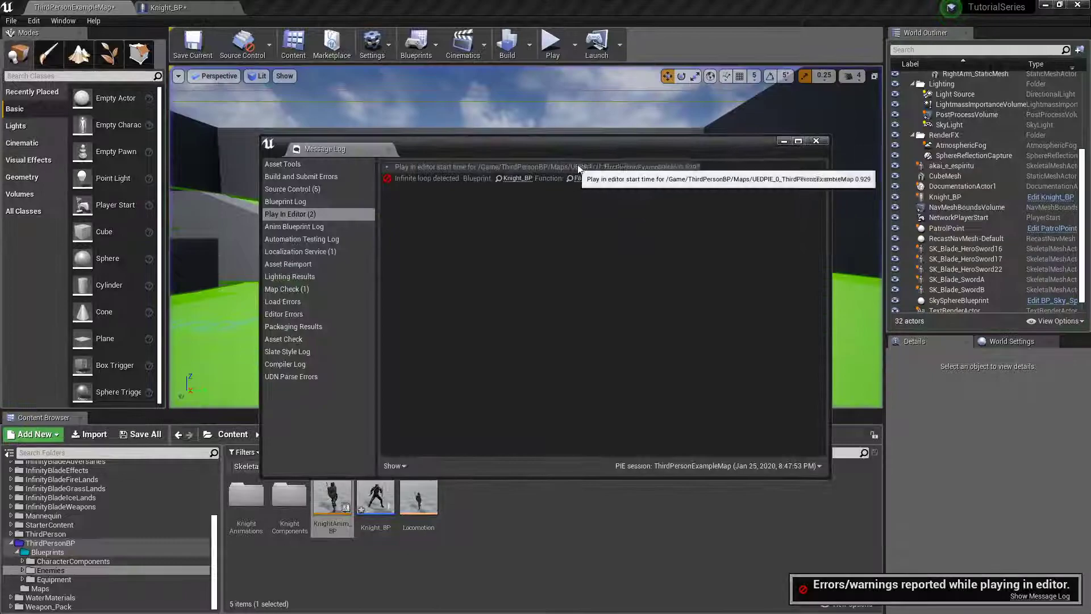
Close the Message Log window to get back to the Knight_BP Event Graph
click(167, 8)
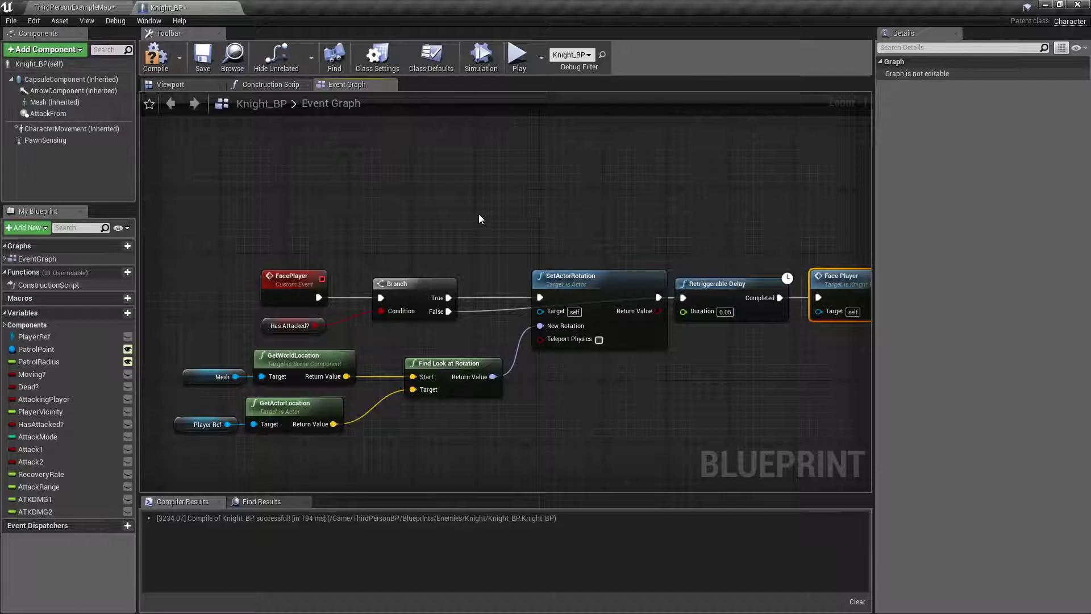
click(77, 7)
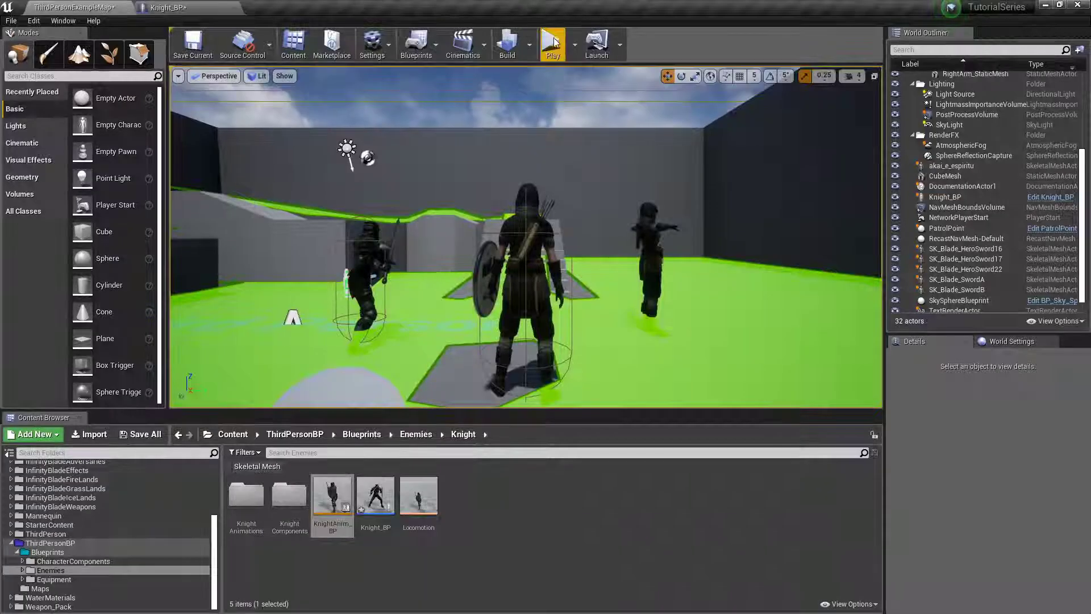
click(552, 43)
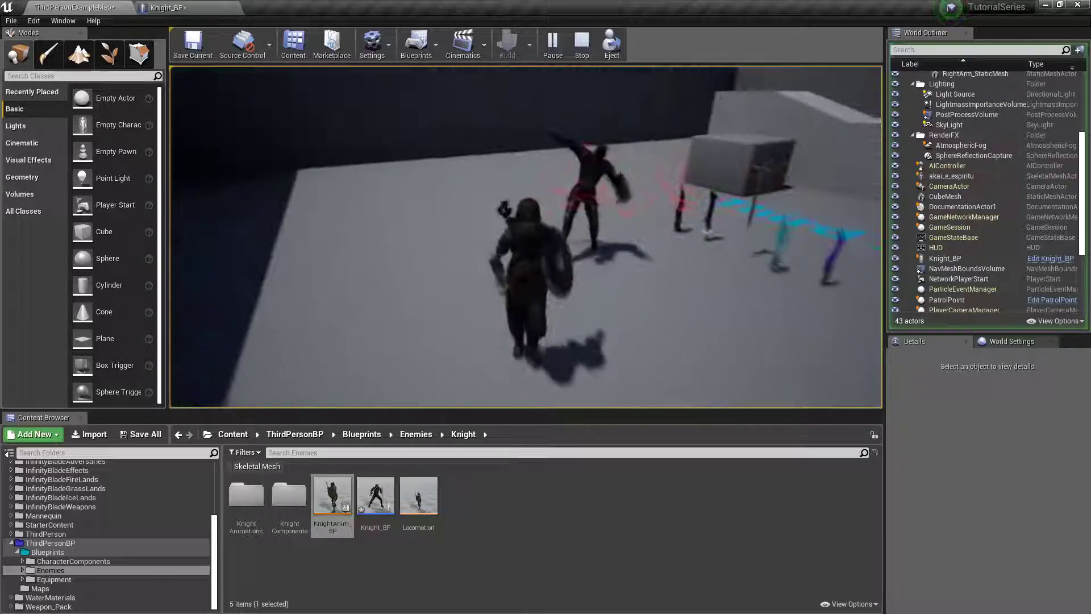
click(165, 8)
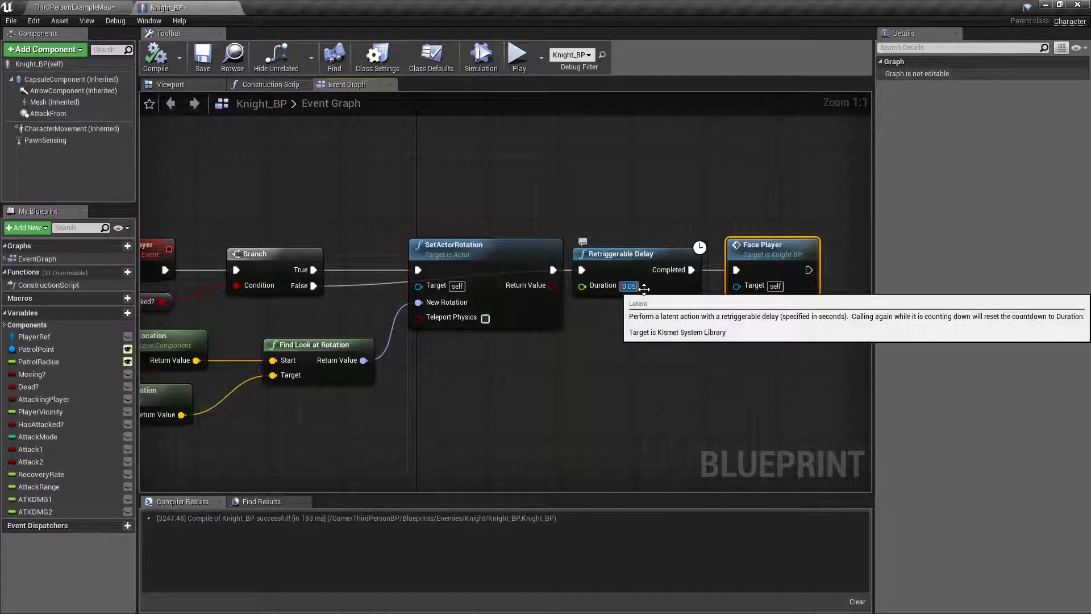
Set the delay to 0.01 and pass the look-at rotation through Break Rotator into Make Rotator for yaw
text(0.01)
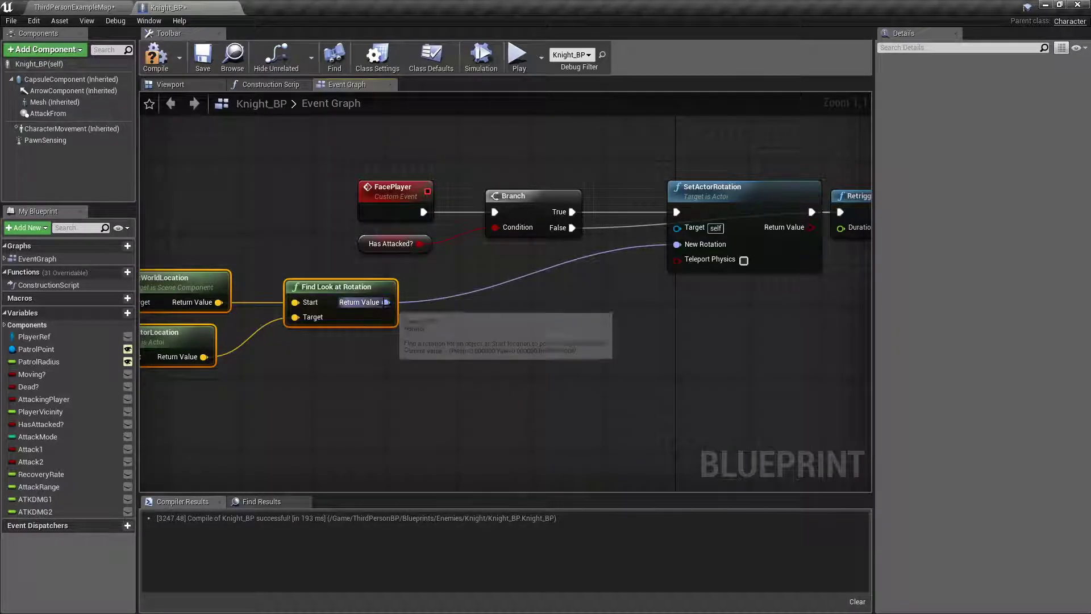
drag(387, 301, 474, 354)
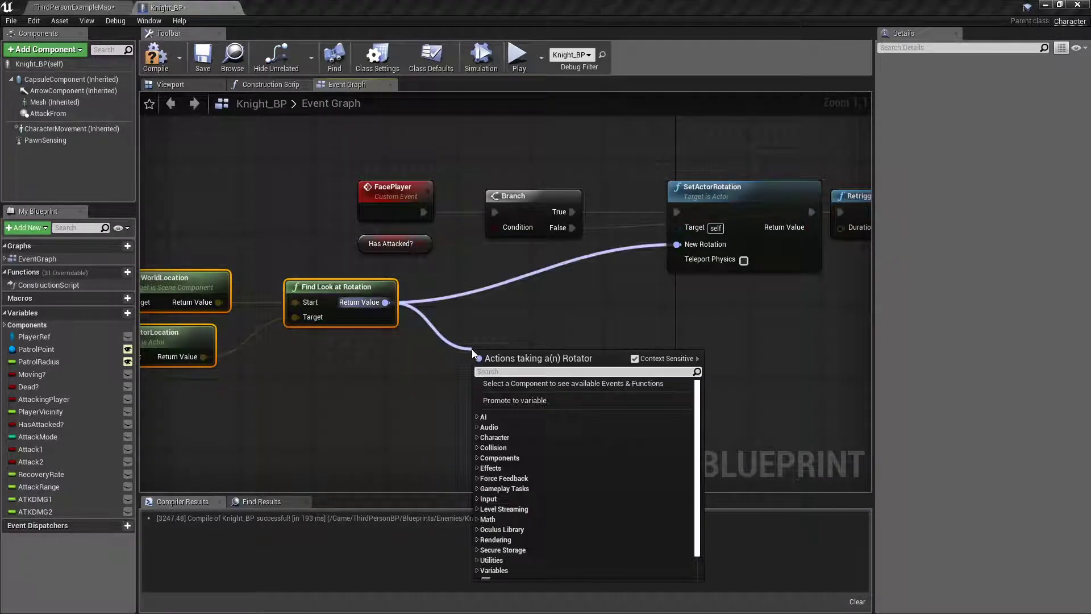
text(brea)
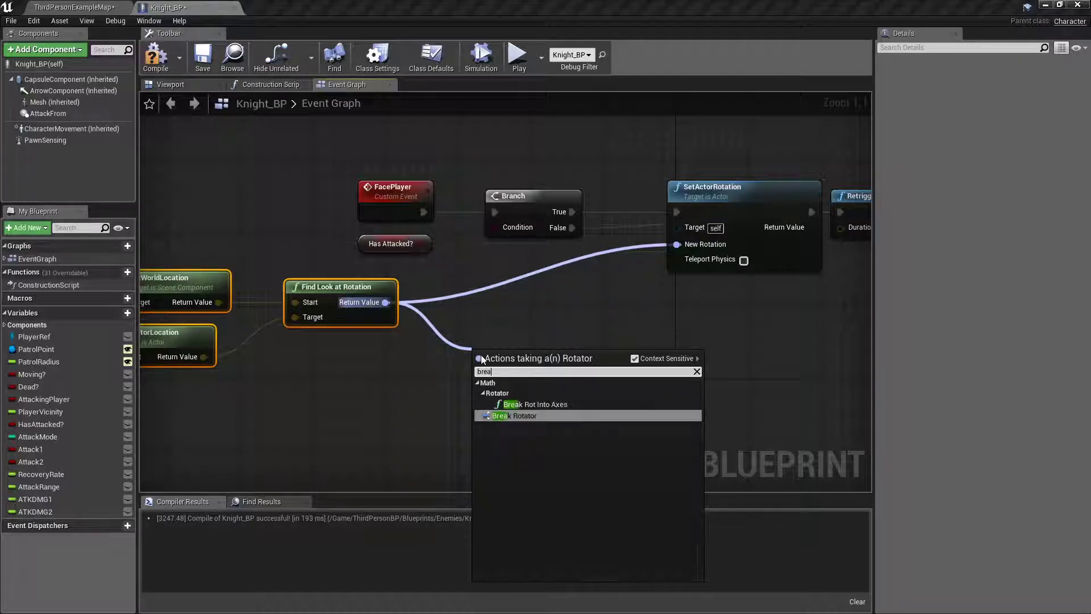
click(515, 416)
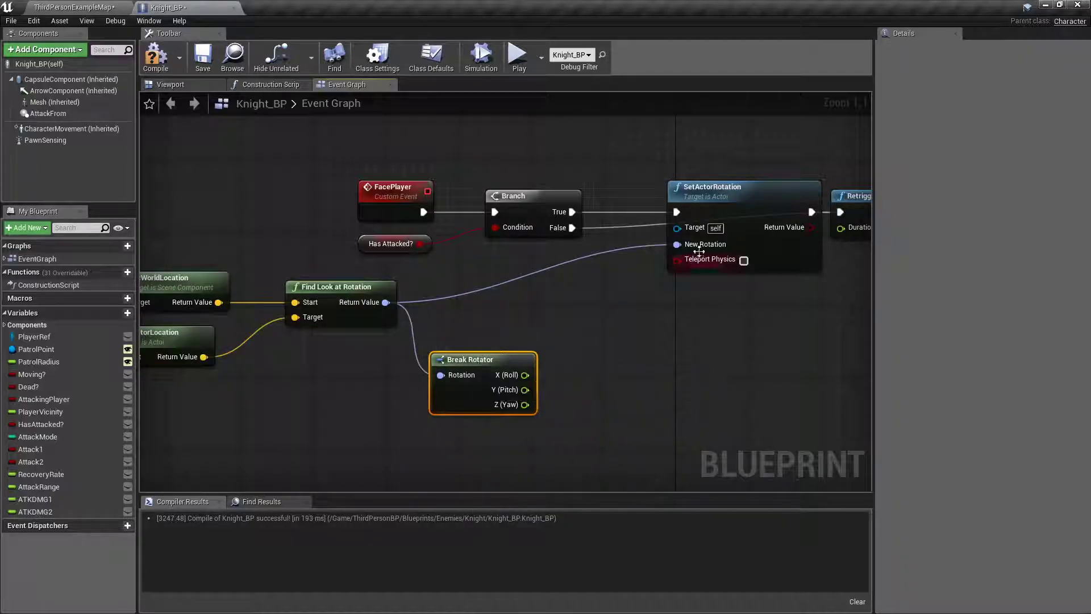
drag(676, 244, 704, 334)
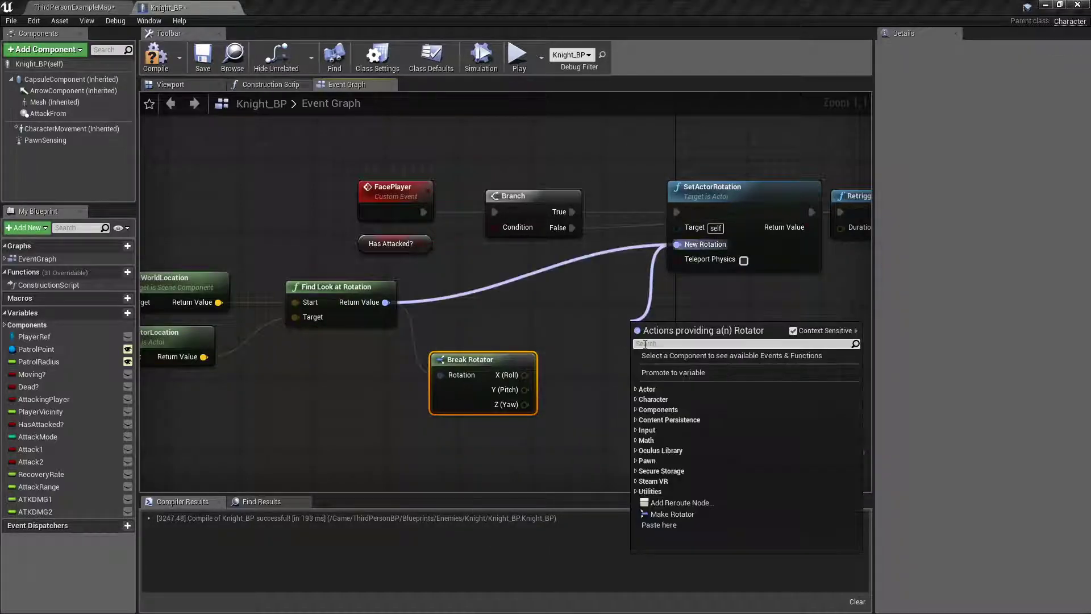
click(673, 514)
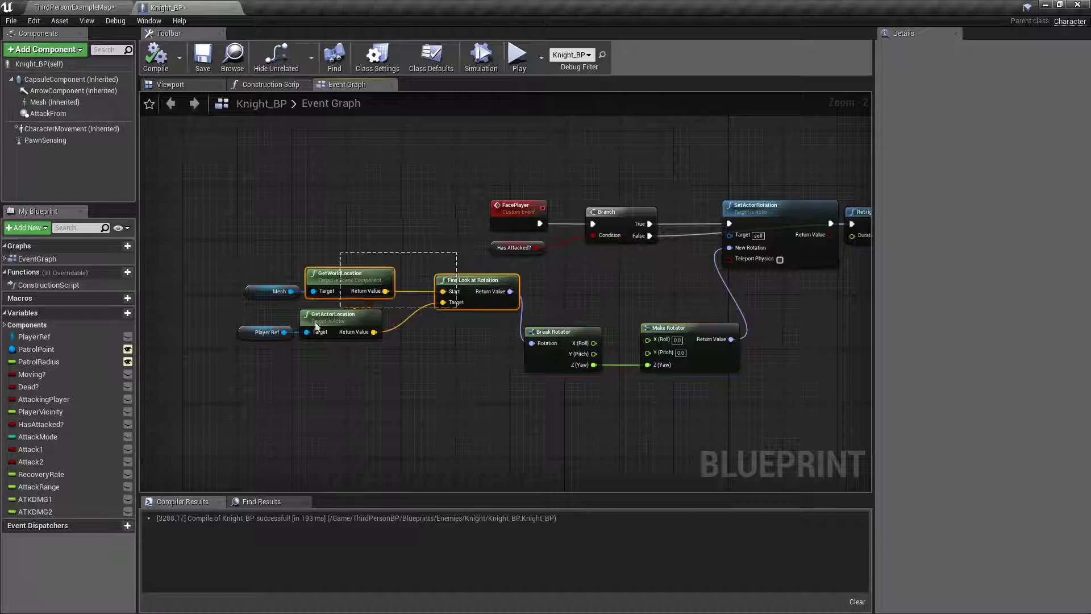
mouse_move(470, 328)
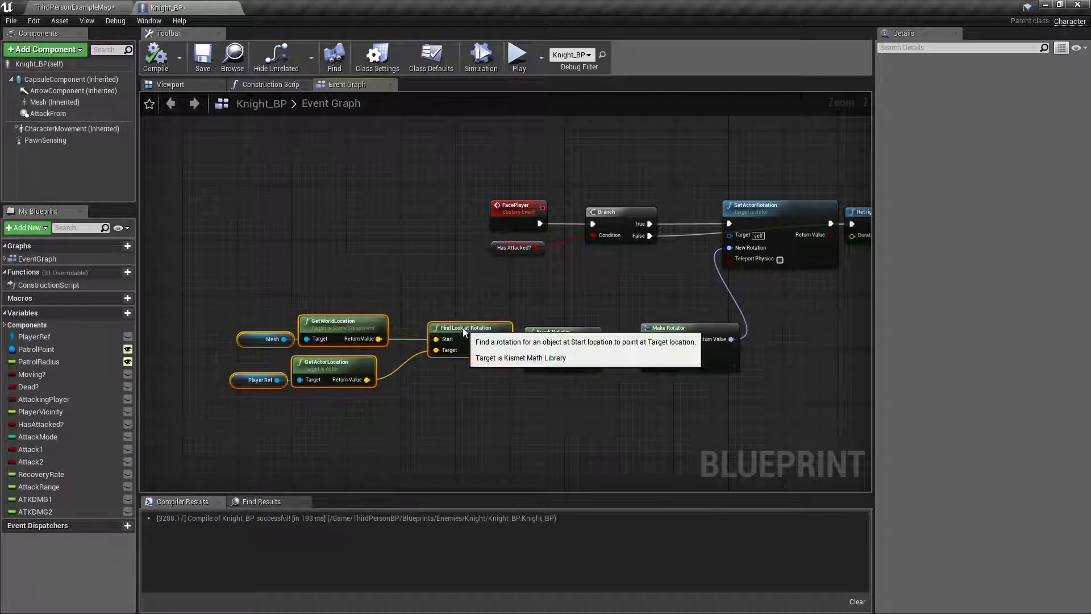
mouse_move(451, 307)
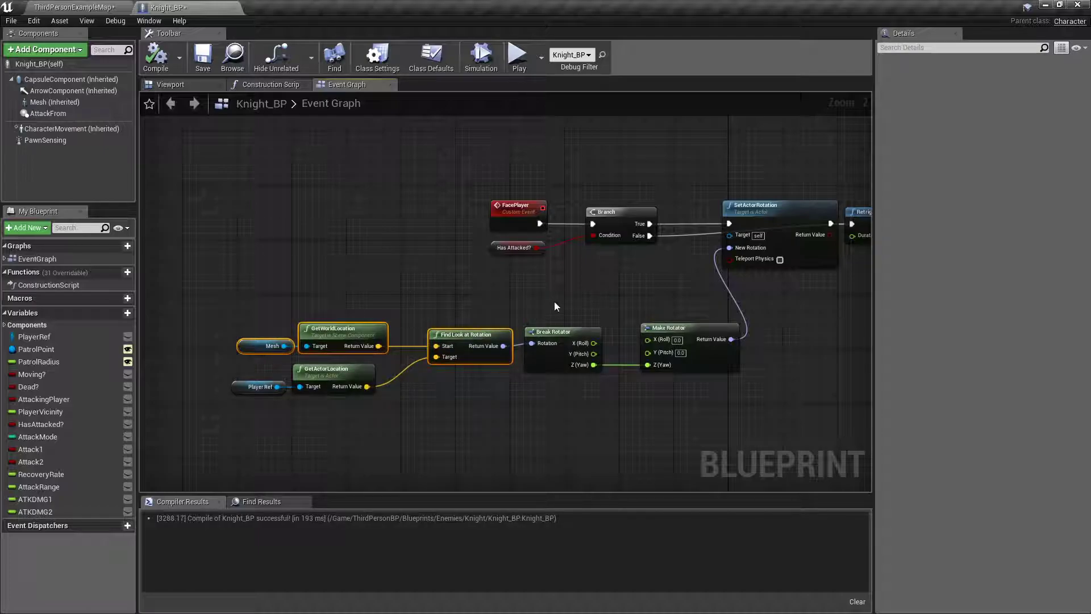
mouse_move(569, 335)
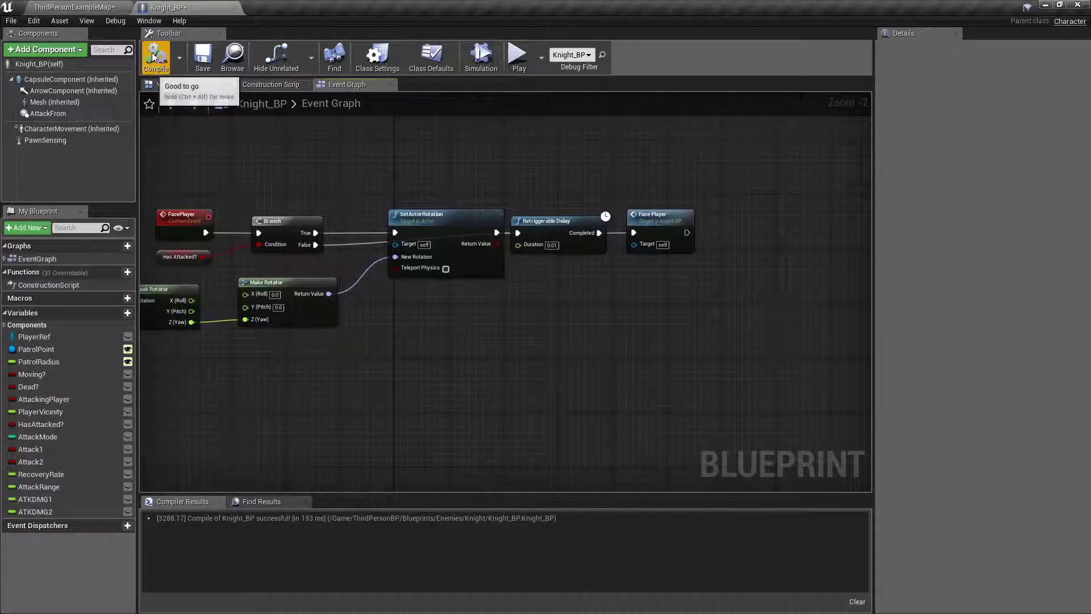
Switch to the level, play-test the knights against the player, then stop
click(84, 8)
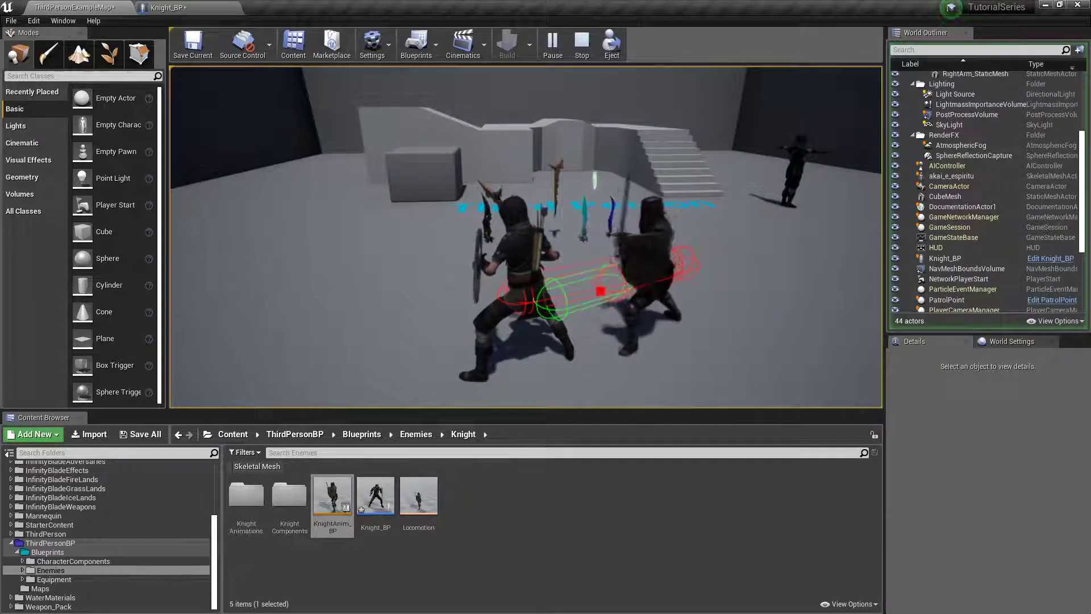
click(580, 43)
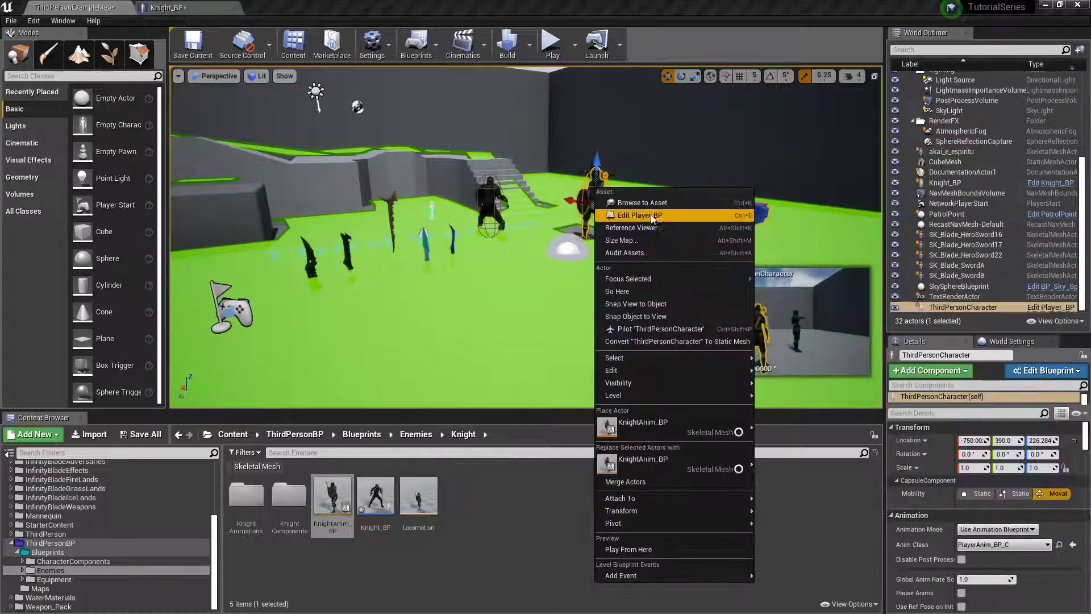
Open Player_BP and choose a collision preset for the player mesh in Details
click(638, 214)
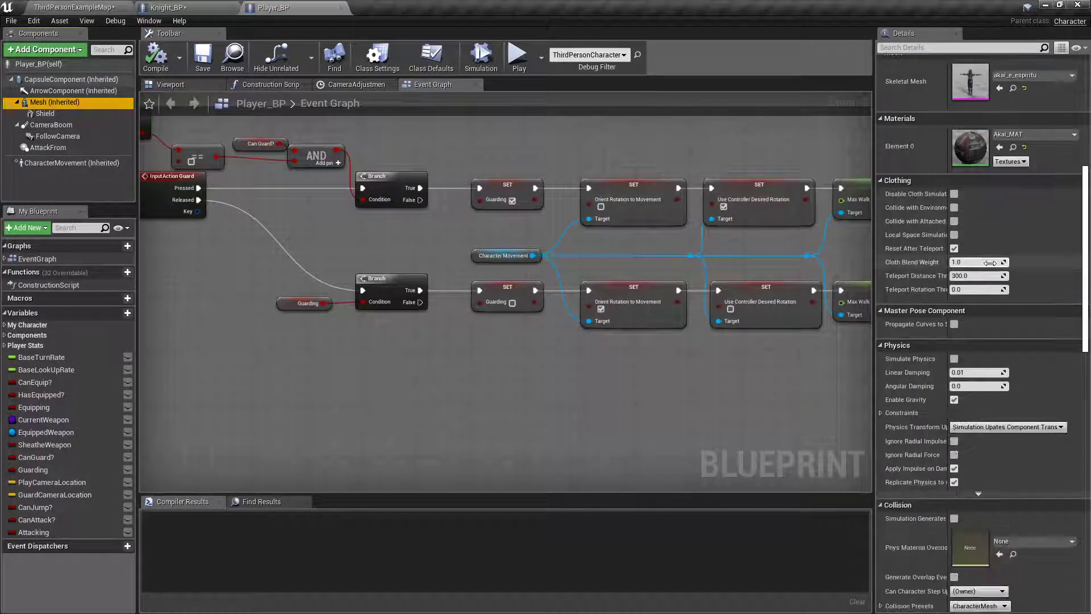
scroll(down, 3)
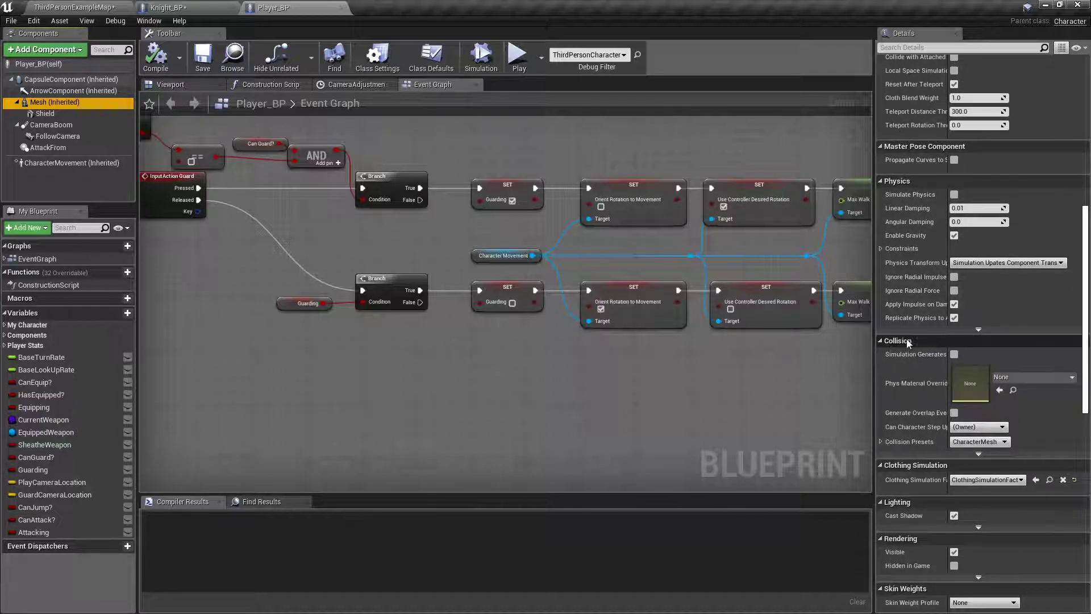
click(881, 441)
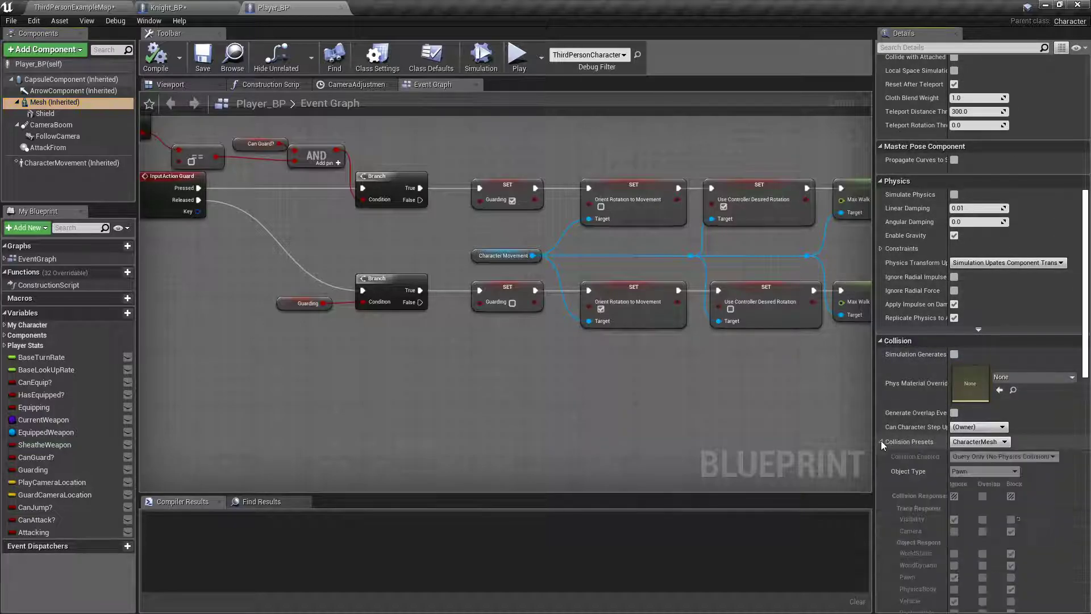
click(1005, 441)
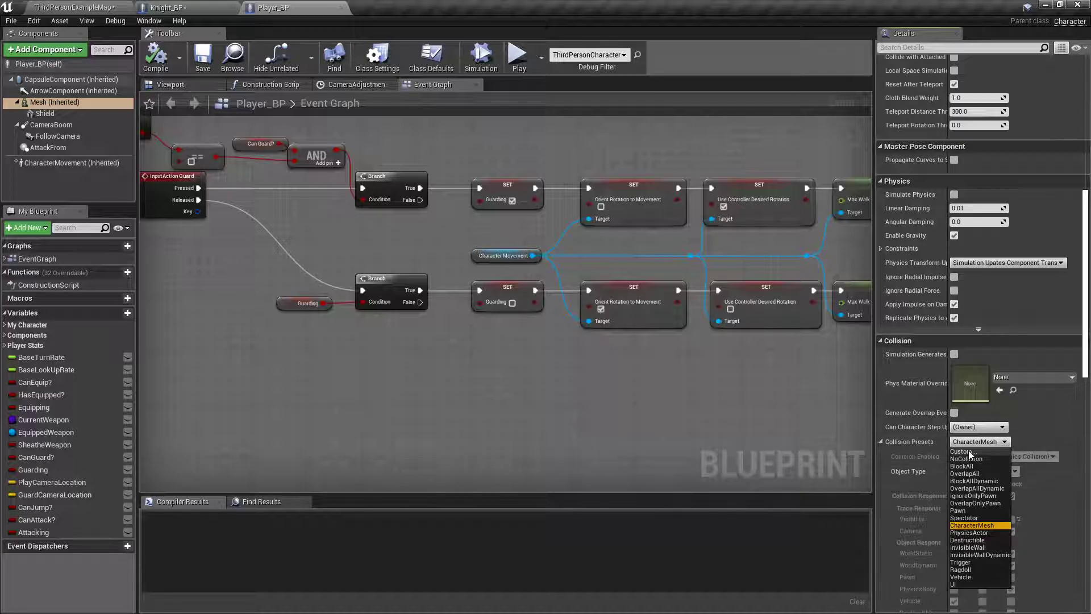
click(959, 451)
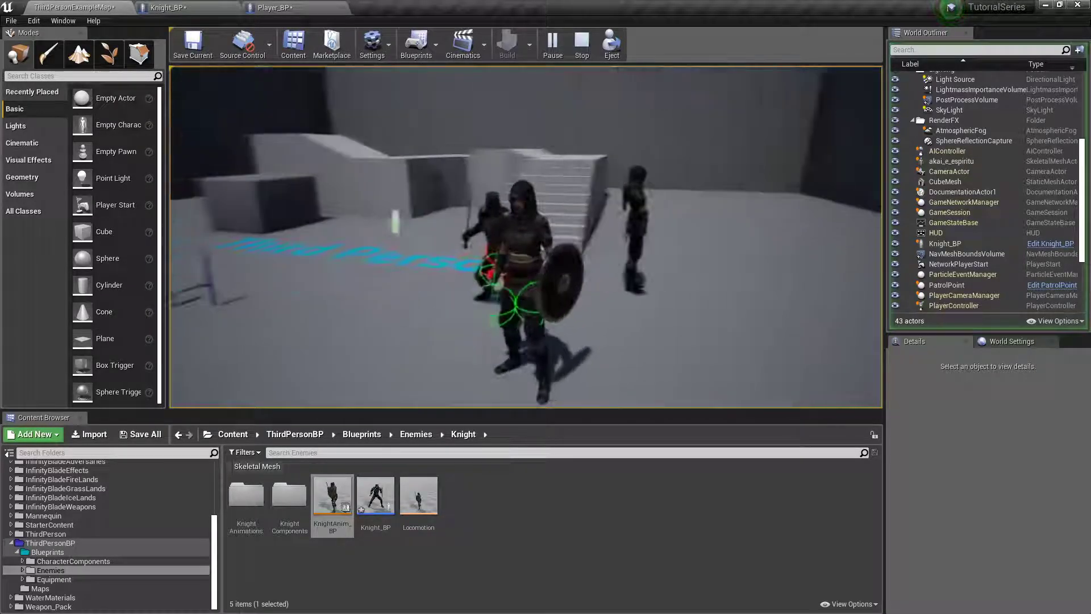
Stop the play test, then create and open a HUDElements folder in Blueprints
click(581, 43)
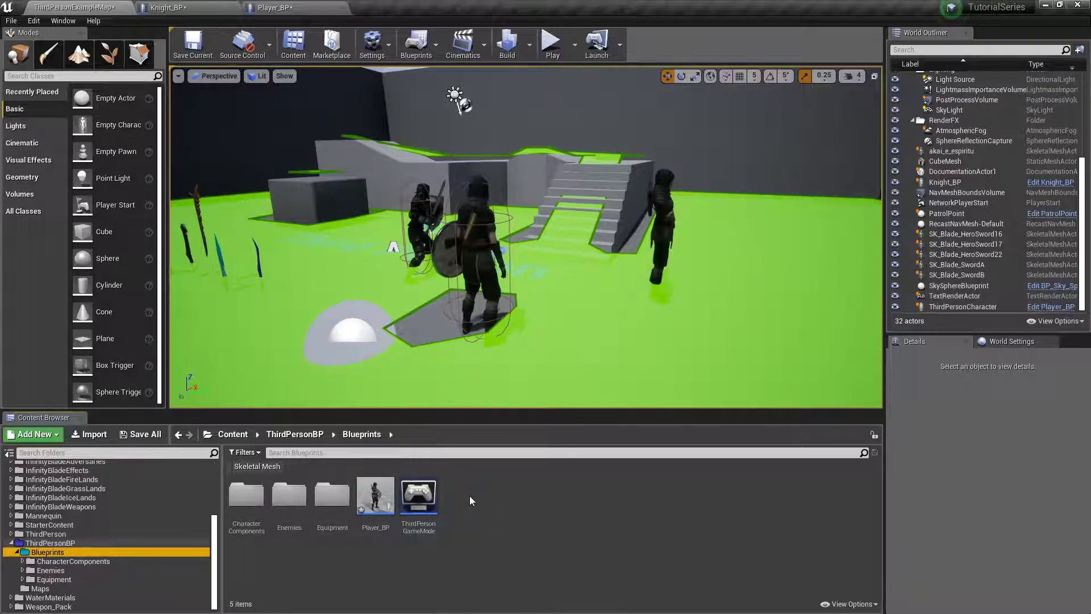
click(32, 434)
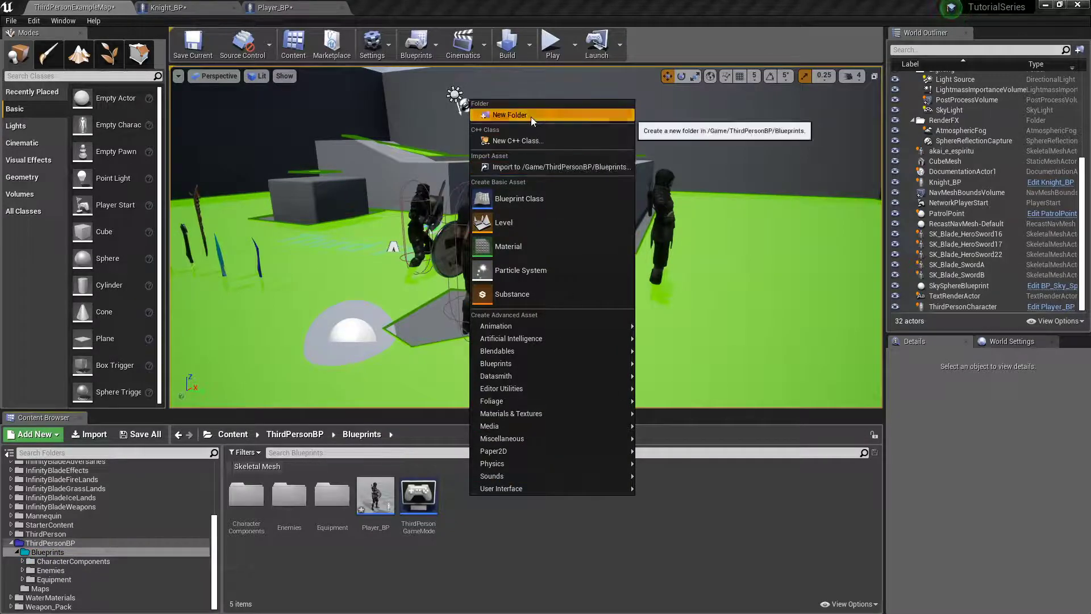
click(511, 115)
text(HUDElements)
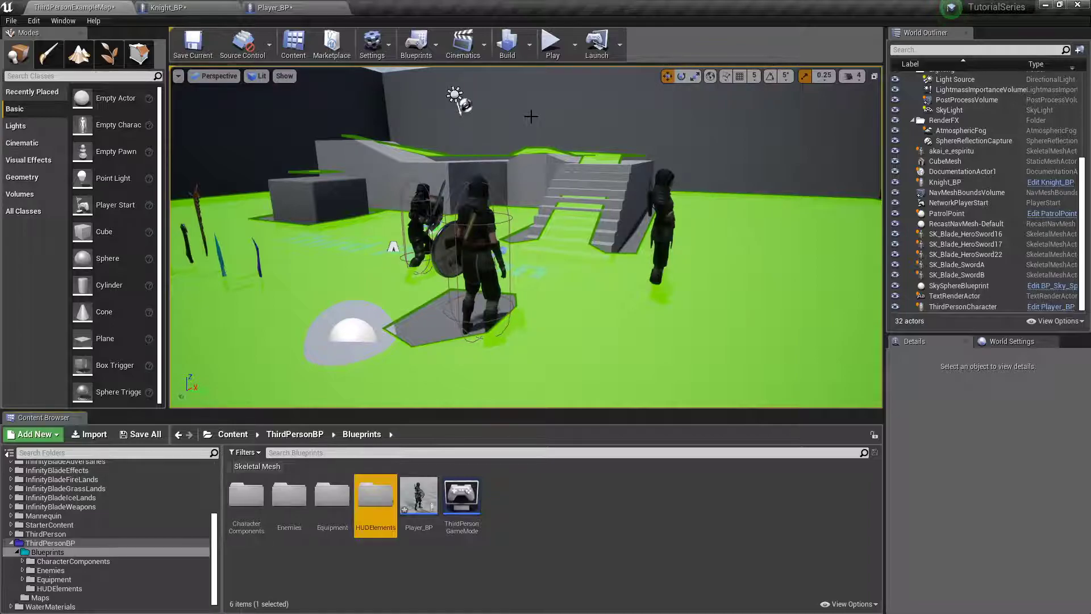
double_click(375, 494)
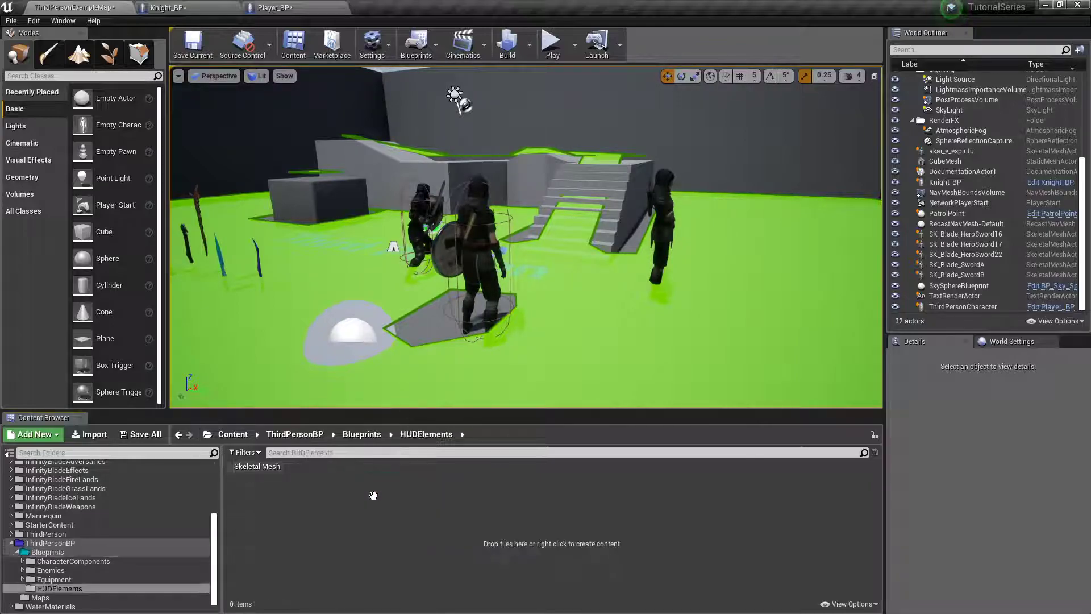
Create a widget blueprint named PlayerHud and open it in the designer
right_click(374, 496)
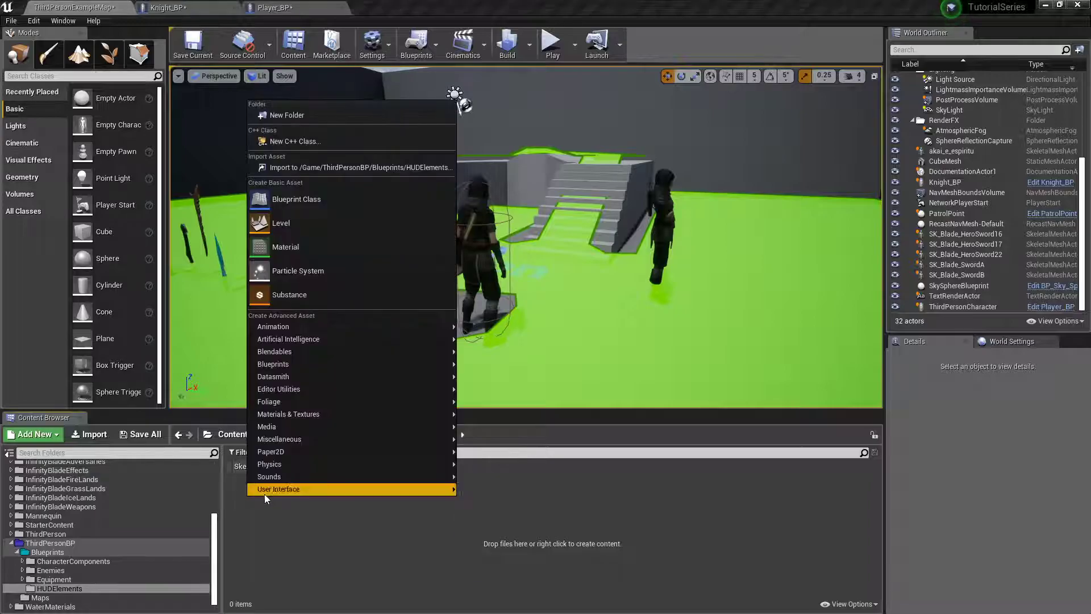
mouse_move(278, 488)
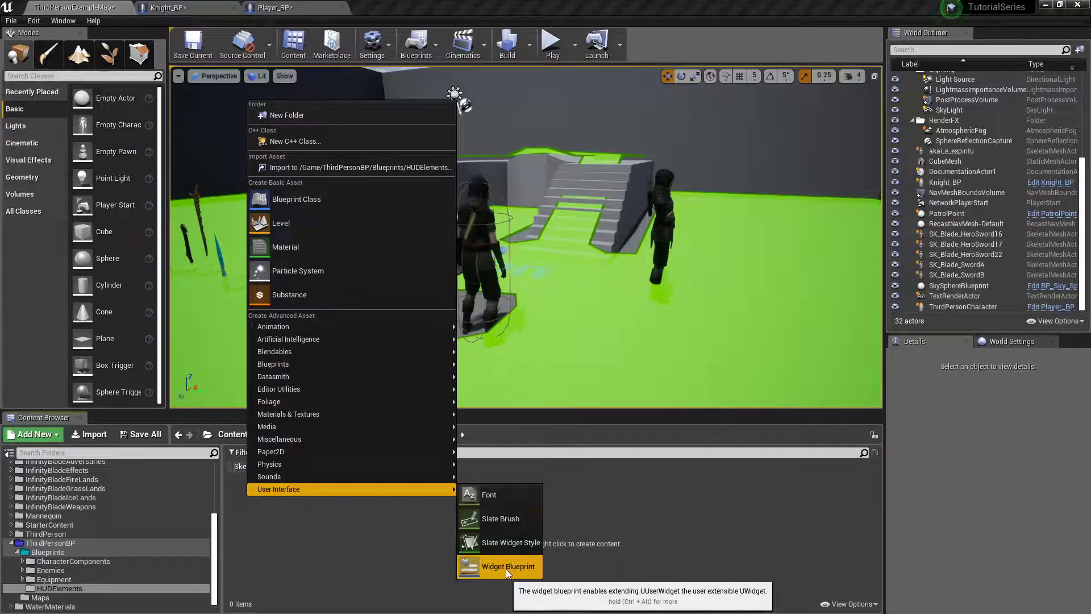
click(509, 566)
text(Player)
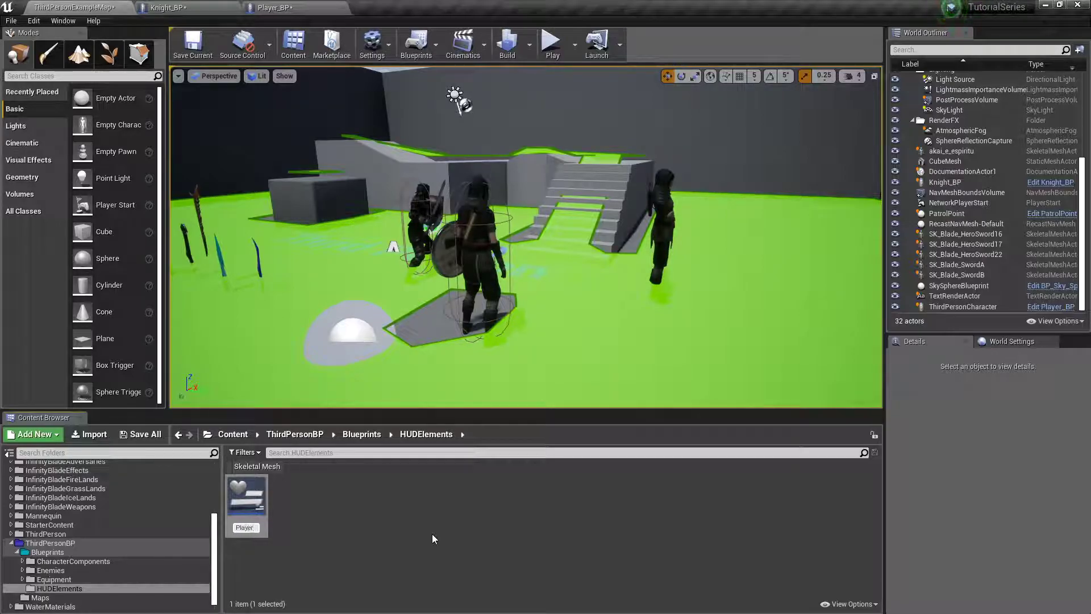
click(246, 501)
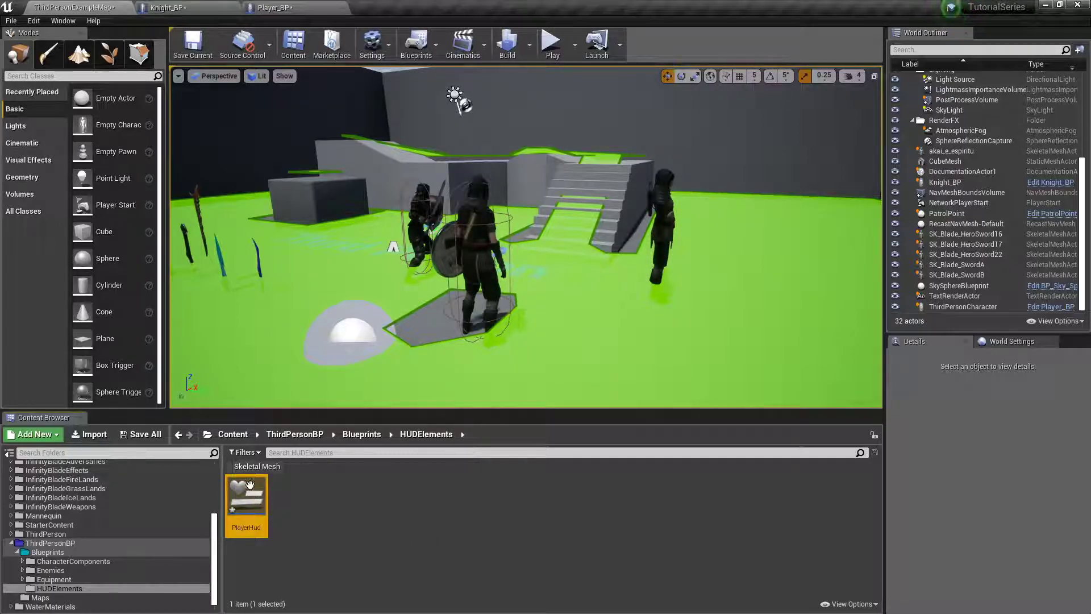
double_click(246, 498)
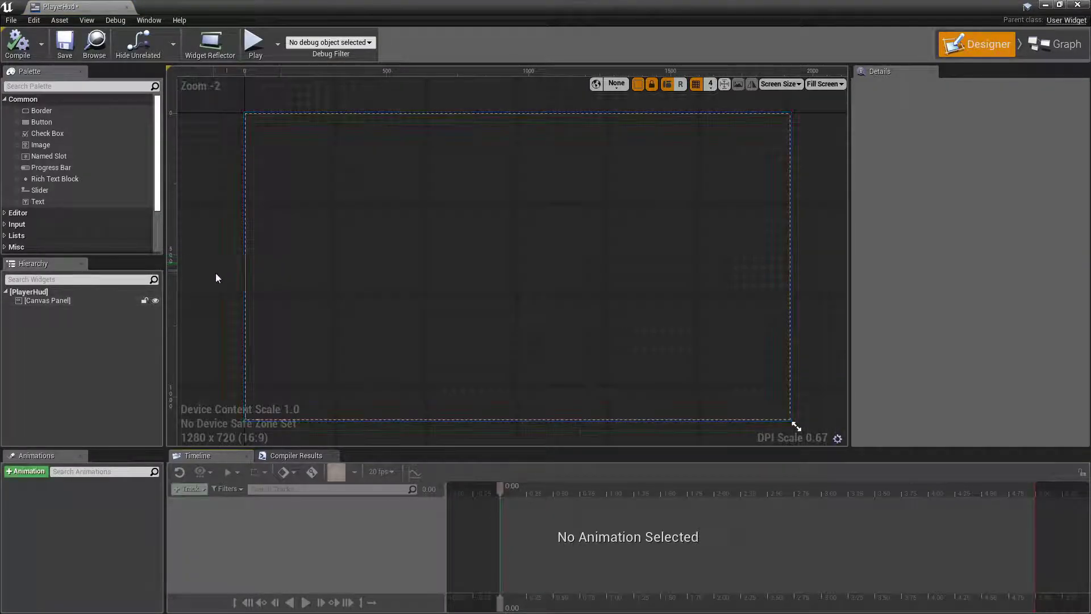
Wrap Canvas Panel in a Scale Box and Size Box overridden to 1920 x 1080
right_click(47, 300)
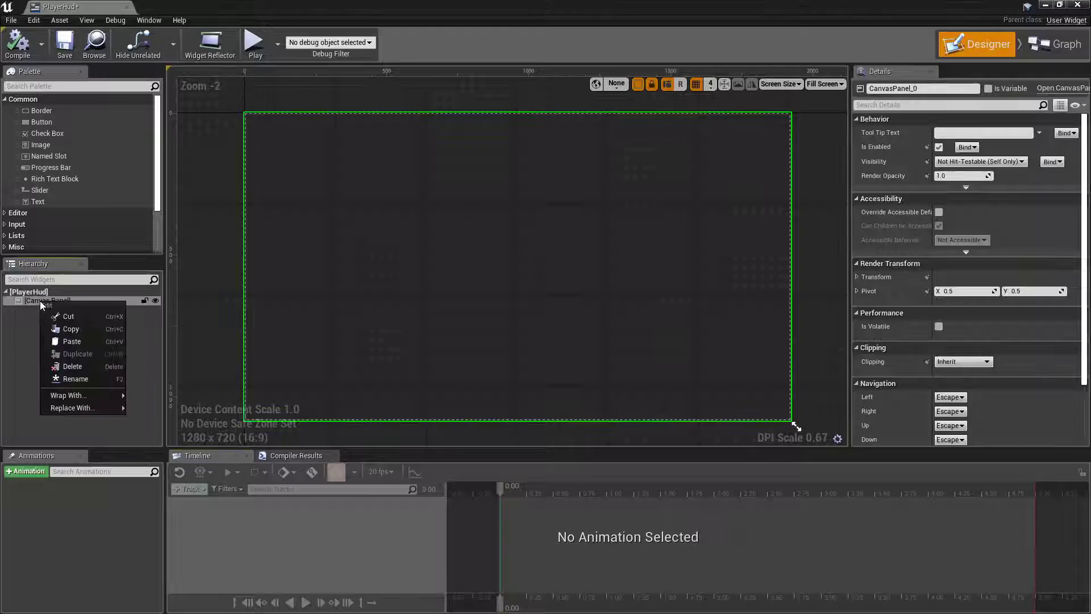
mouse_move(67, 396)
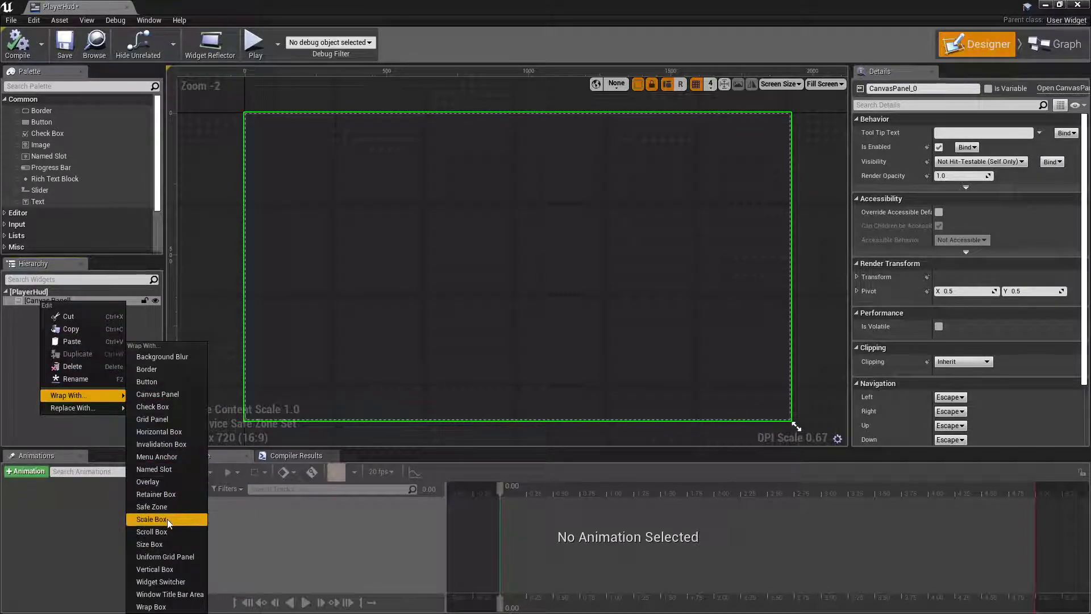
click(151, 519)
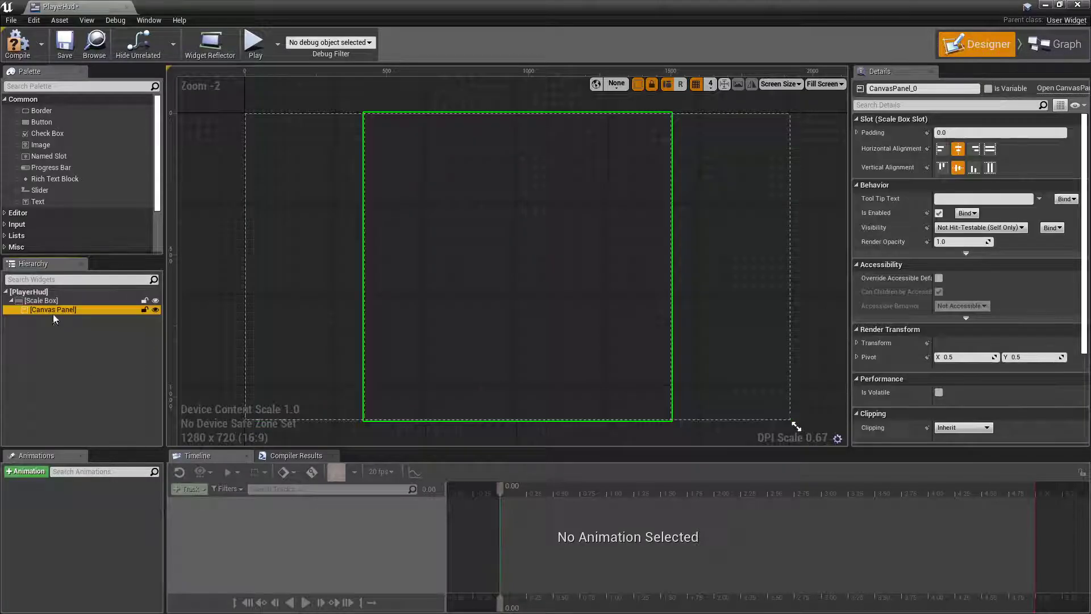
right_click(52, 310)
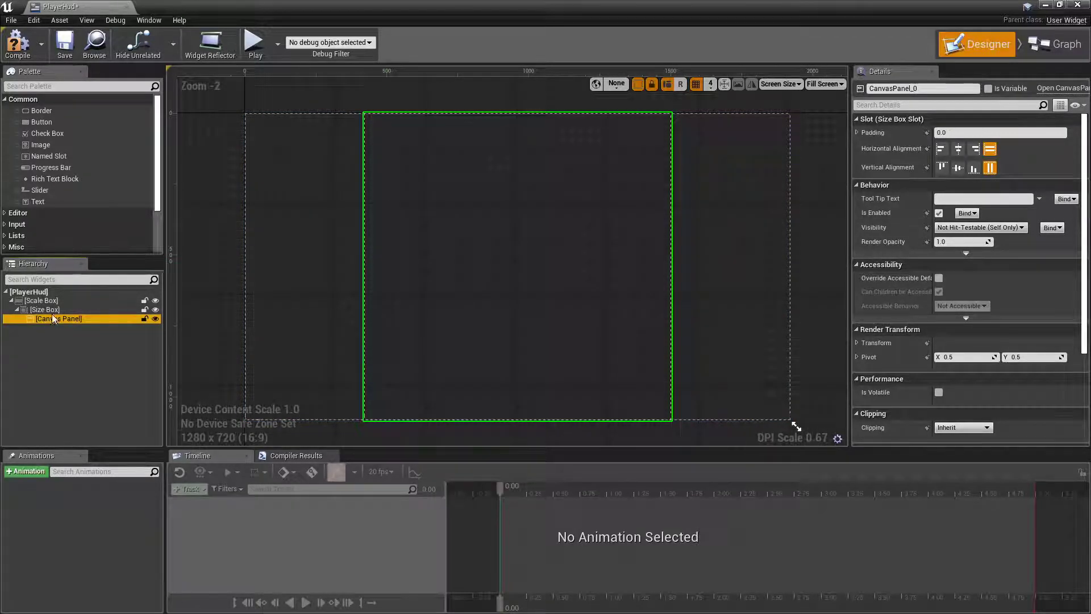
click(44, 309)
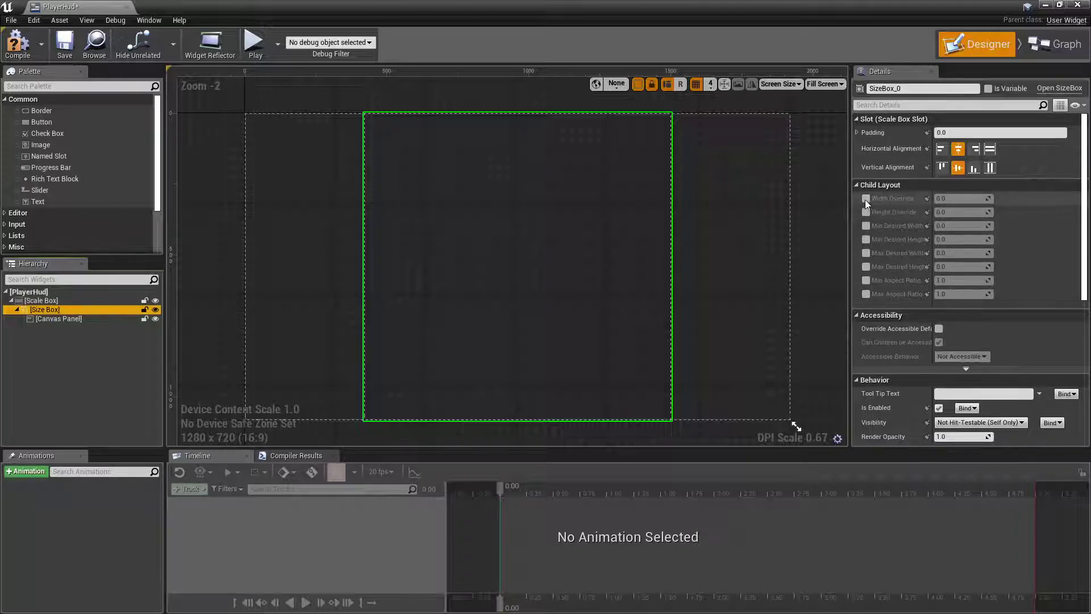
click(868, 198)
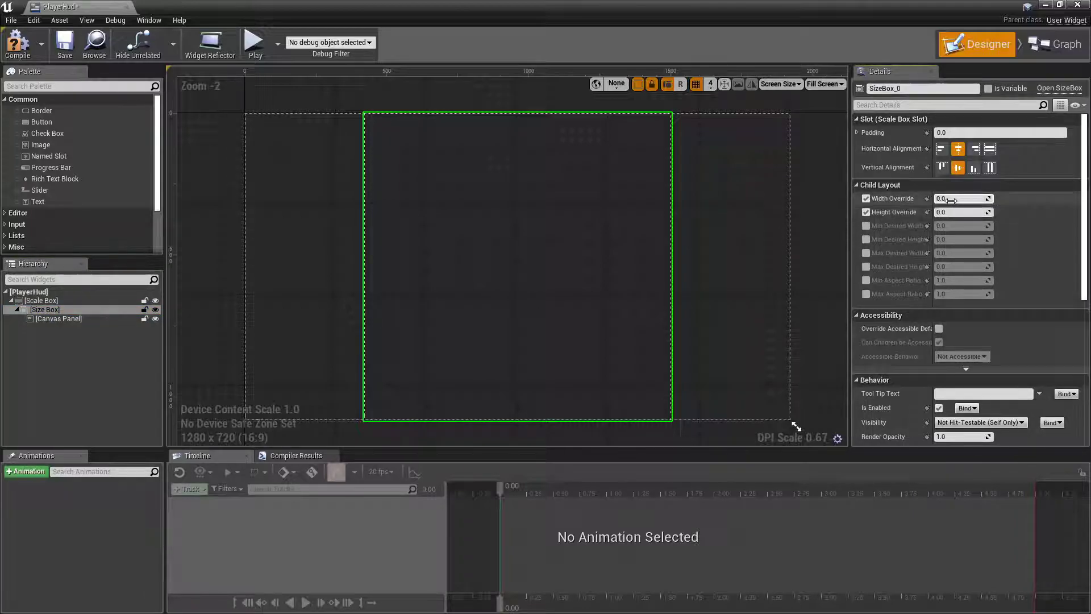
mouse_move(943, 198)
text(1920)
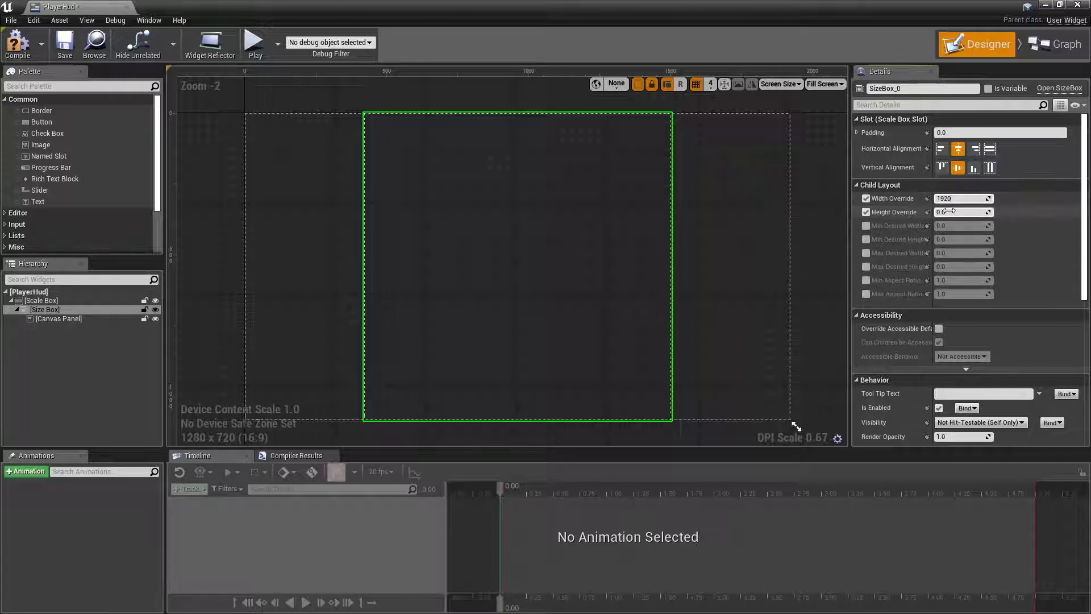
text(1080)
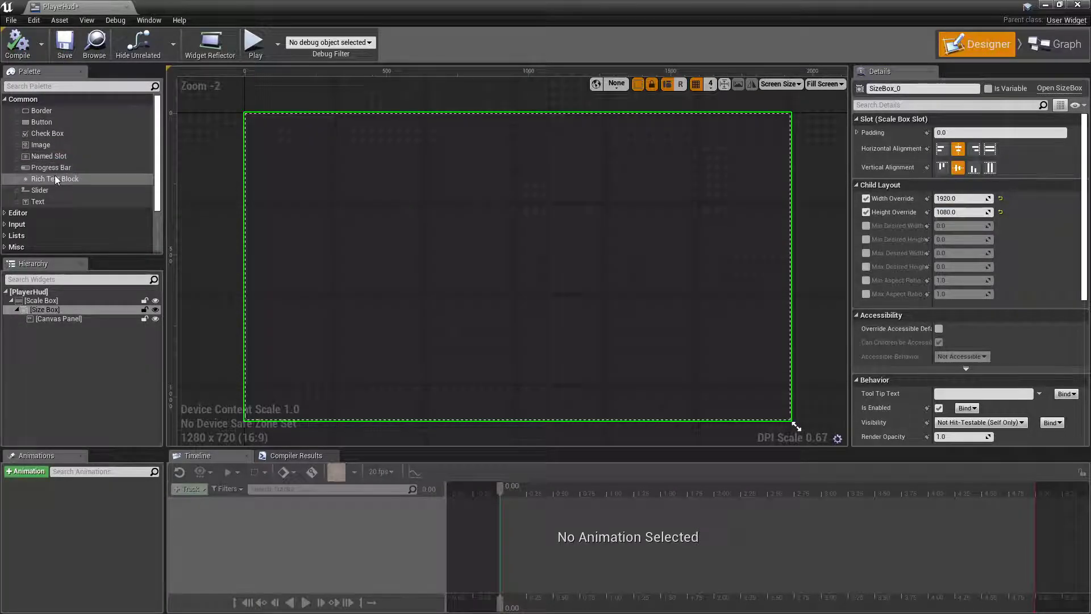
mouse_move(52, 168)
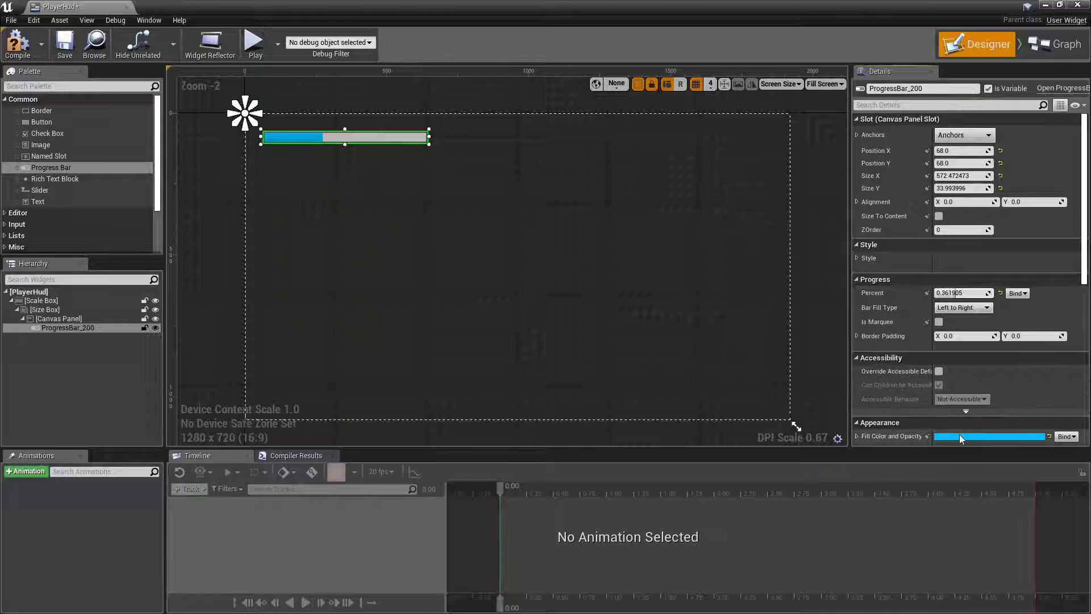
Give the progress bar at 68,68 a red fill colour
click(989, 437)
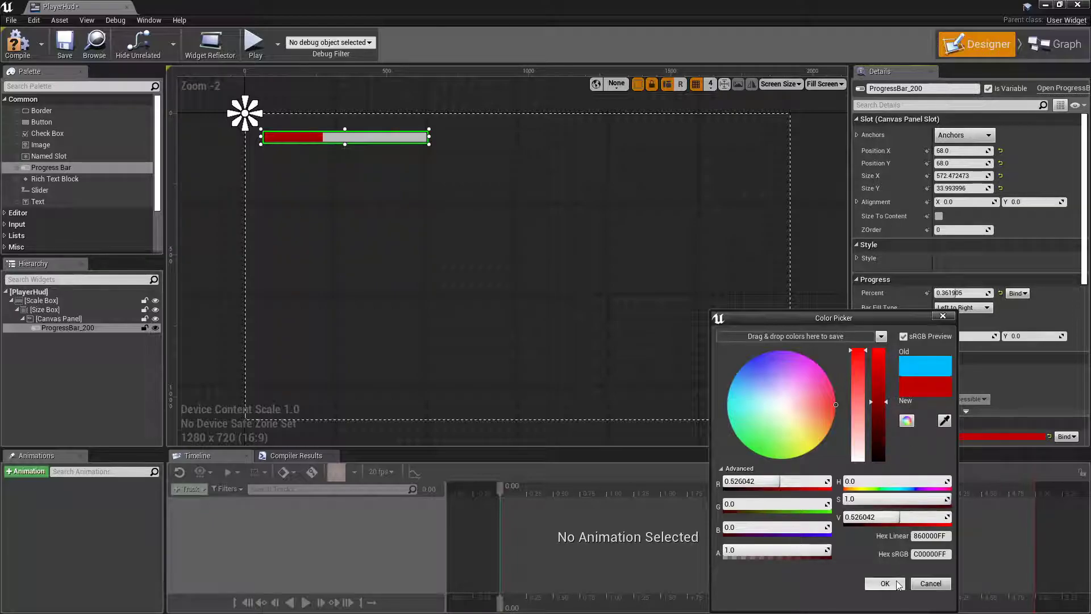
click(885, 584)
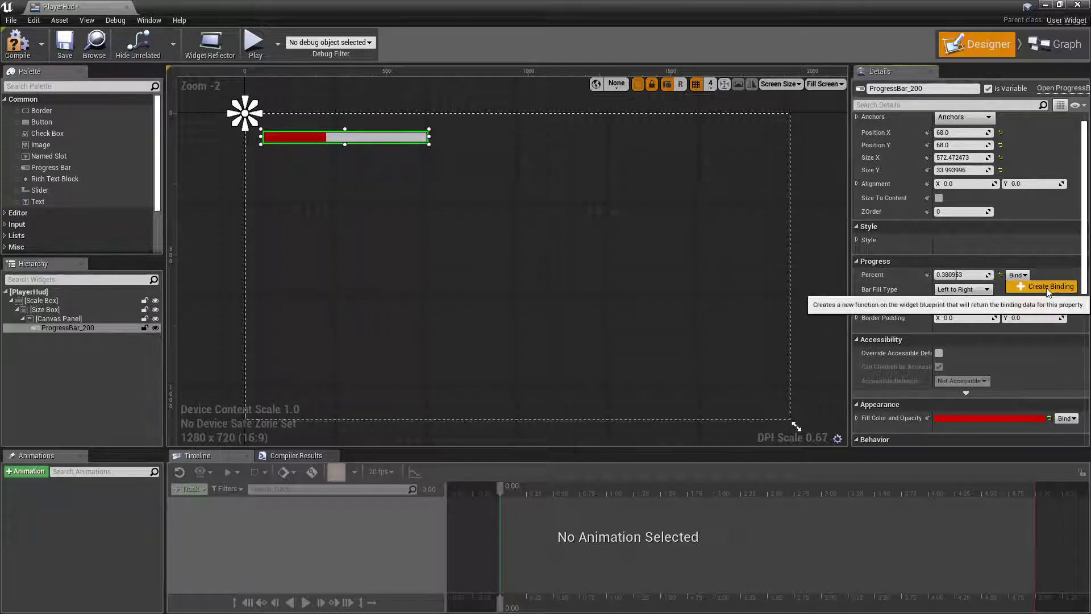
Create a percent binding, then on construct cast Get Player Character to Player_BP and store it in PlayerRef
click(1046, 286)
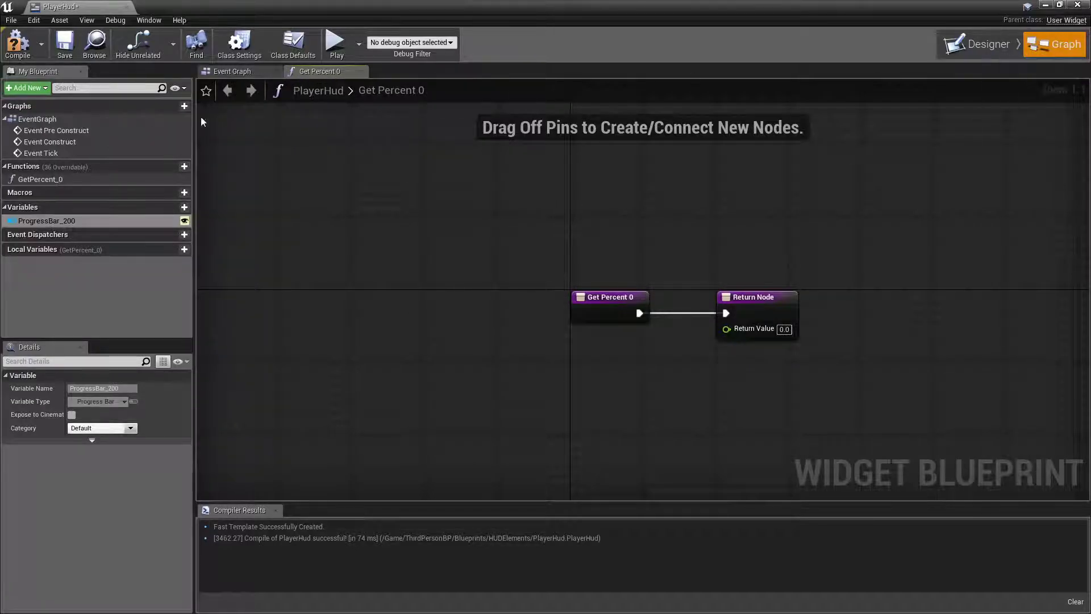
click(232, 71)
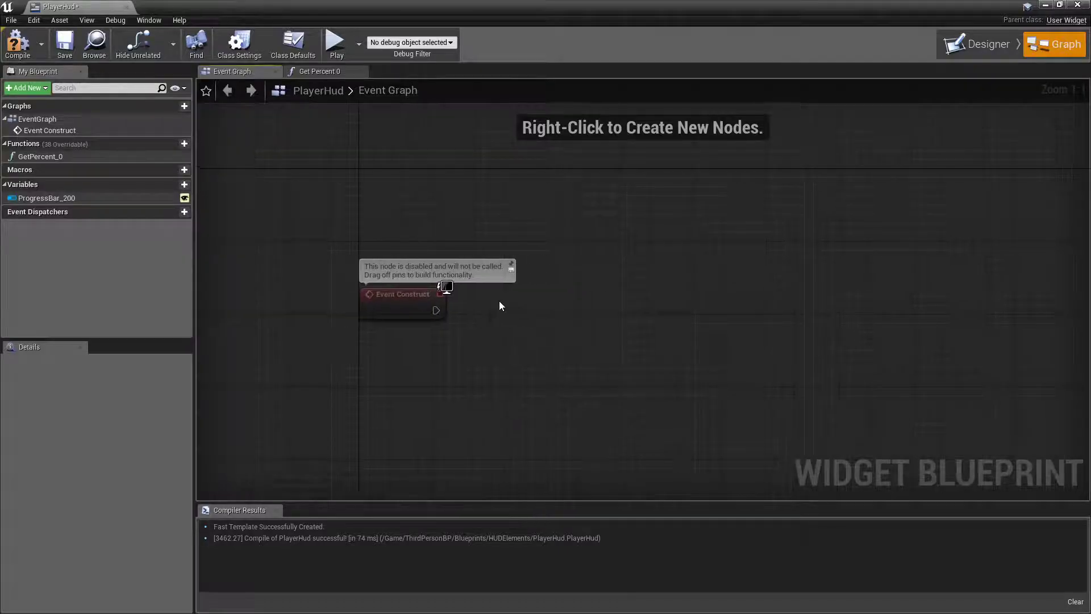
drag(444, 310, 602, 317)
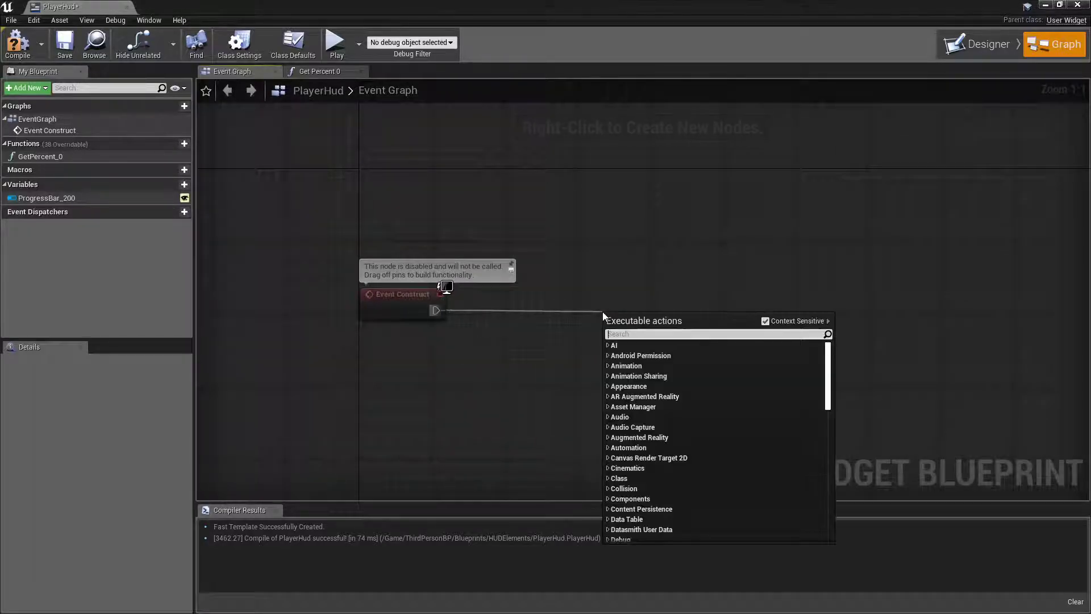
text(cast to player)
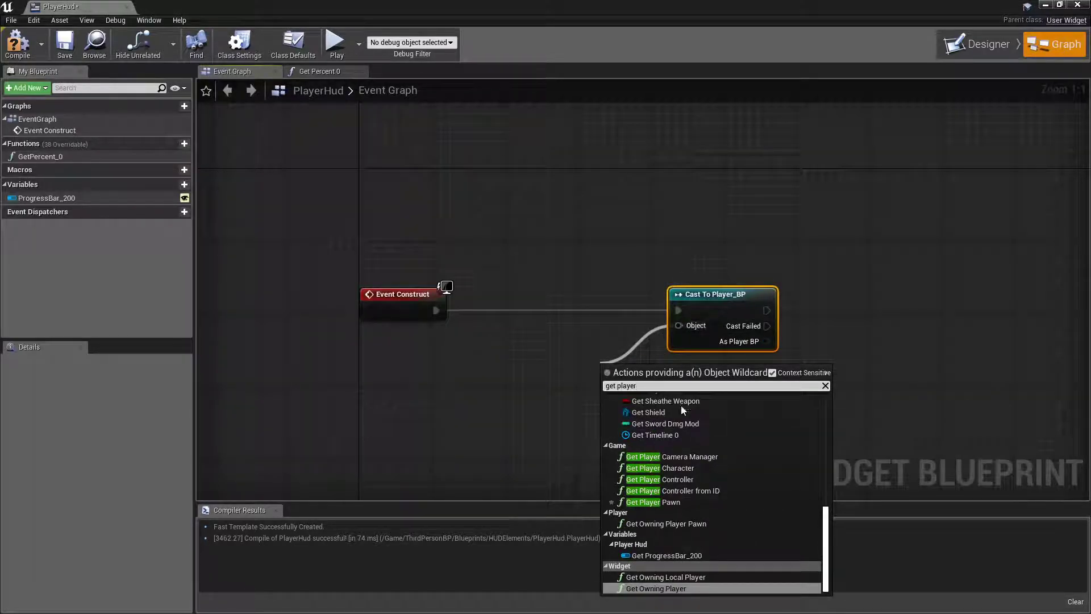
click(673, 468)
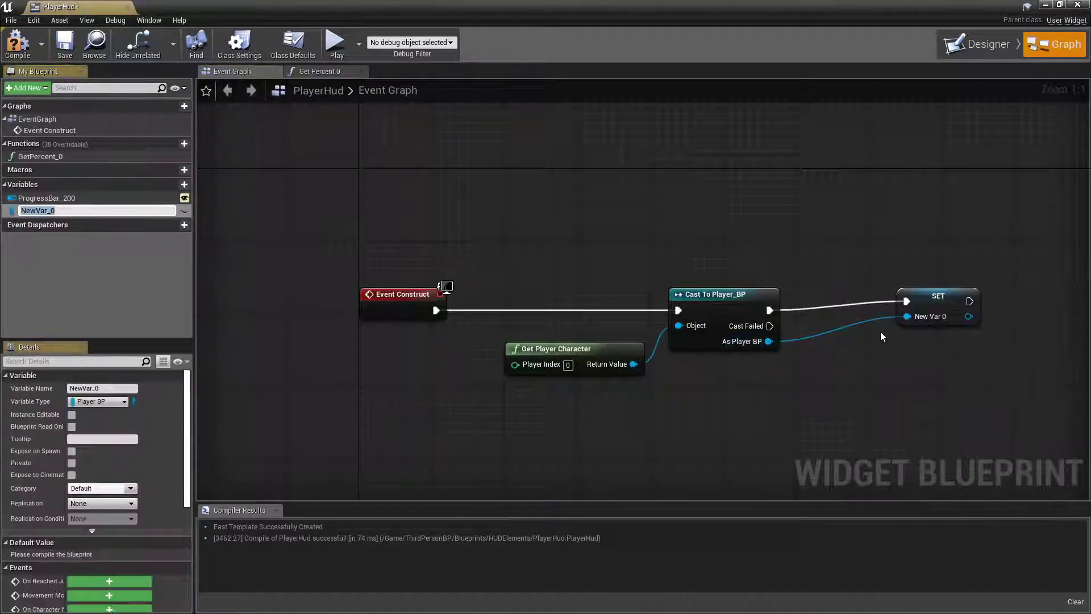
text(PlayerRef)
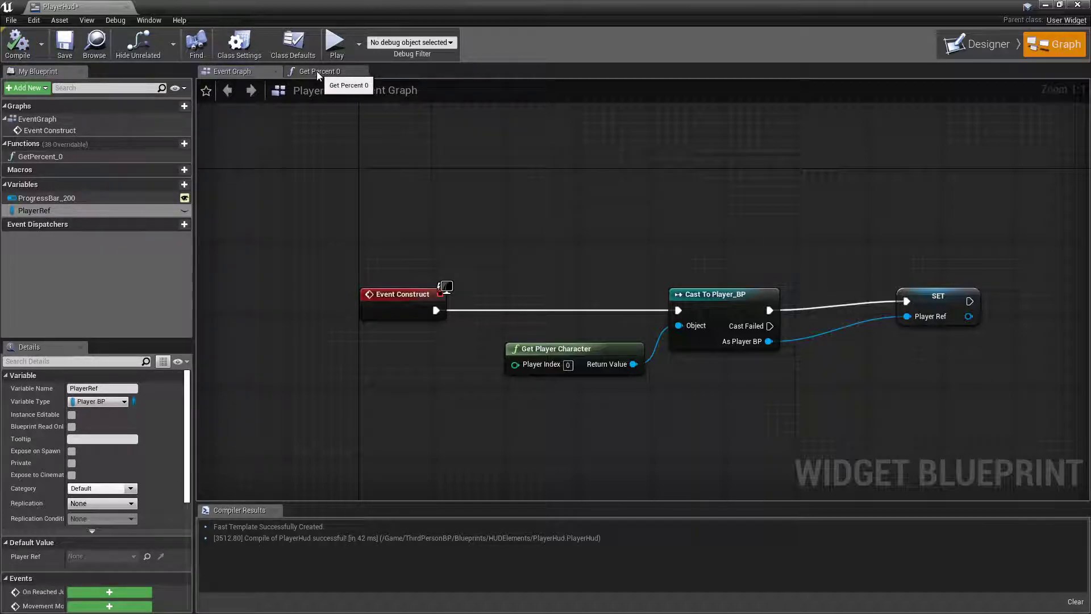
In GetPercent_0, return PlayerRef's Current Health divided by Max Health
click(320, 71)
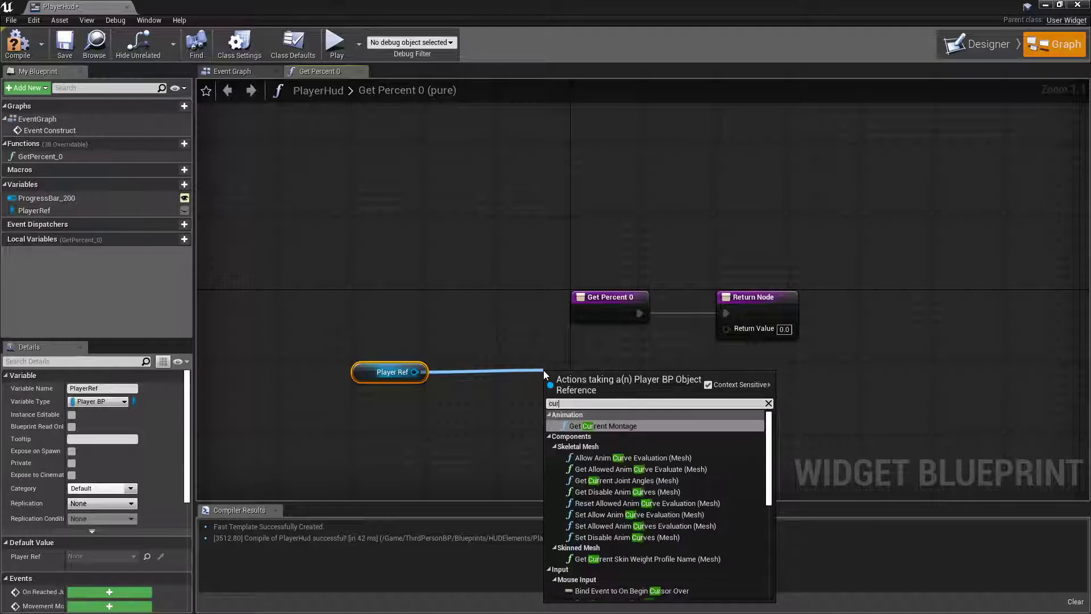
text(current health)
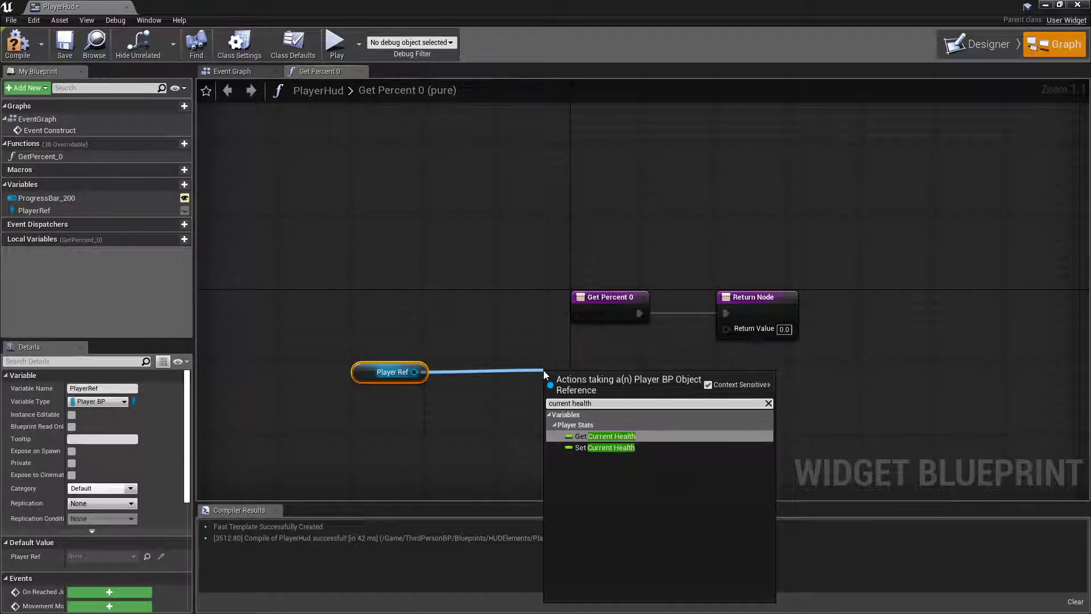
click(611, 436)
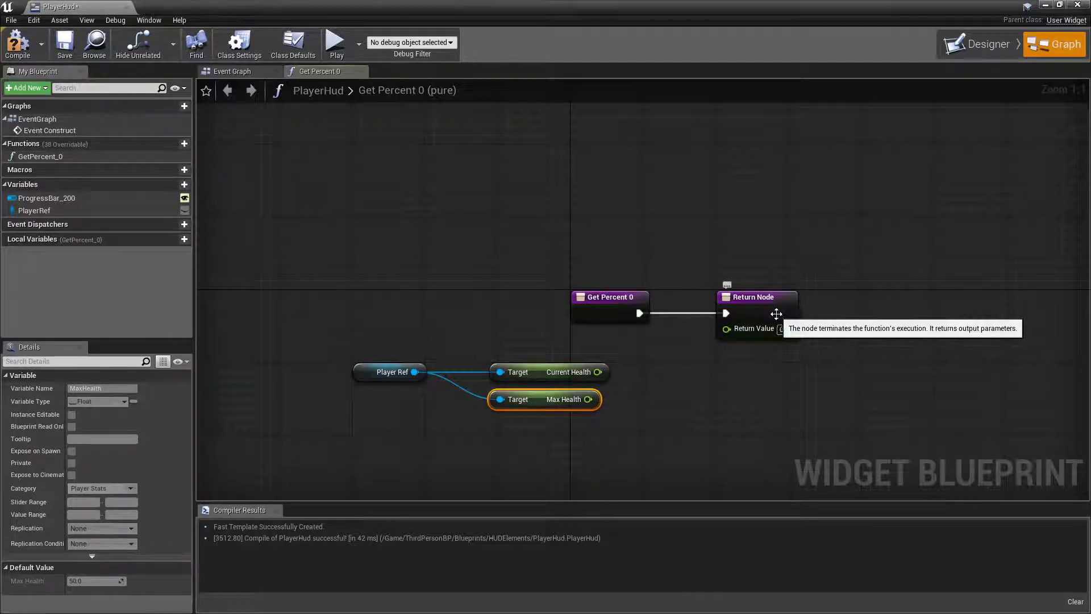
mouse_move(636, 413)
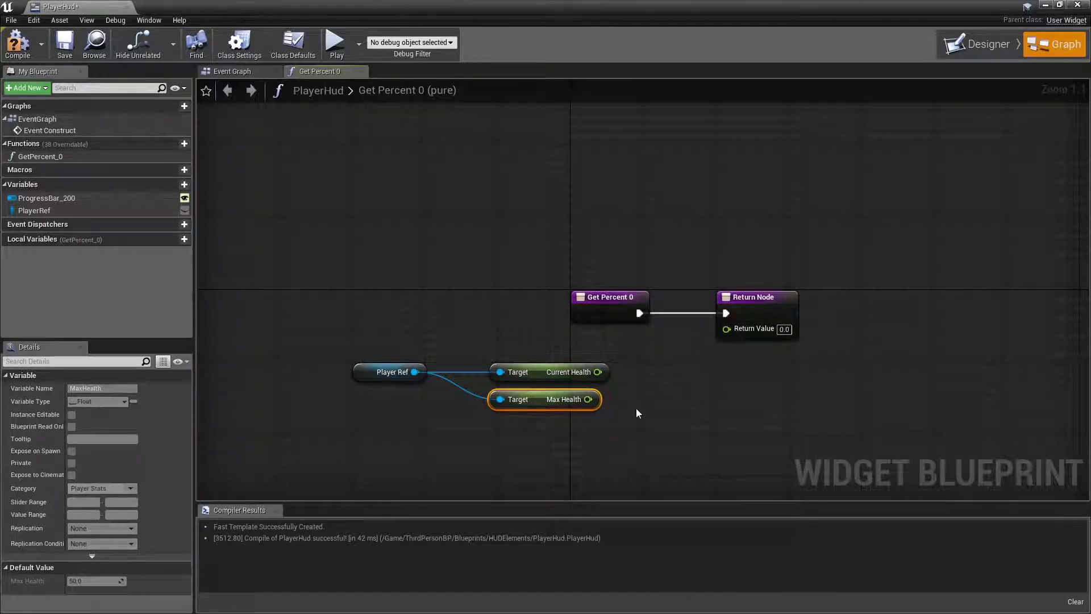
mouse_move(632, 388)
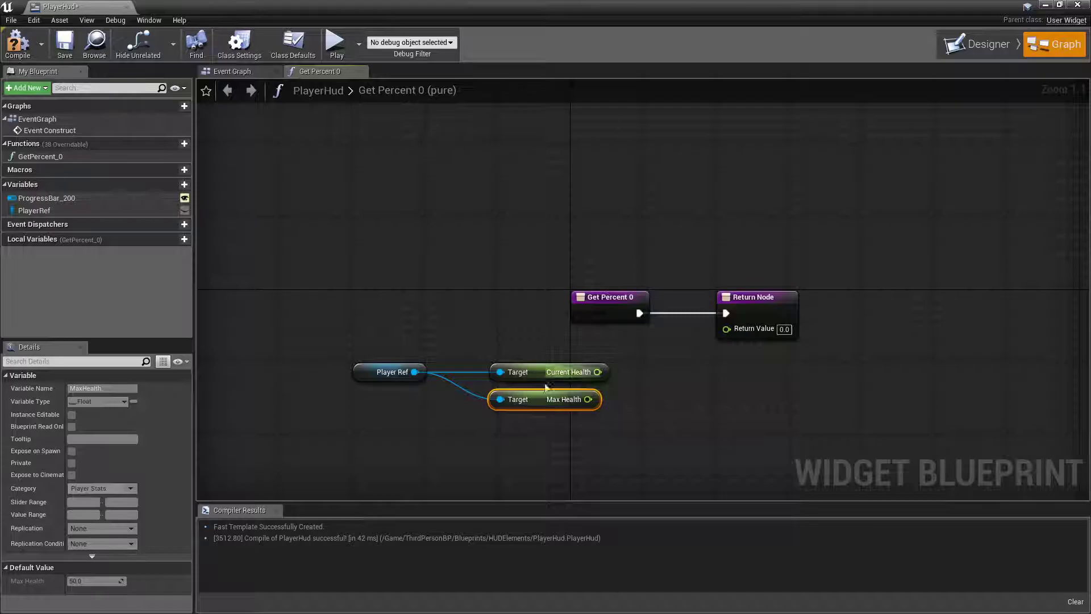
mouse_move(556, 424)
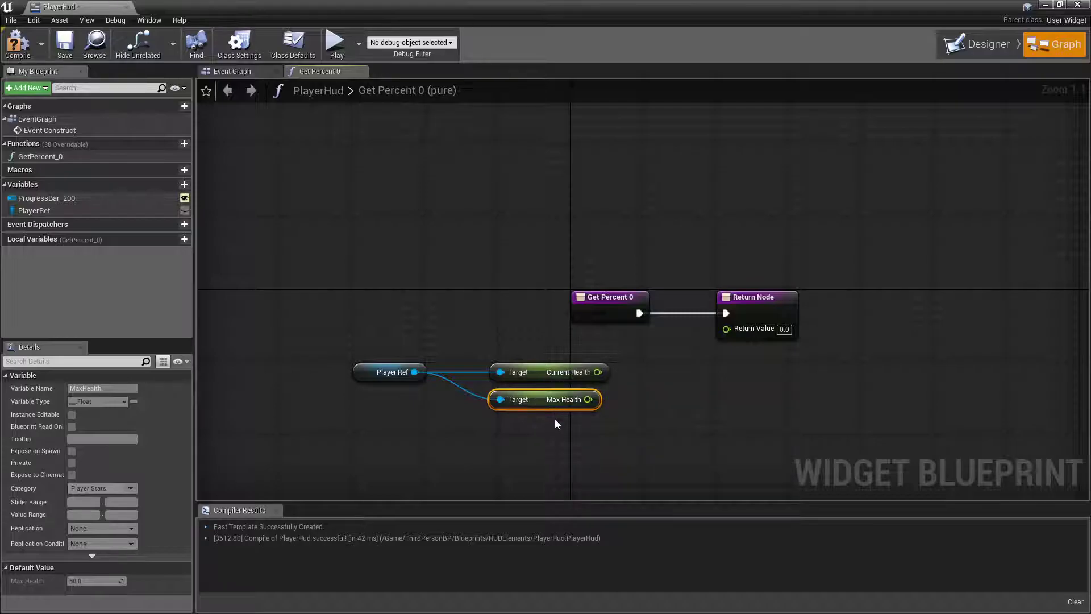
mouse_move(536, 372)
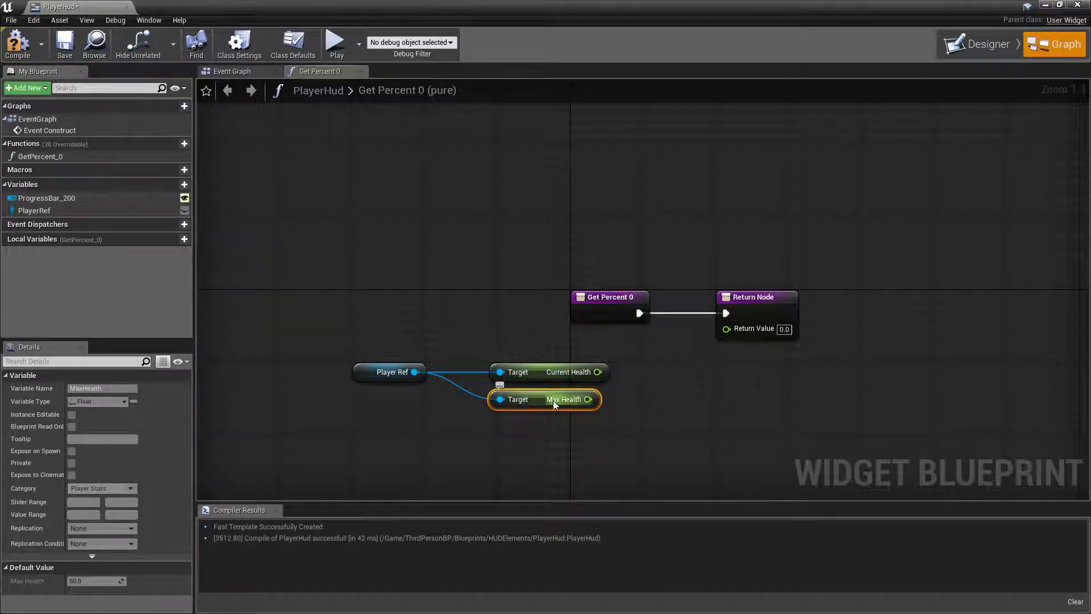
mouse_move(589, 399)
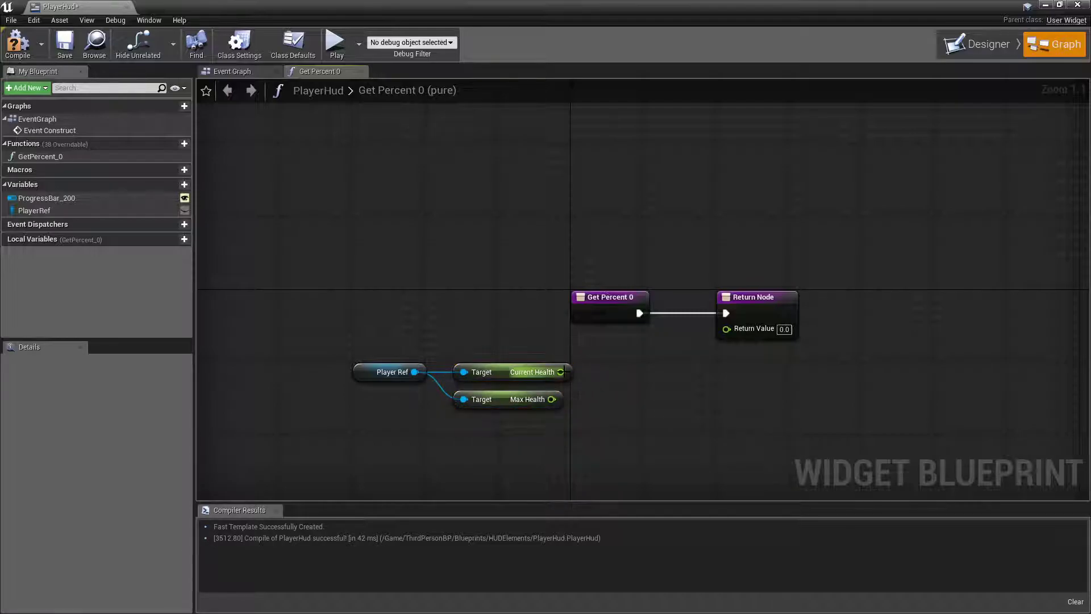
drag(561, 372, 616, 391)
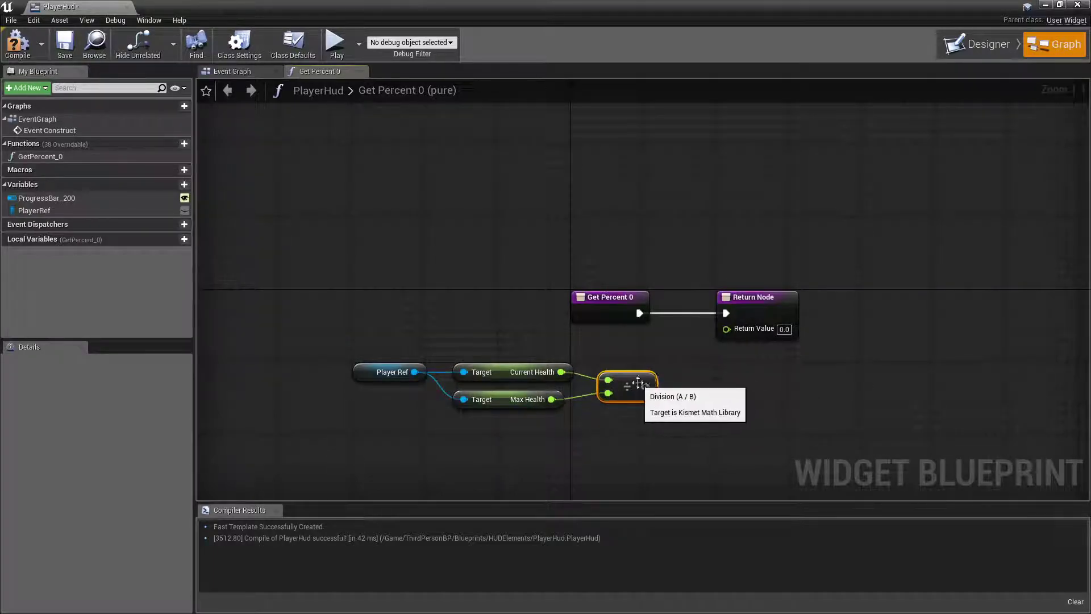
drag(646, 381, 726, 328)
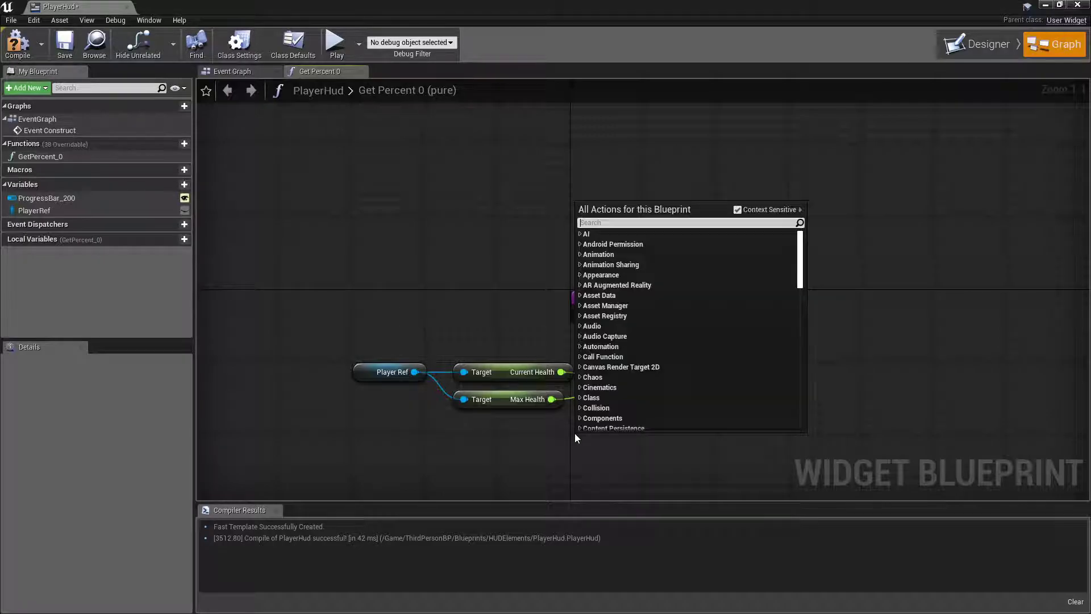
text(/)
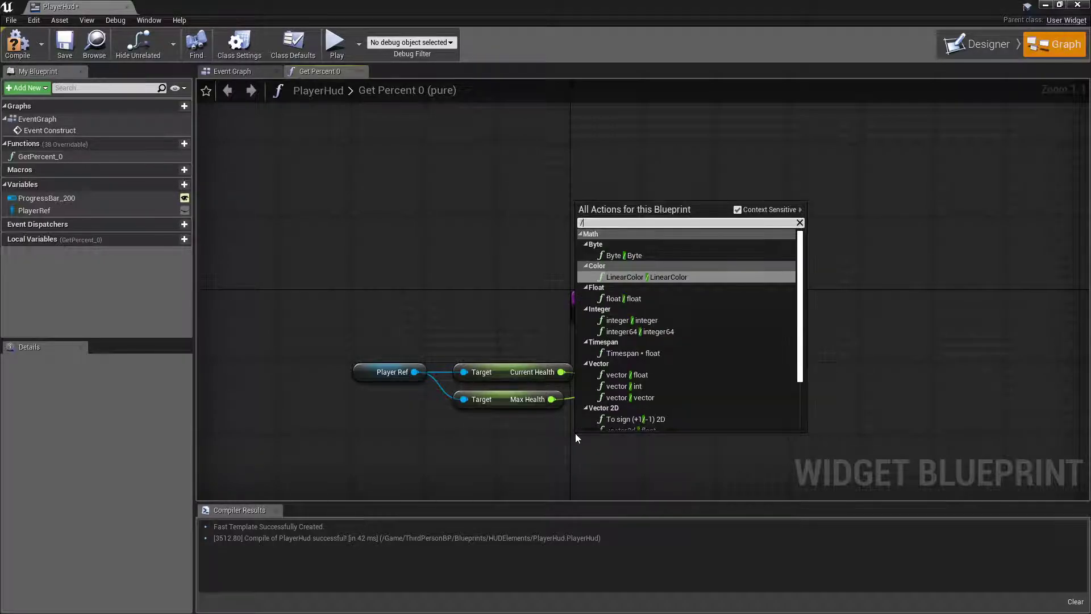
mouse_move(646, 387)
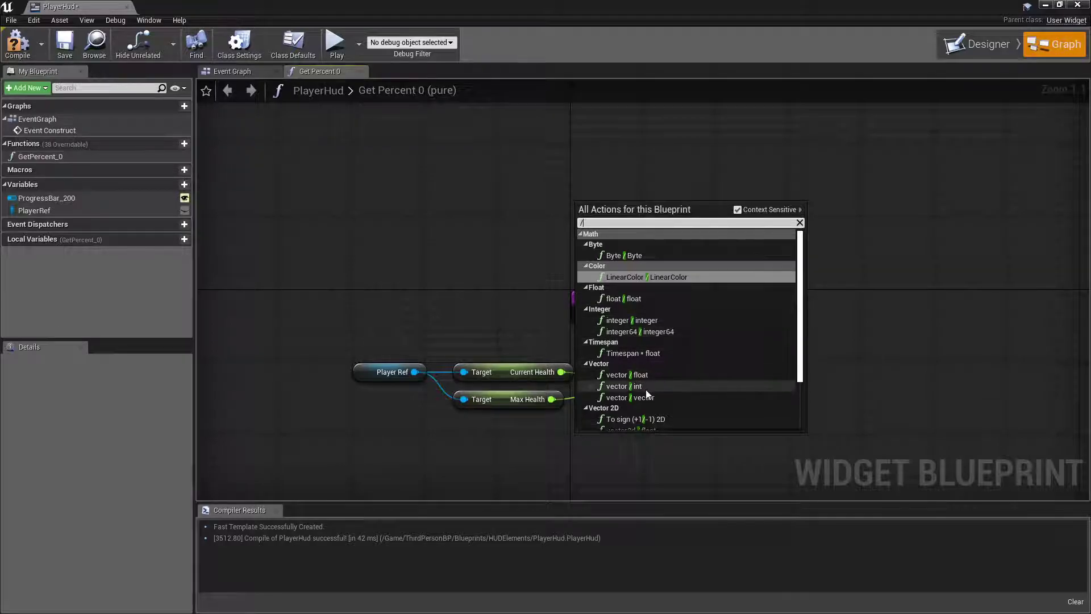
mouse_move(655, 394)
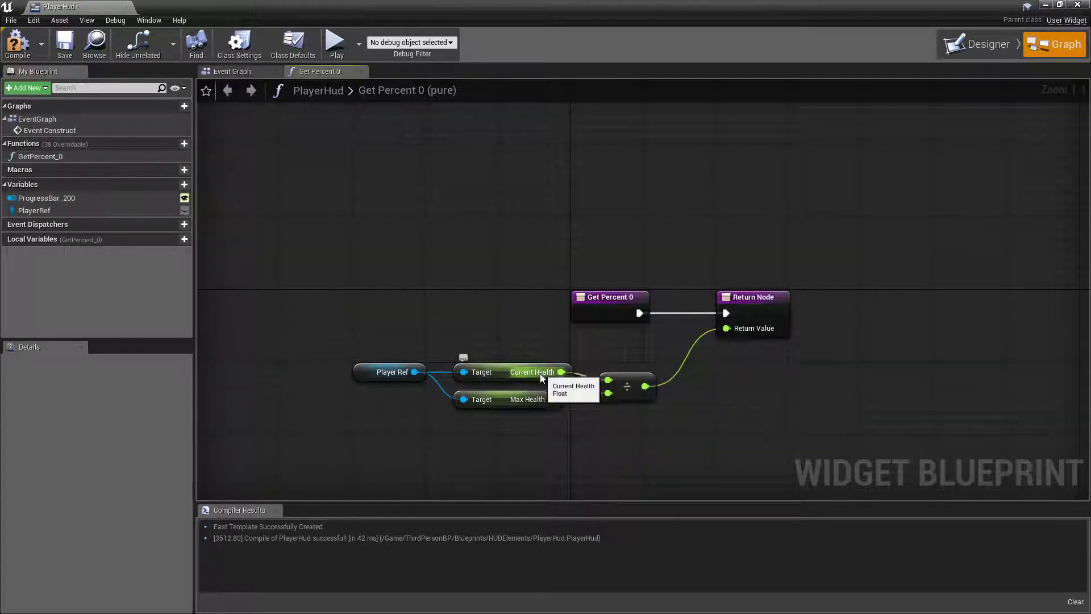
mouse_move(552, 400)
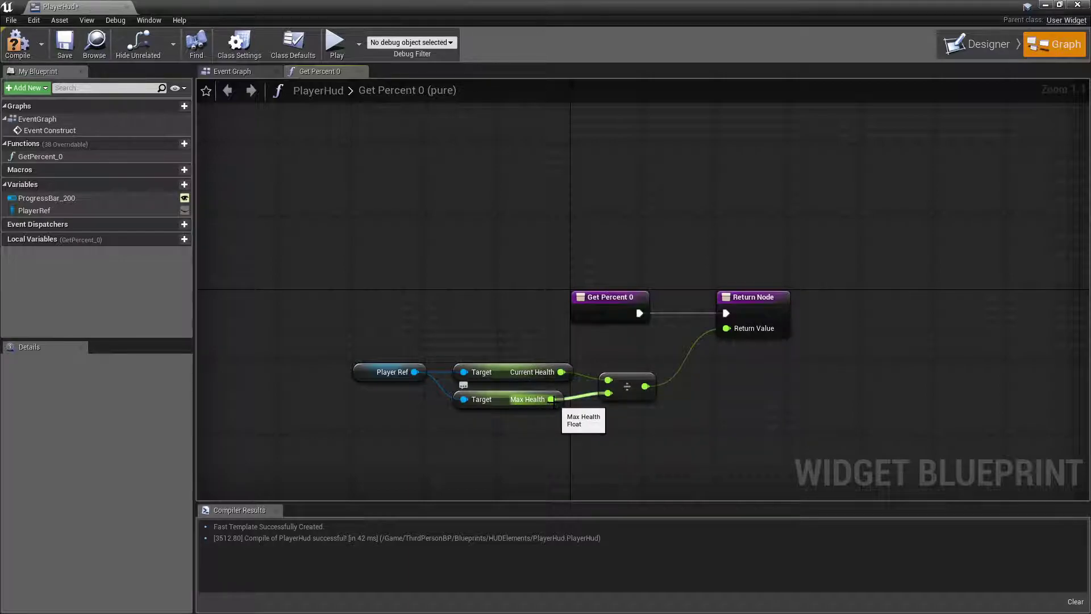
mouse_move(529, 289)
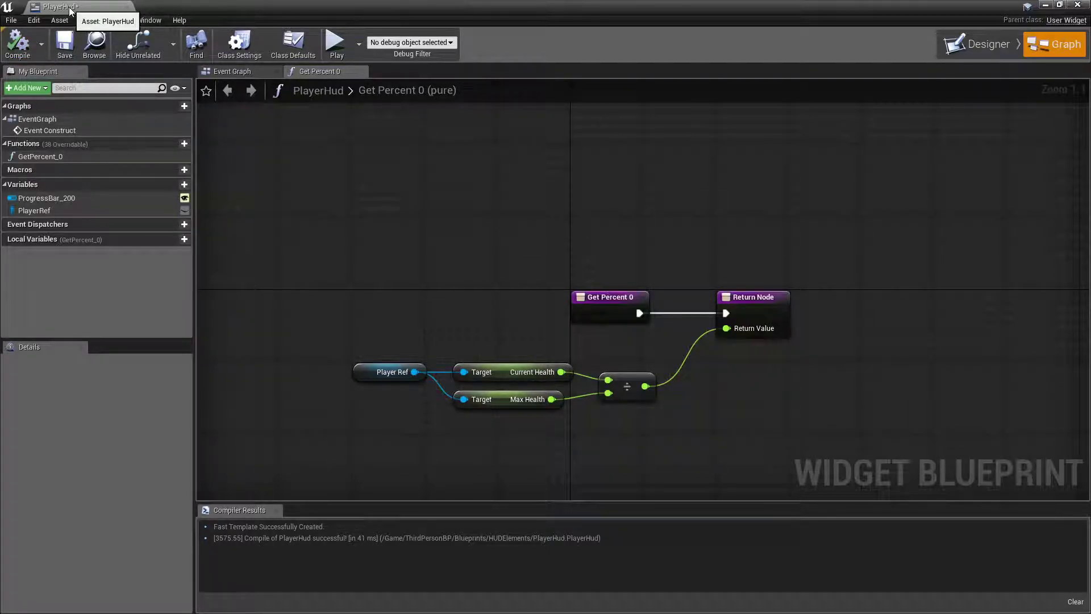
click(272, 8)
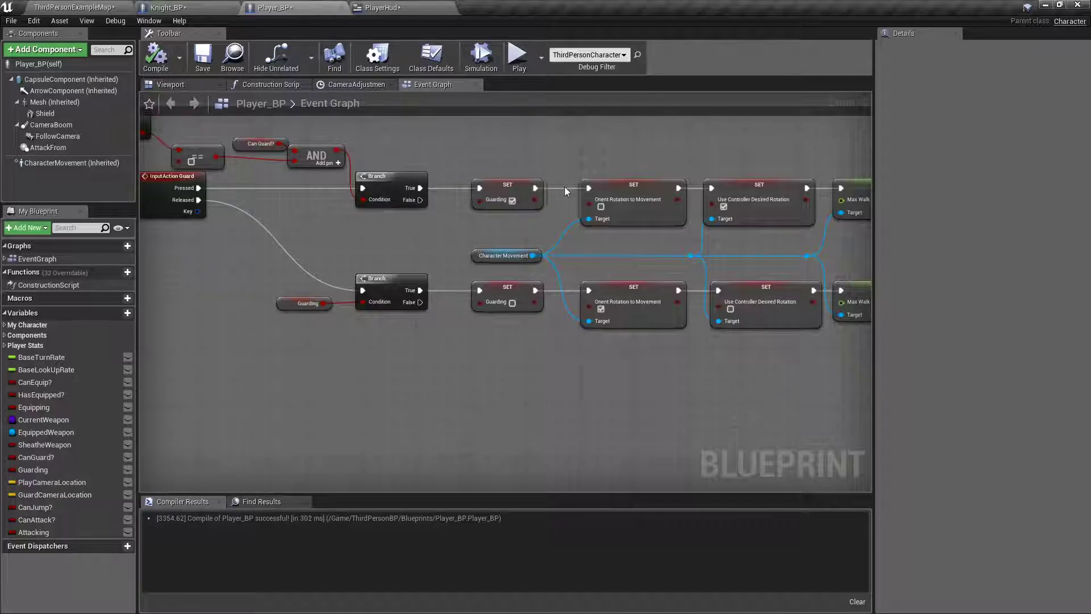
After BeginPlay, create a PlayerHud widget owned by the player controller
scroll(down, 3)
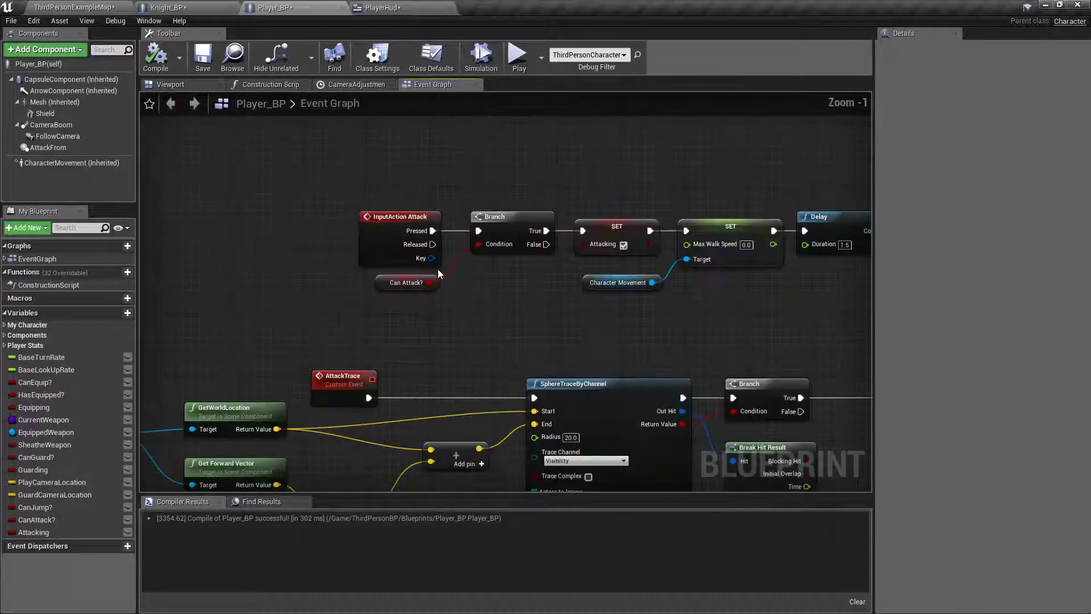
scroll(down, 3)
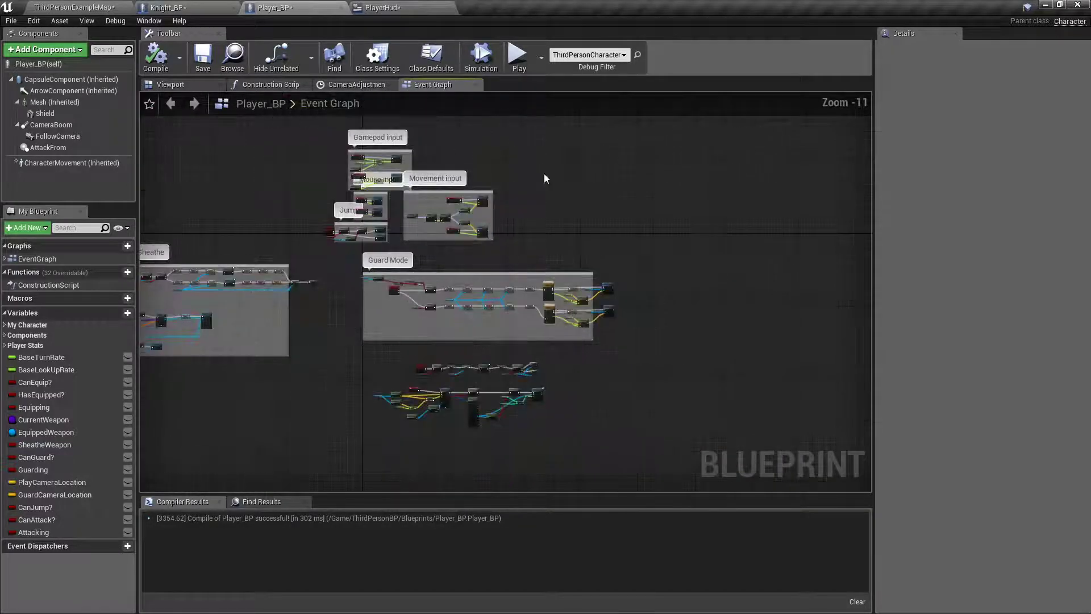
text(beginp)
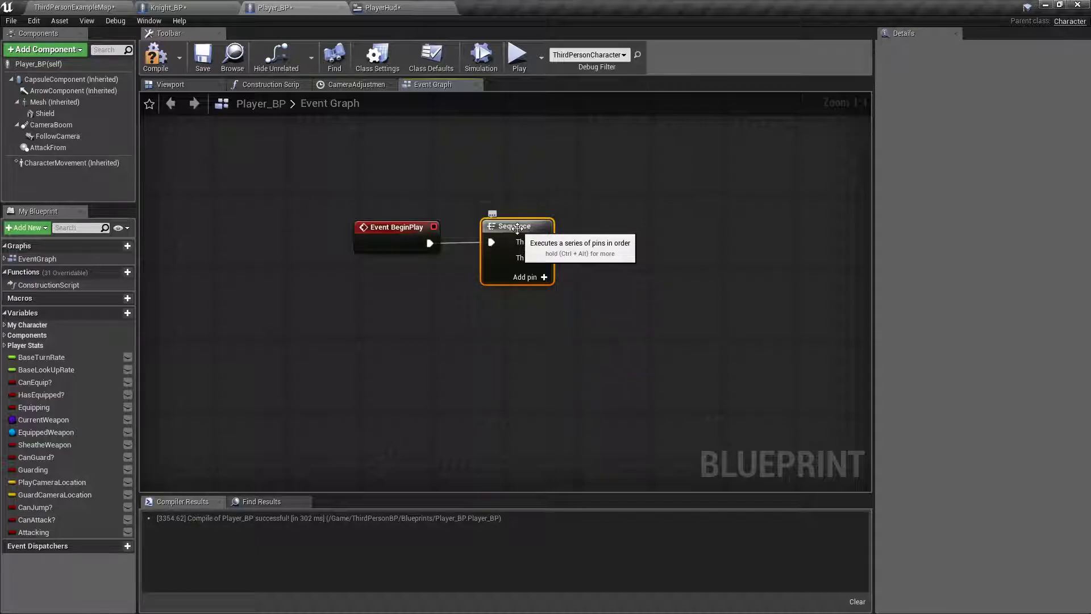
mouse_move(532, 204)
text(create)
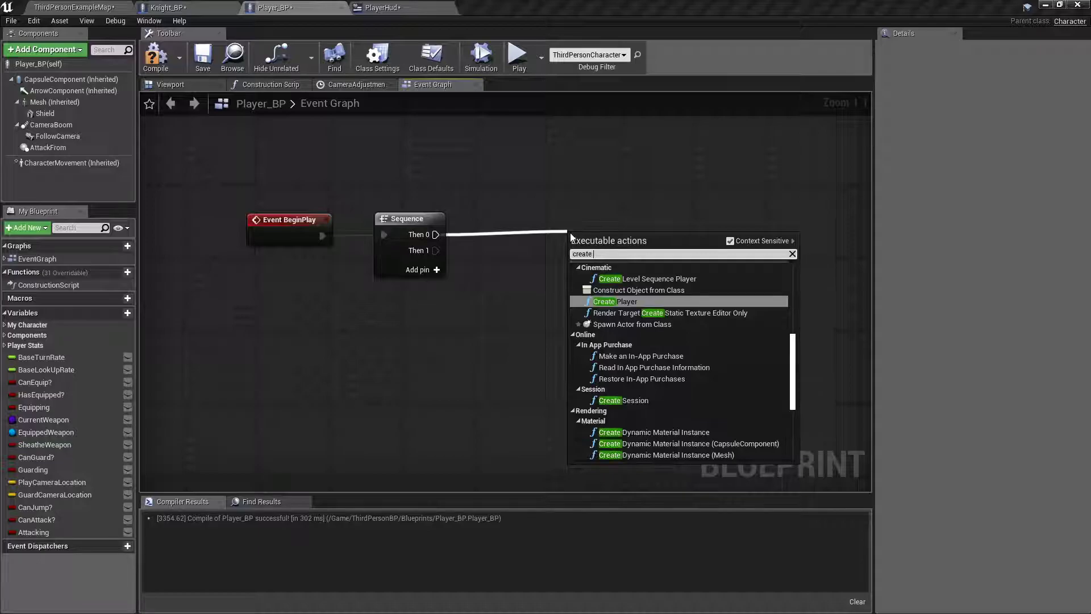
text(w)
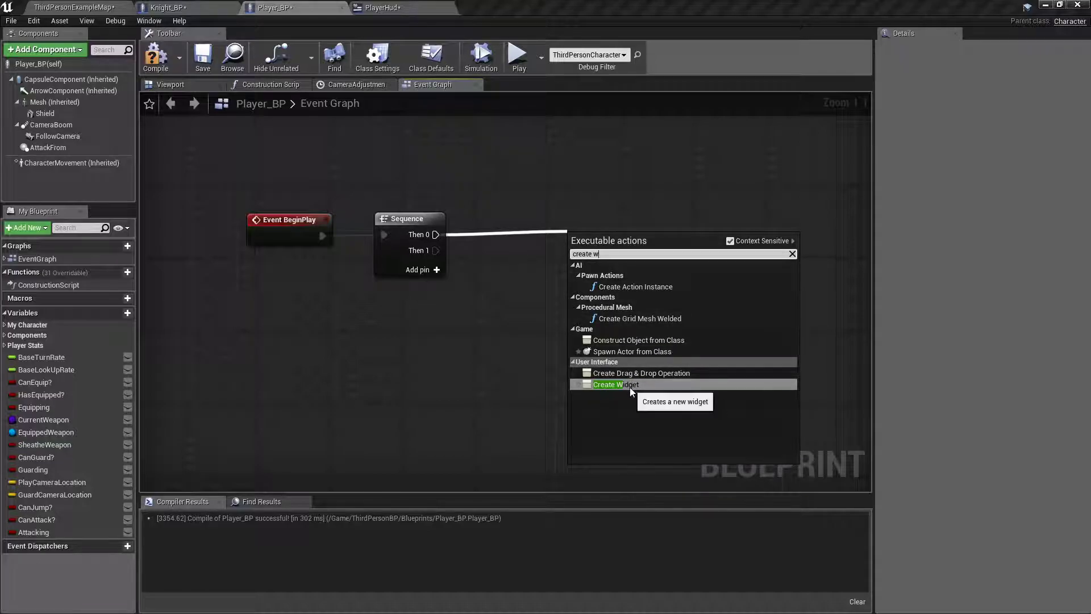
click(615, 384)
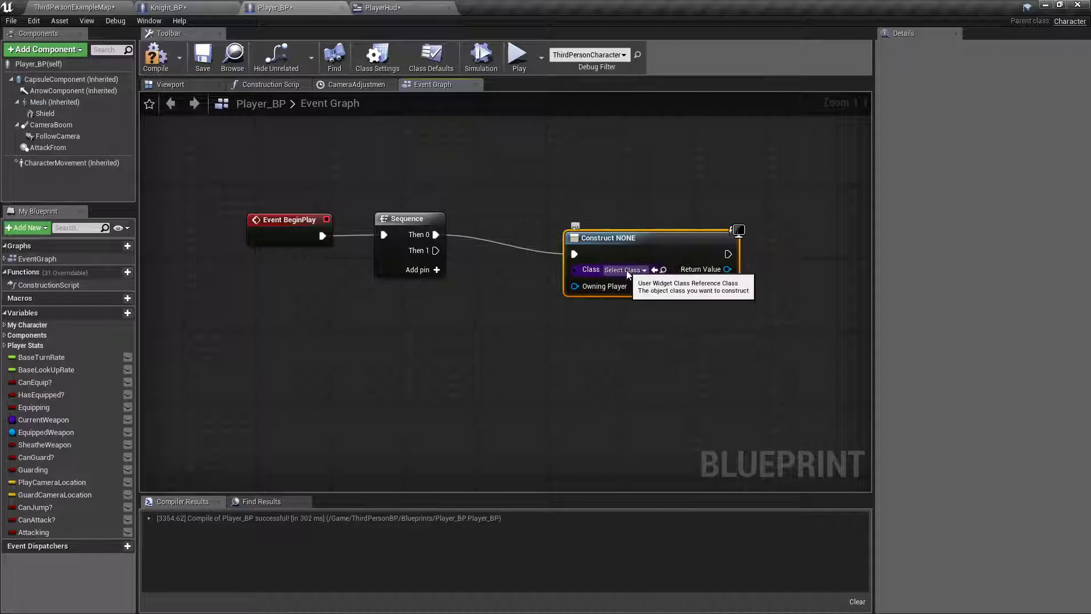
click(625, 269)
text(get)
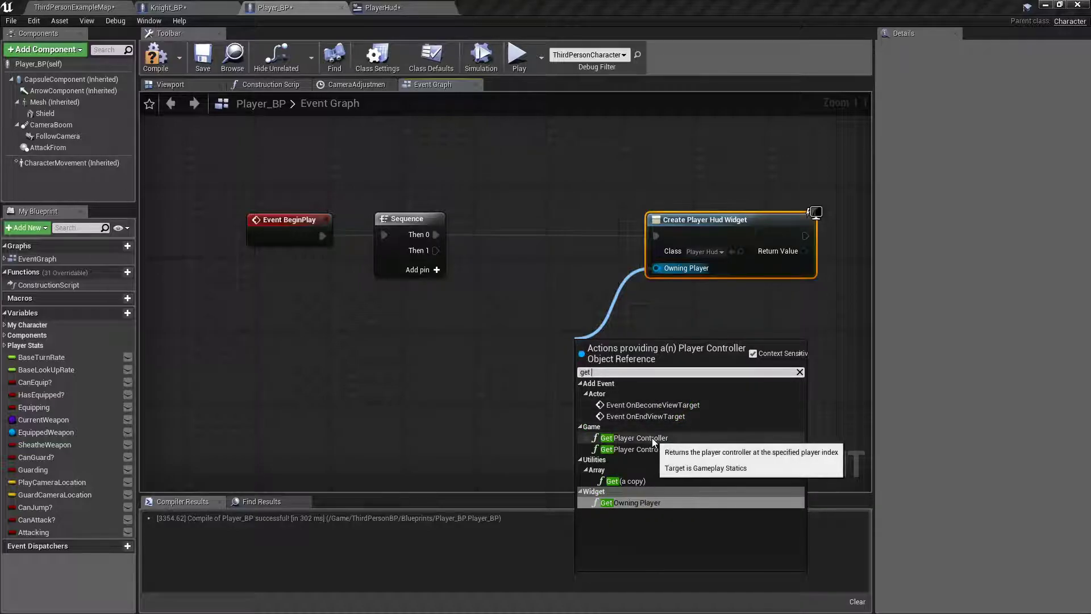
click(635, 438)
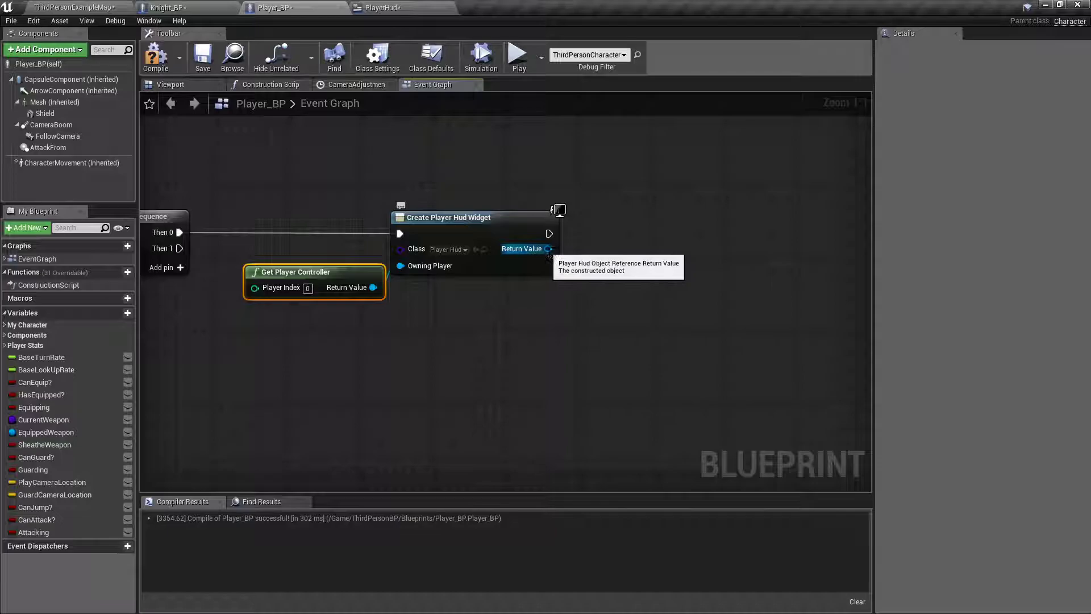
Promote the created widget to a PlayerHud variable and add it to the viewport
drag(542, 248, 621, 257)
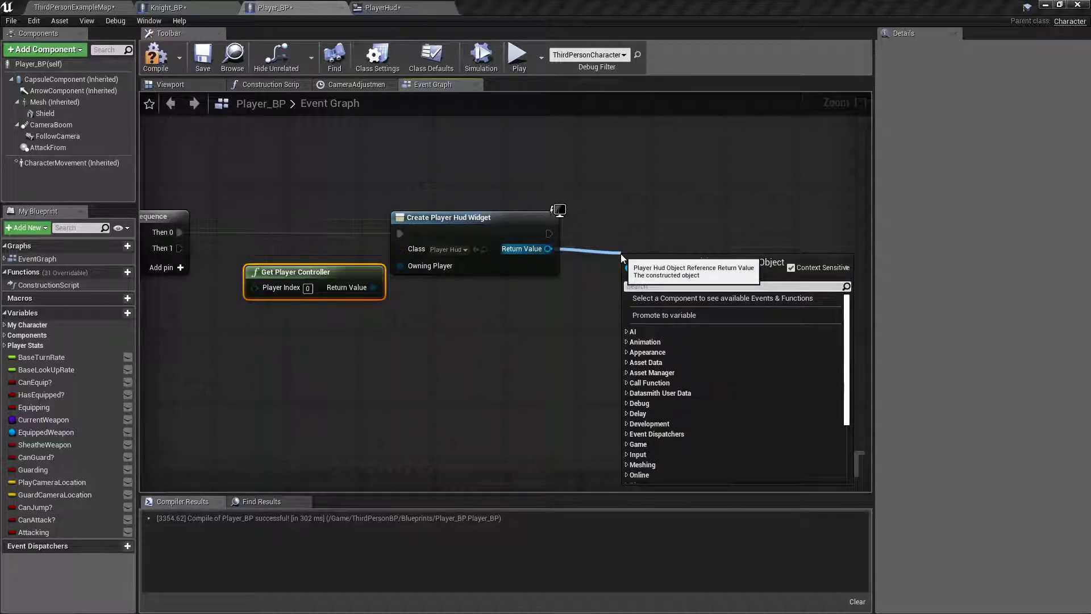
click(663, 314)
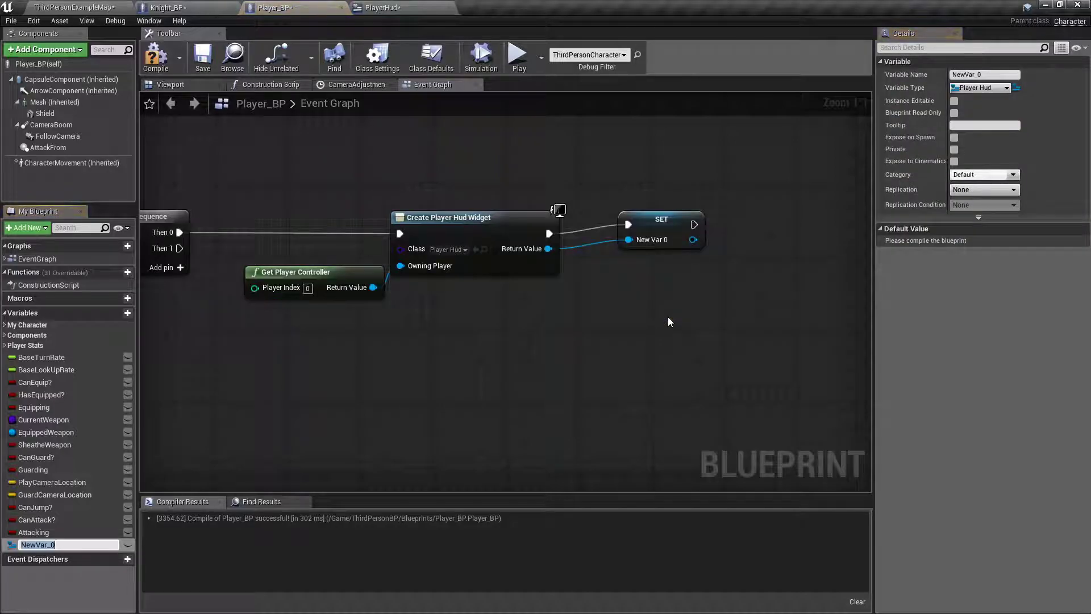
text(PlayerHud)
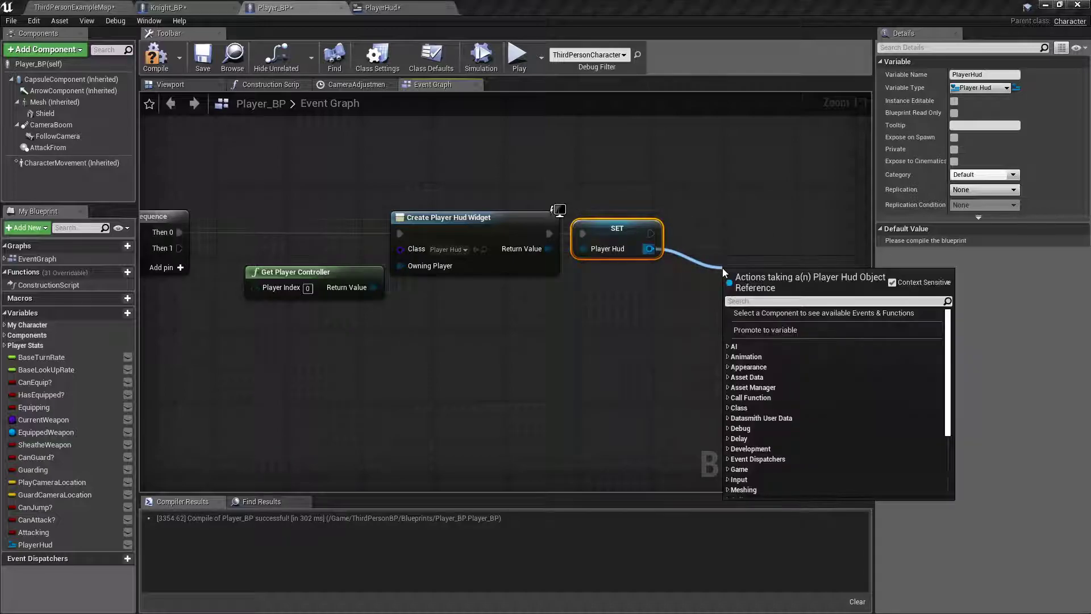
text(add to)
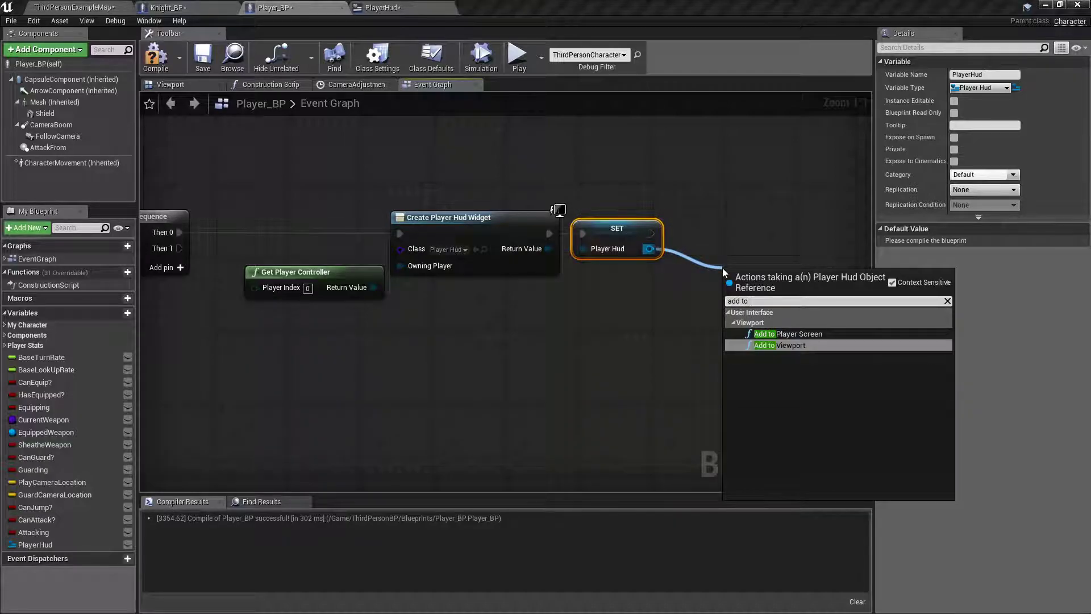
click(787, 345)
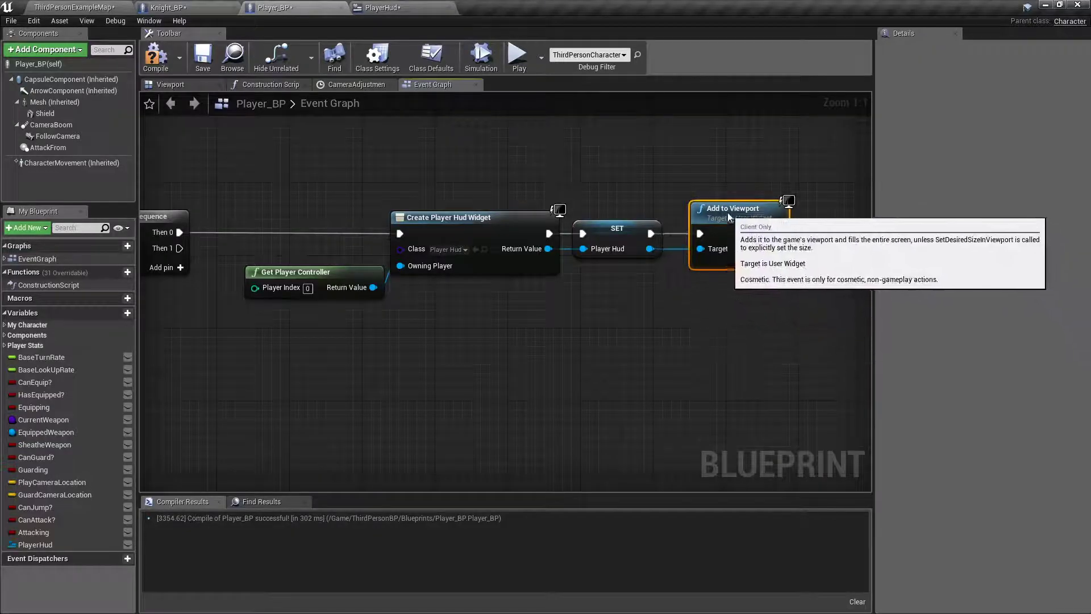
mouse_move(737, 214)
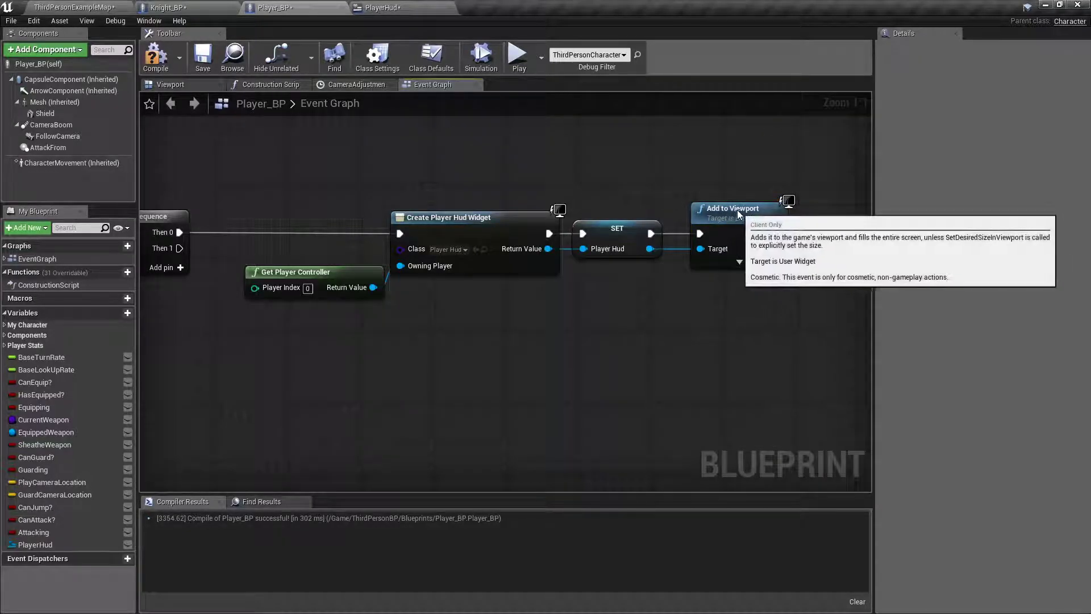
scroll(down, 3)
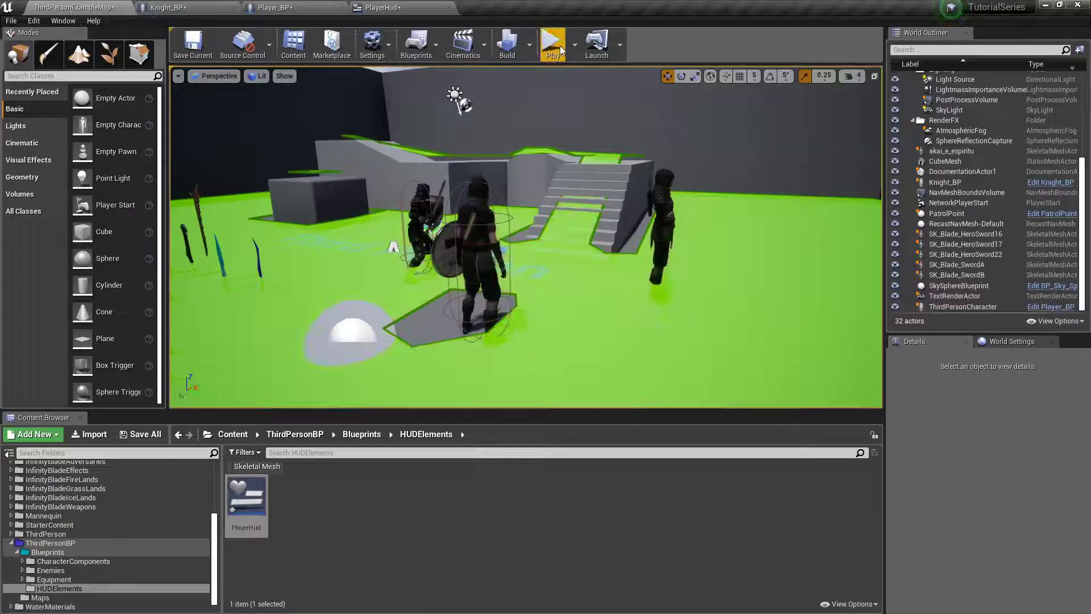
Play the level to check the red health bar, then view PlayerHud's designer
click(552, 42)
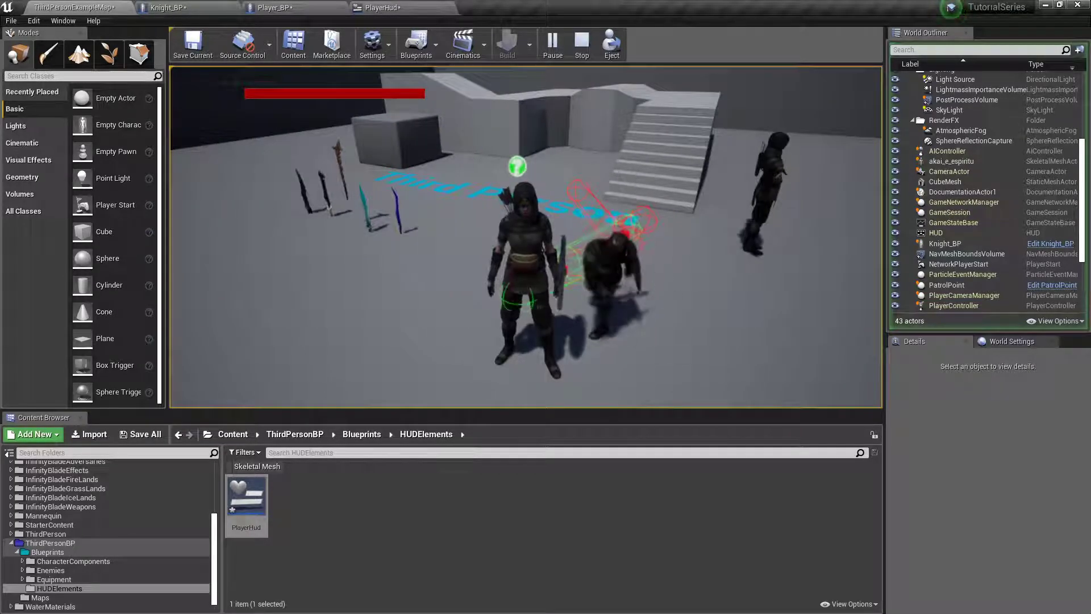
click(581, 43)
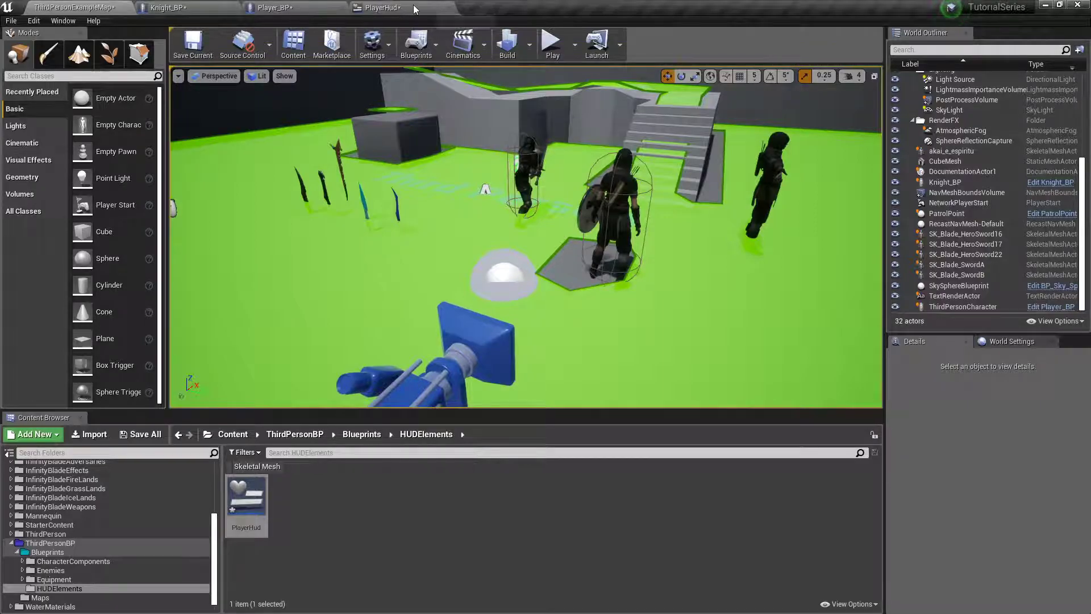
click(379, 8)
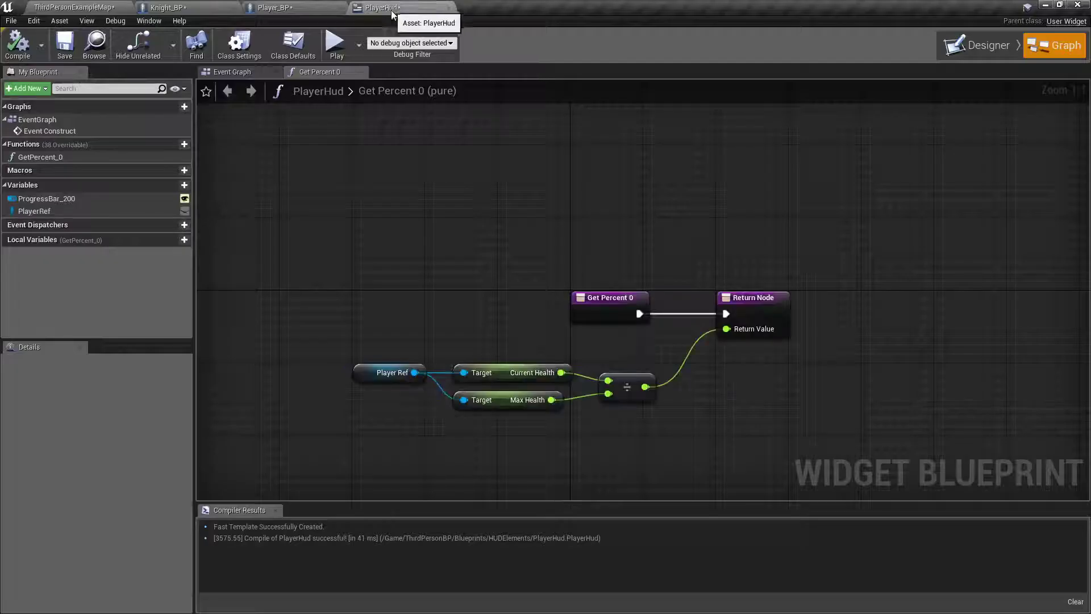
click(984, 46)
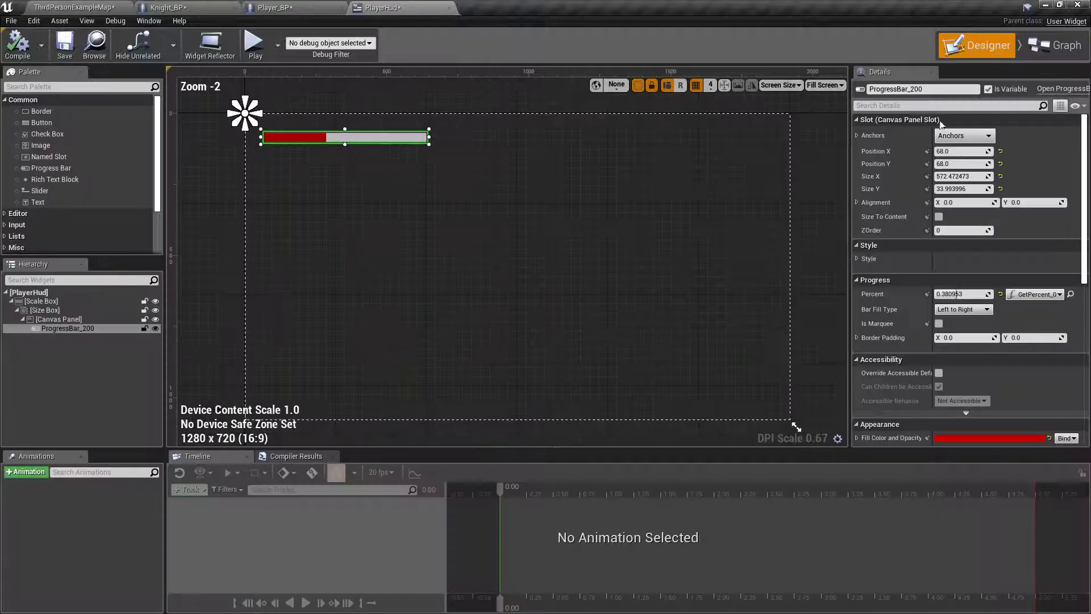
In Player_BP, inspect the MaxHealth variable's default value of 50.0
click(271, 7)
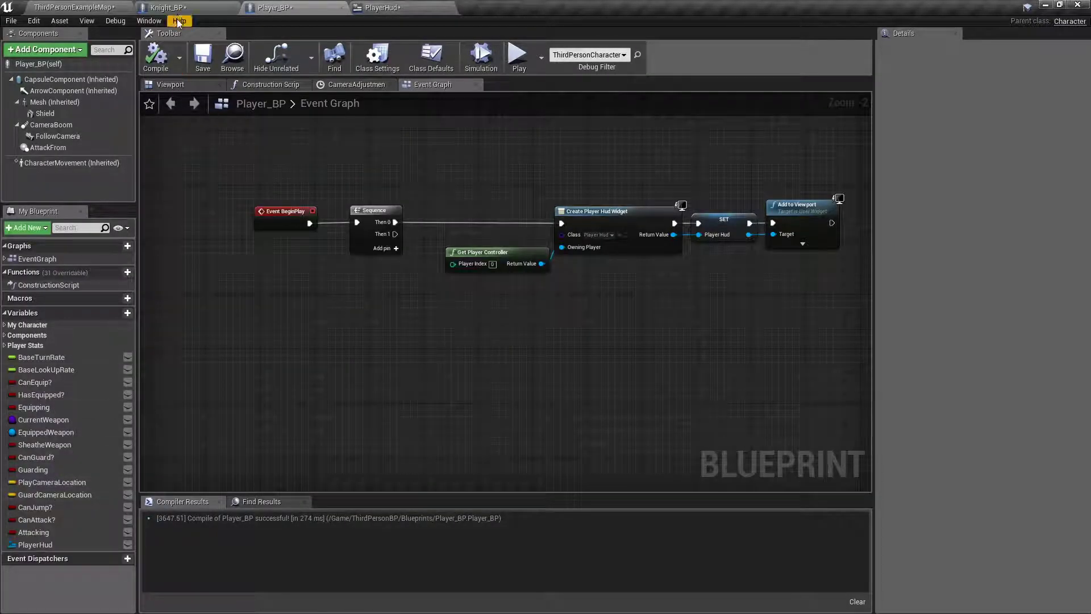
mouse_move(49, 470)
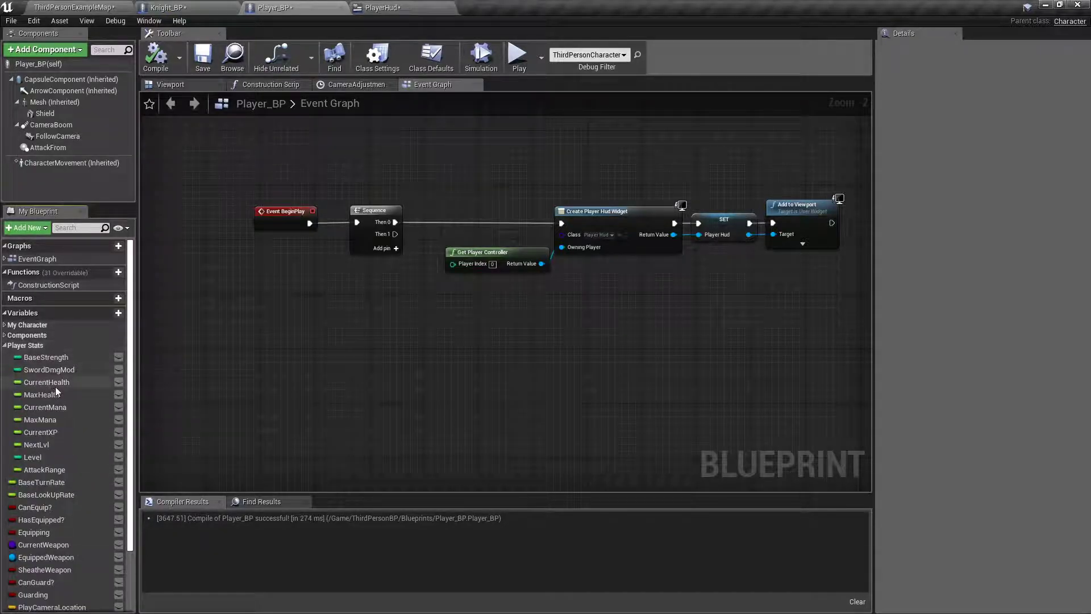
click(41, 394)
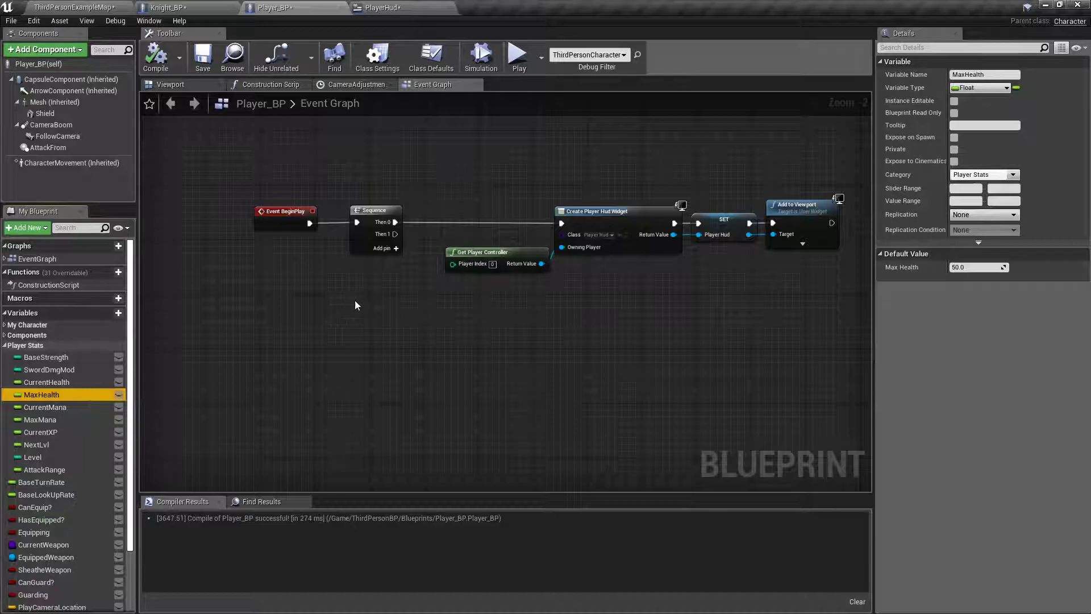
mouse_move(165, 7)
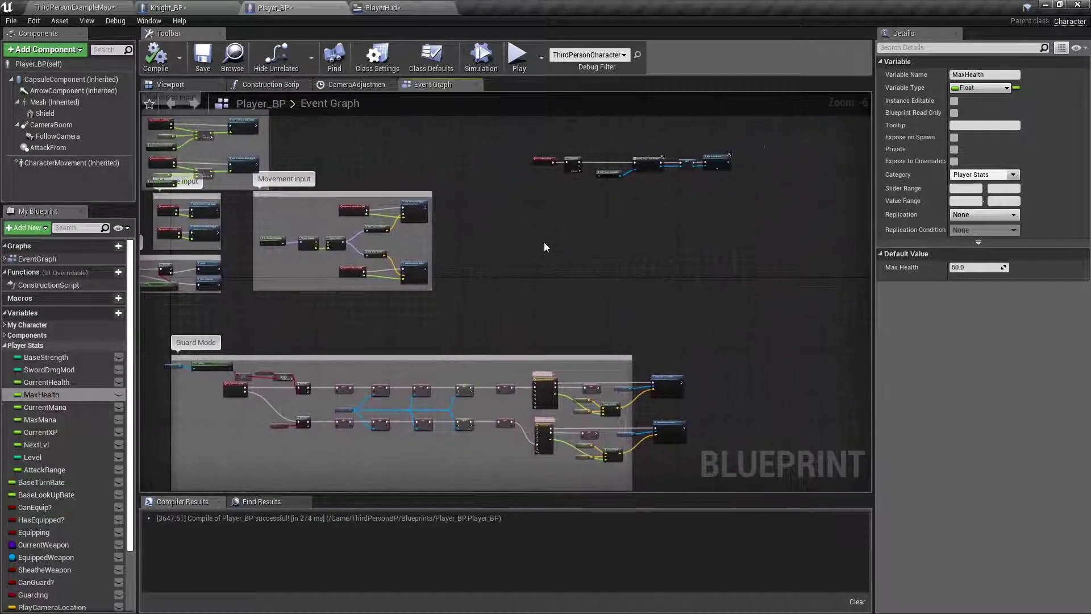
right_click(545, 245)
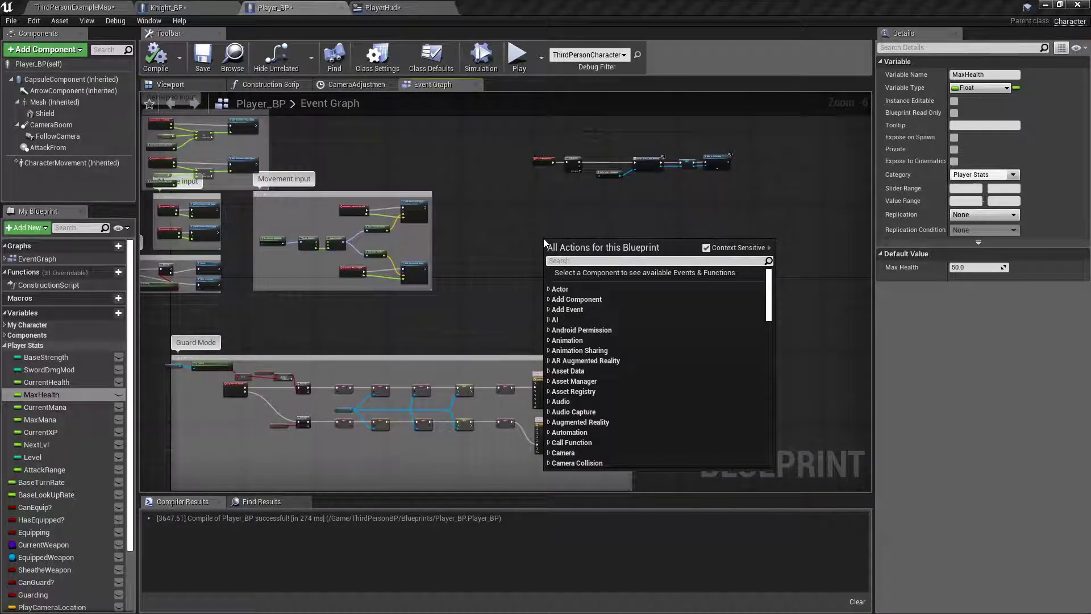
On Event AnyDamage, set Current Health to Current Health minus Damage
text(any damag)
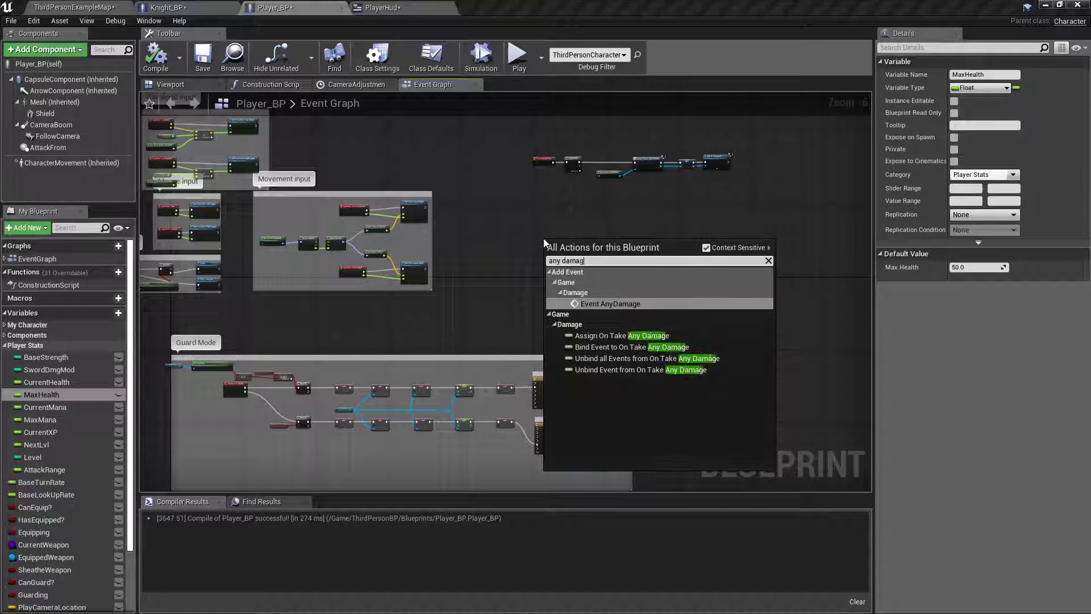
click(609, 304)
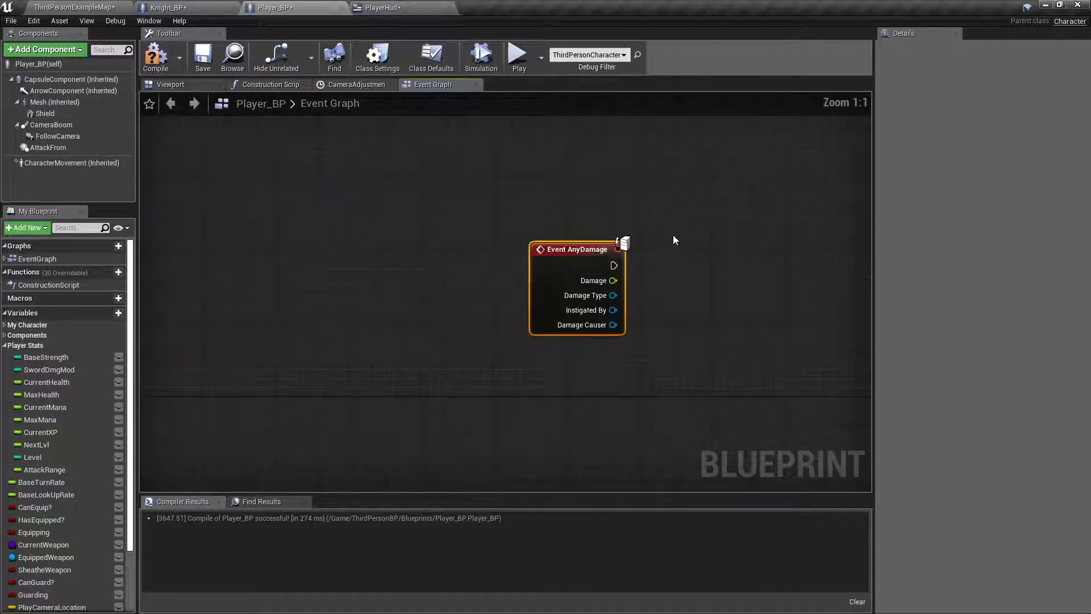
click(47, 382)
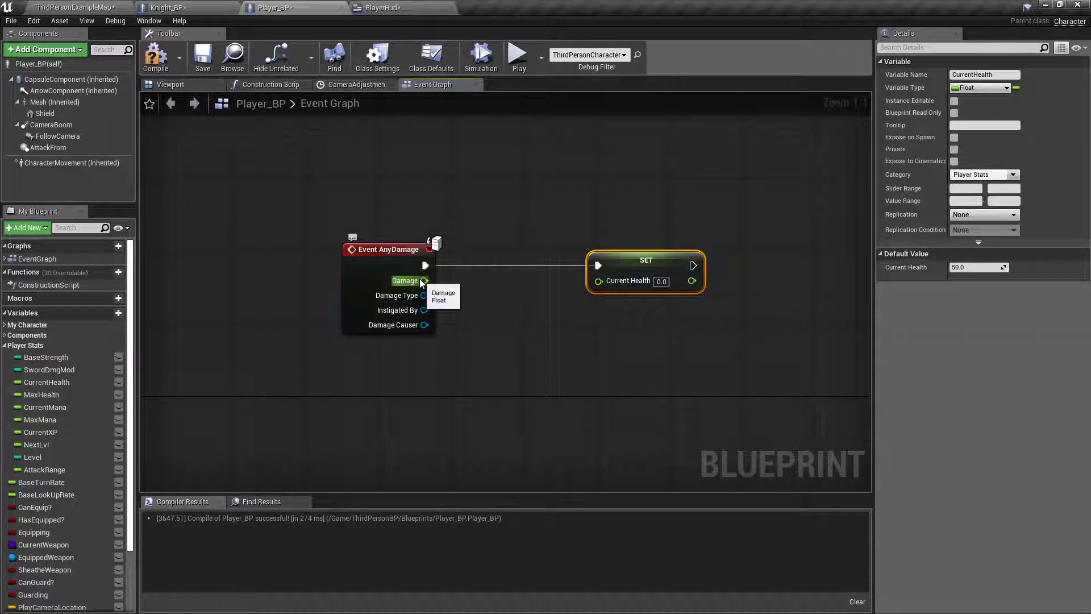
drag(424, 281, 526, 326)
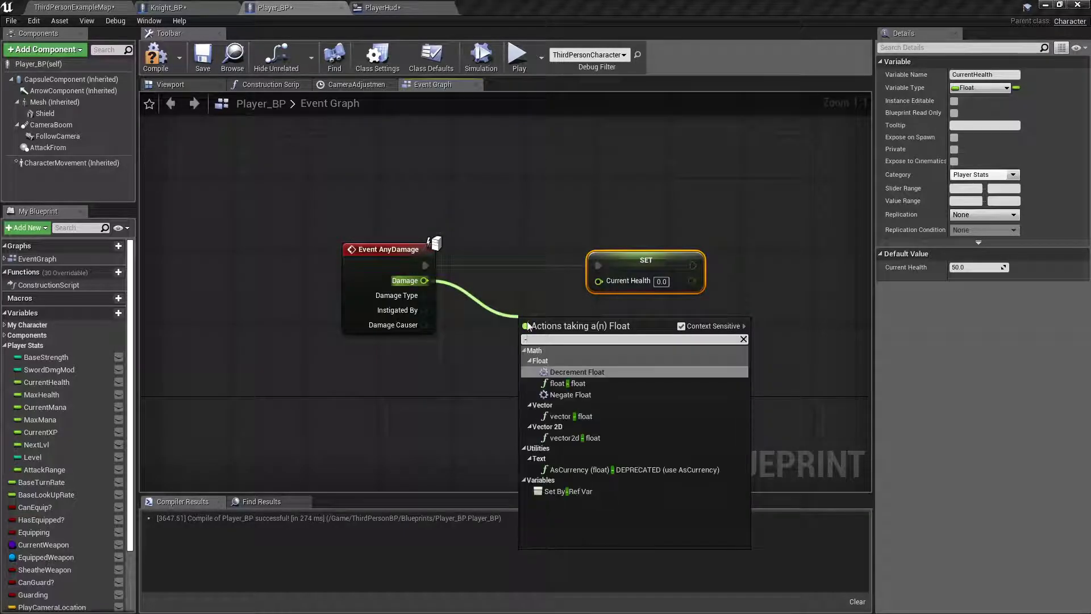
click(576, 371)
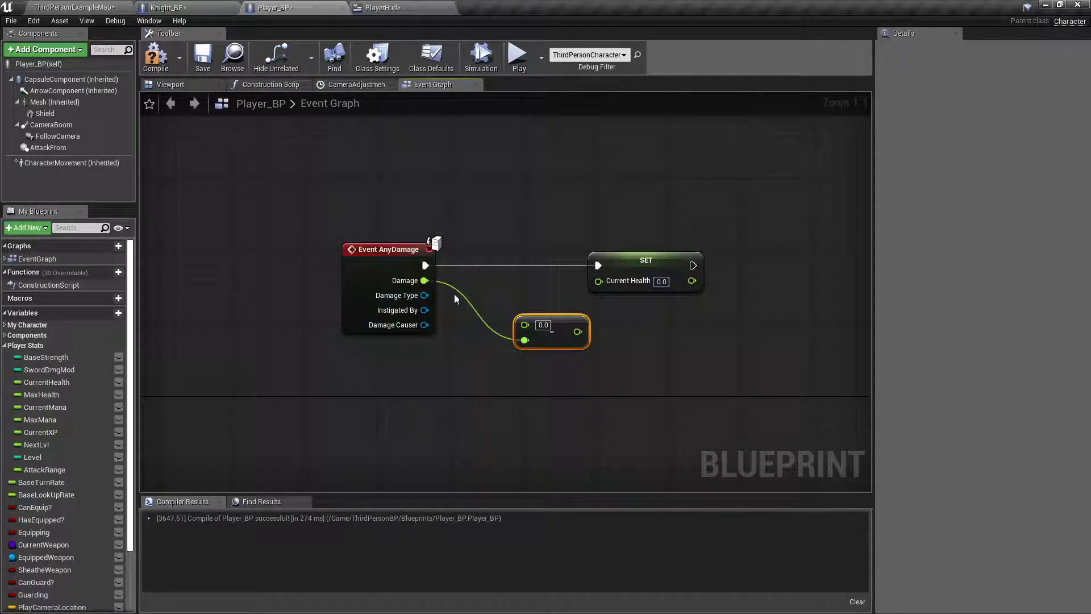
mouse_move(503, 327)
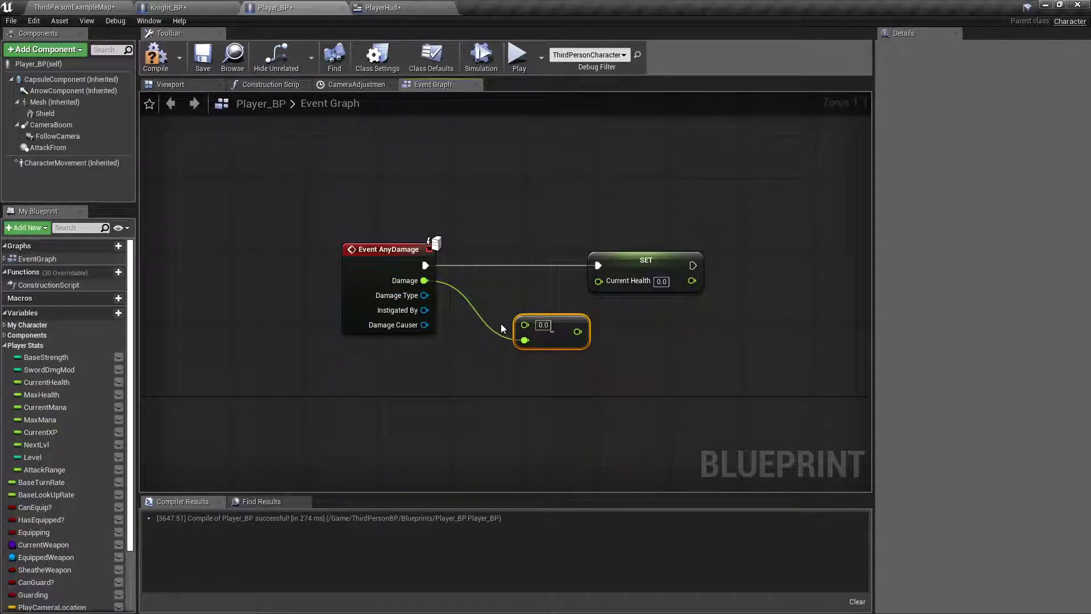
mouse_move(474, 328)
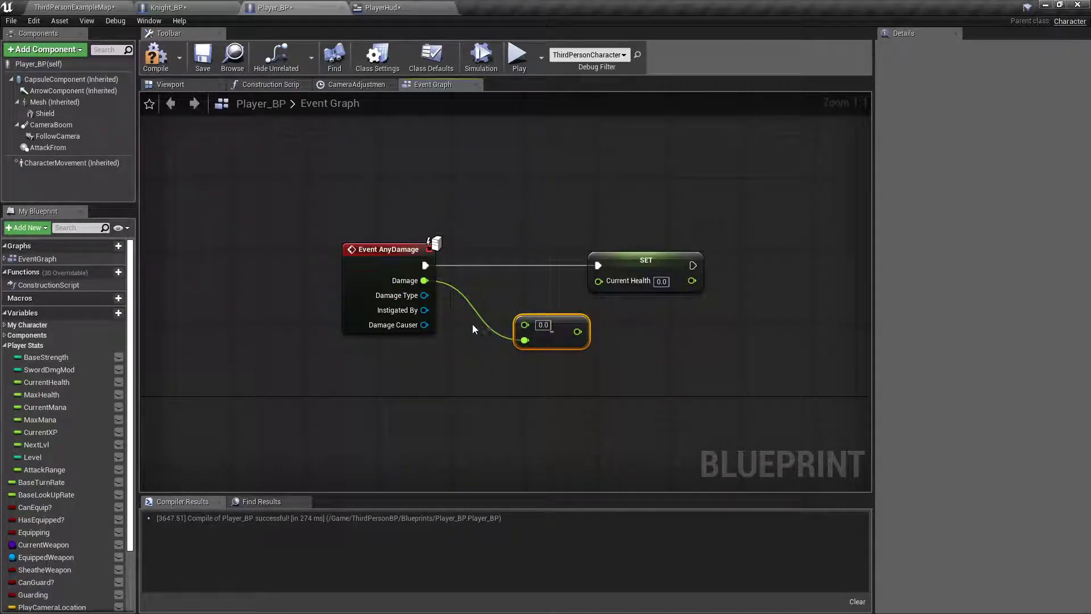
mouse_move(470, 311)
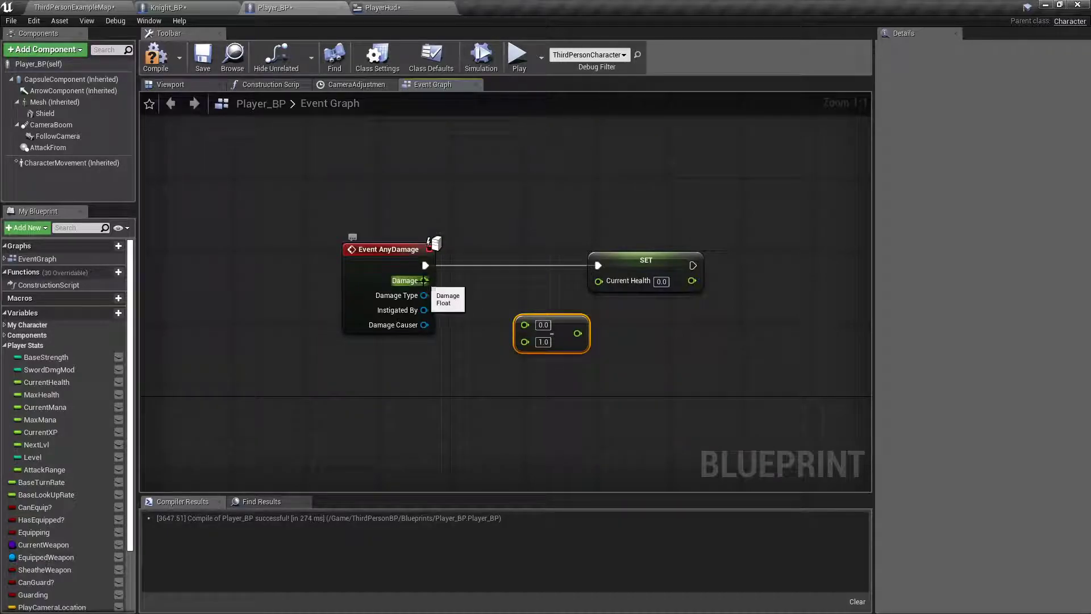
drag(425, 280, 525, 341)
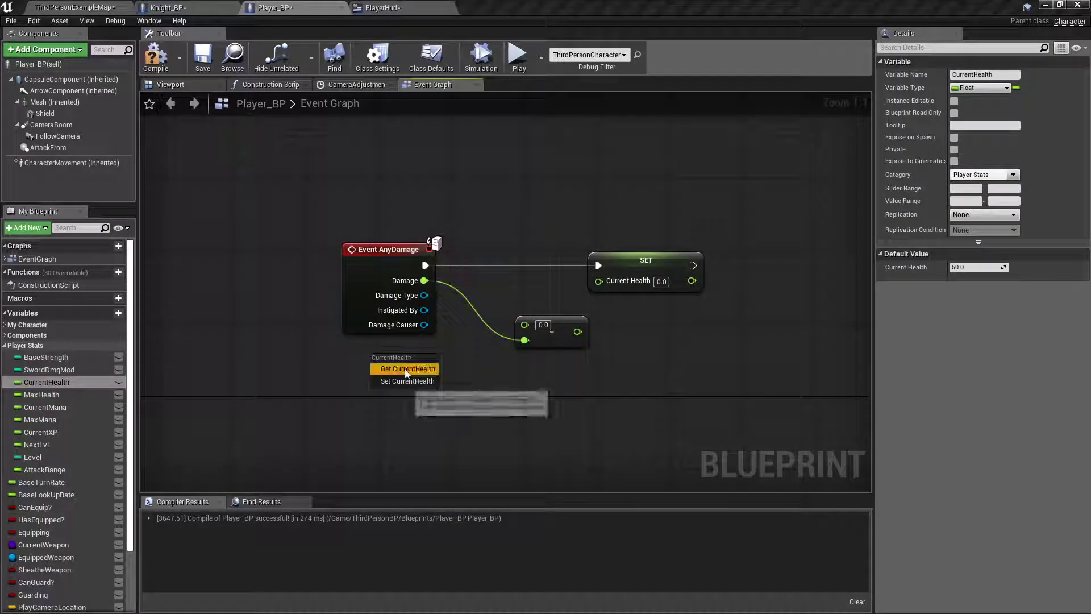
click(406, 368)
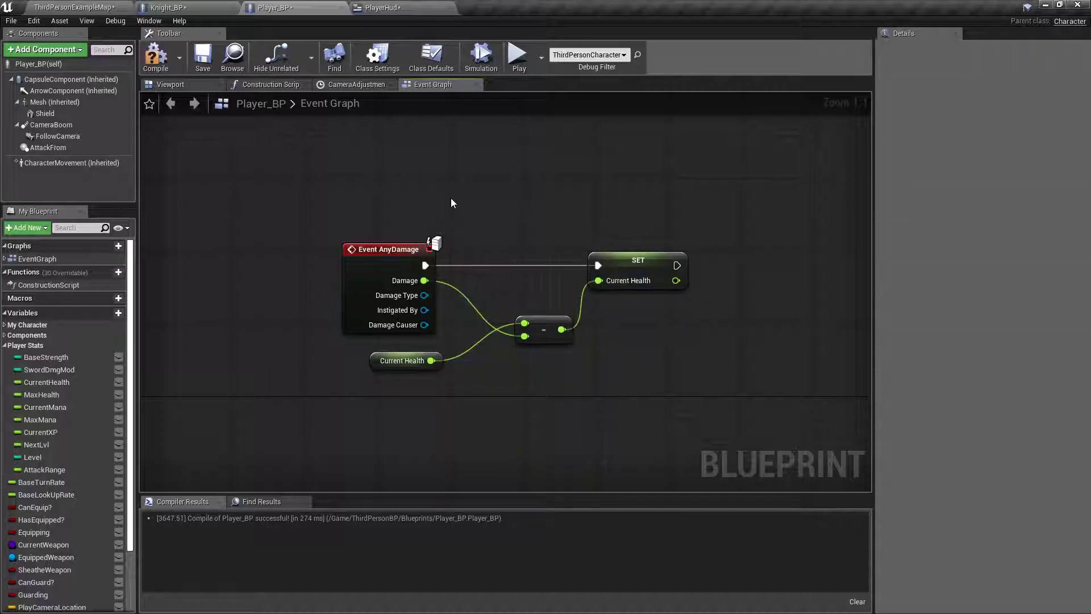
click(74, 7)
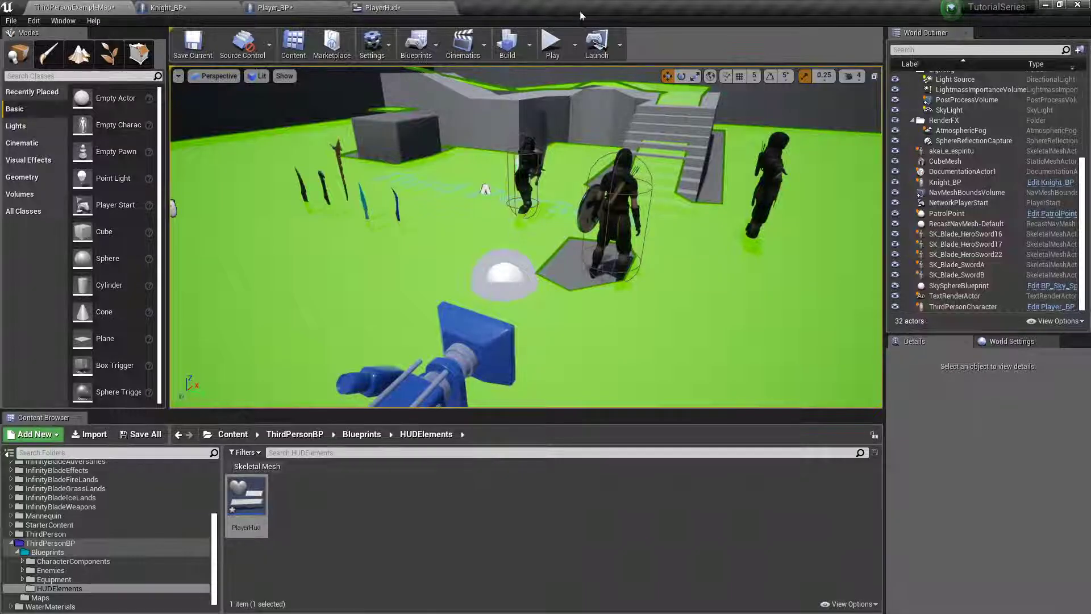
Open the Enemies > Knight folder listing Knight_BP, KnightAnim_BP and Locomotion assets
click(551, 41)
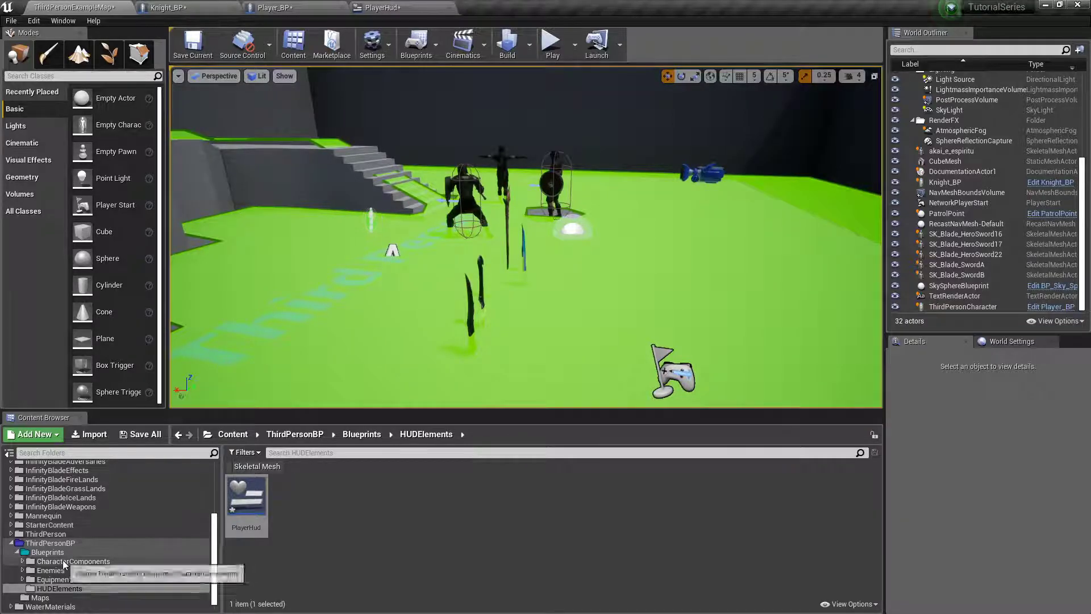
click(50, 579)
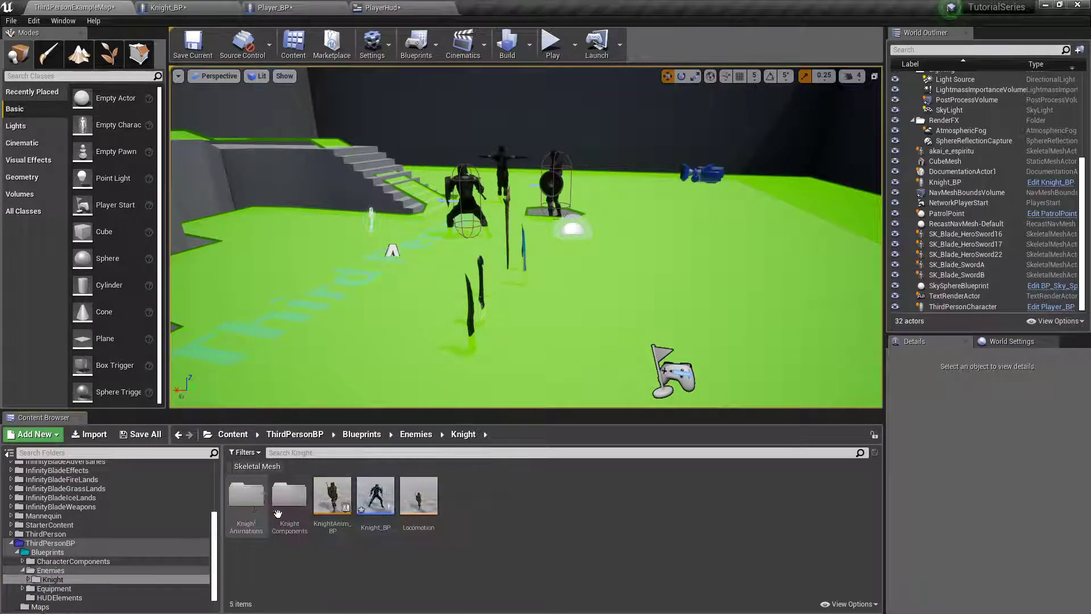
In Knight_BP, wrap the second node group in a FacePlayer comment and compile
double_click(332, 495)
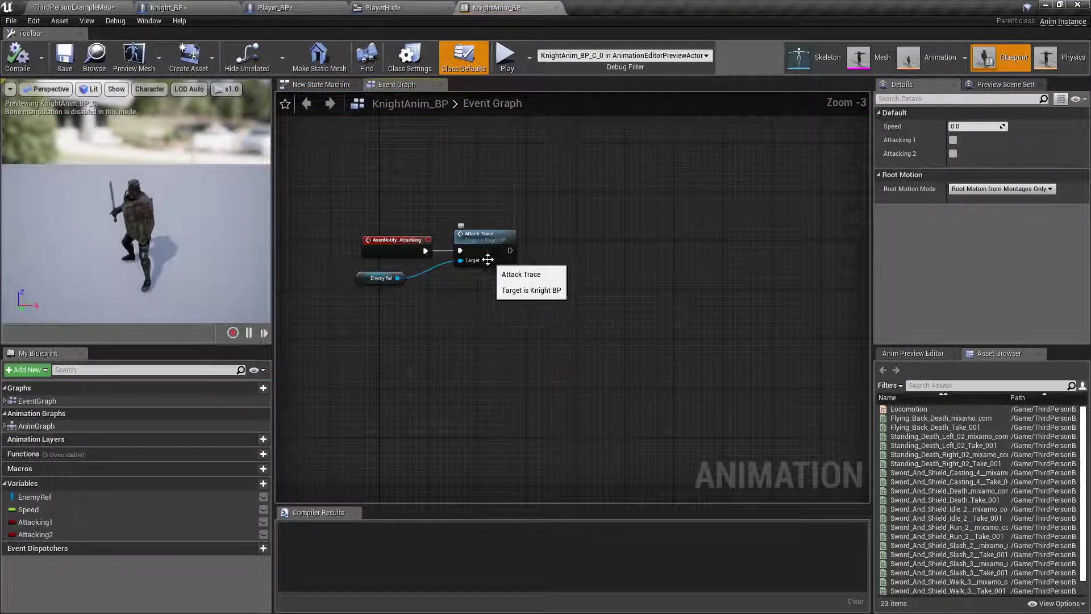
click(167, 8)
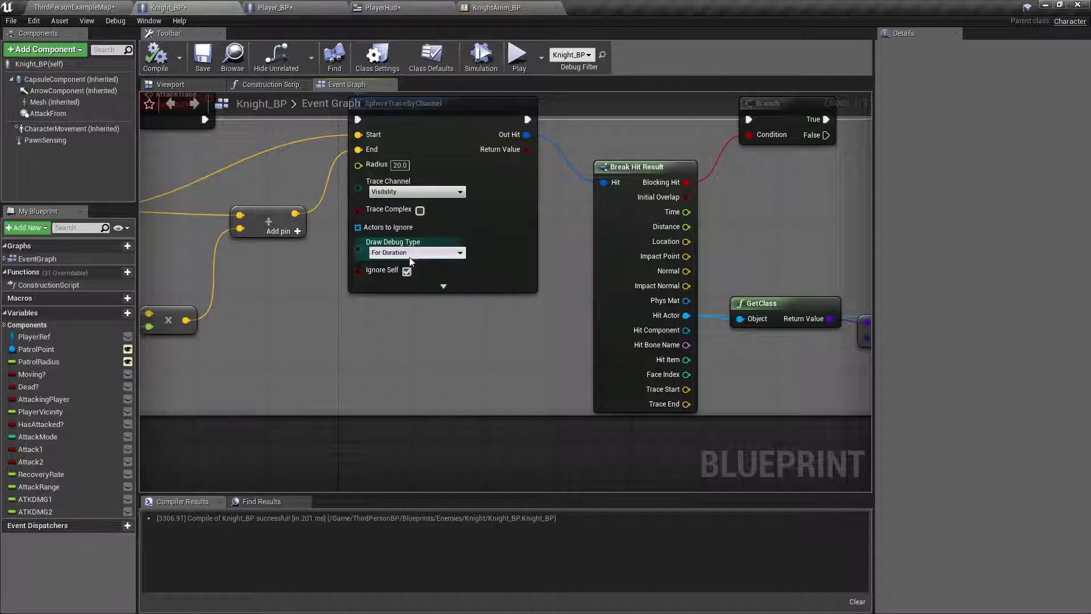
click(416, 252)
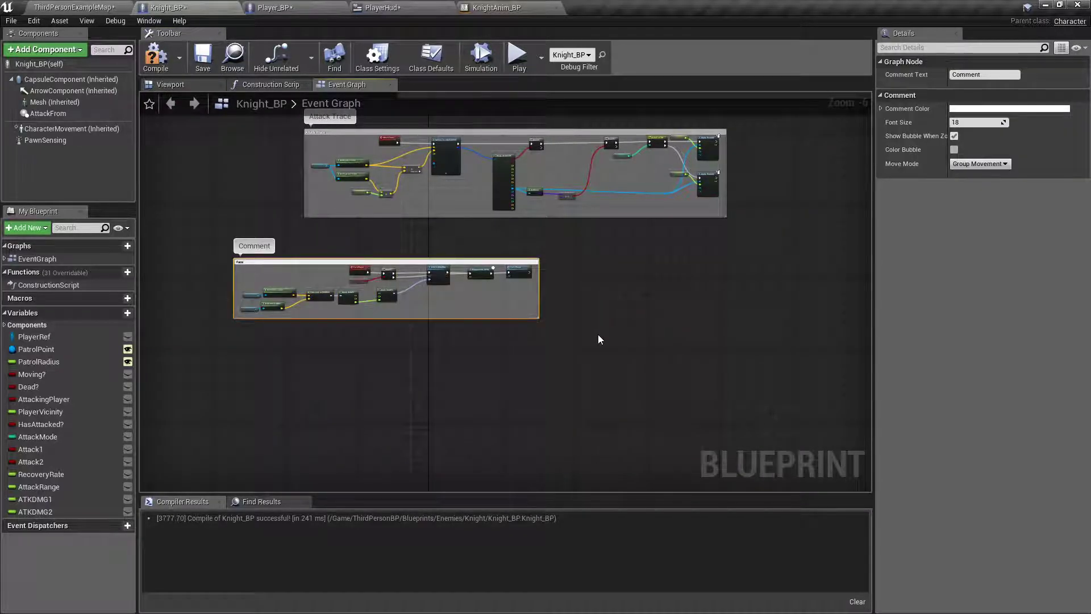
text(FacePlayer)
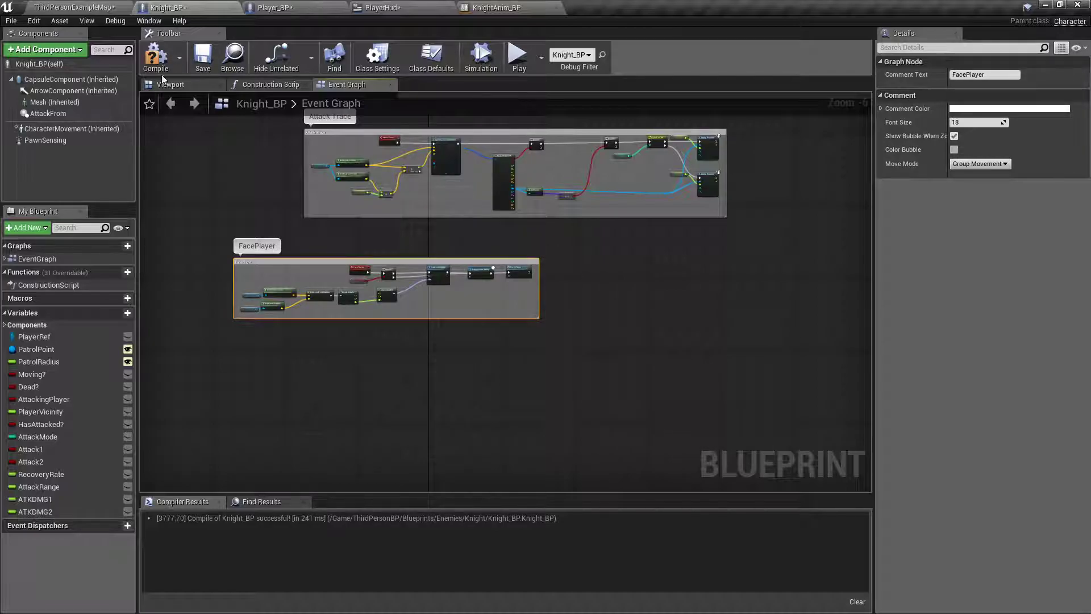
click(69, 7)
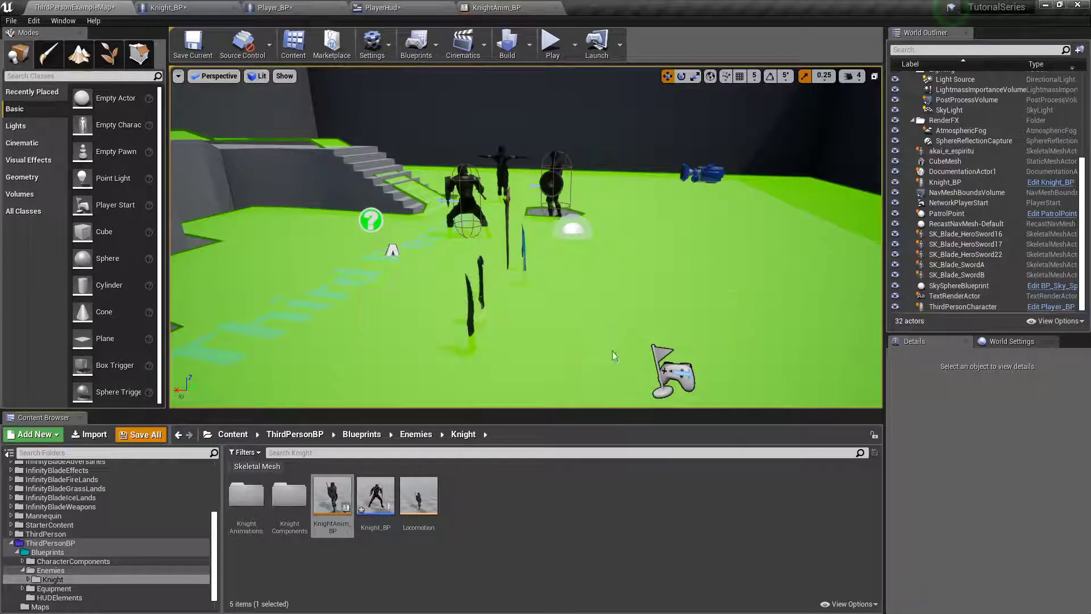
Play-test the level near a knight, checking the health bar HUD, then stop
click(550, 43)
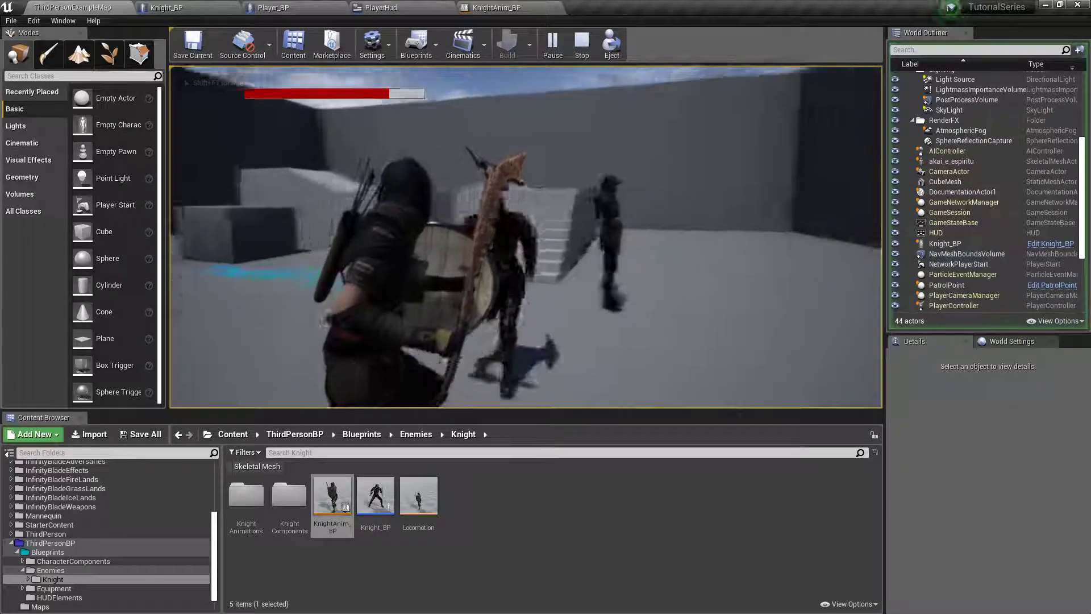
click(581, 44)
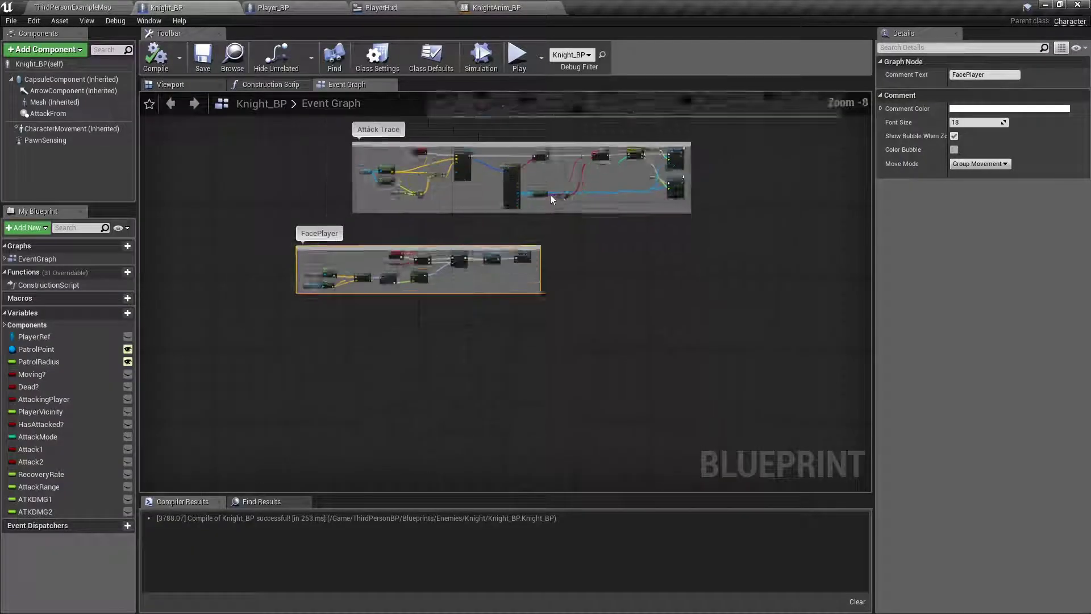
Add a new float Health variable to Knight_BP
scroll(down, 3)
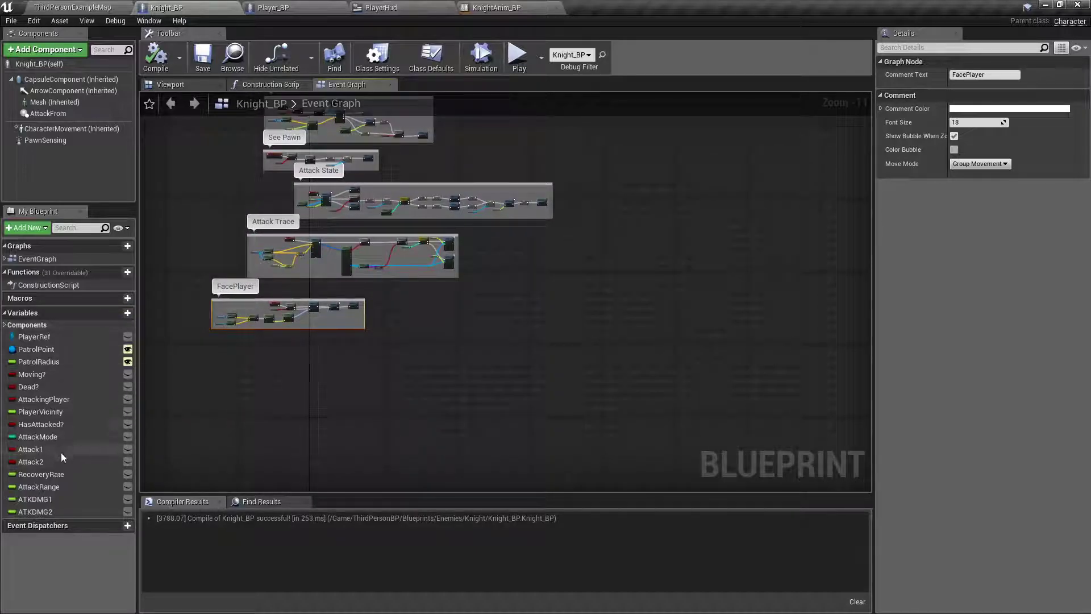
click(115, 313)
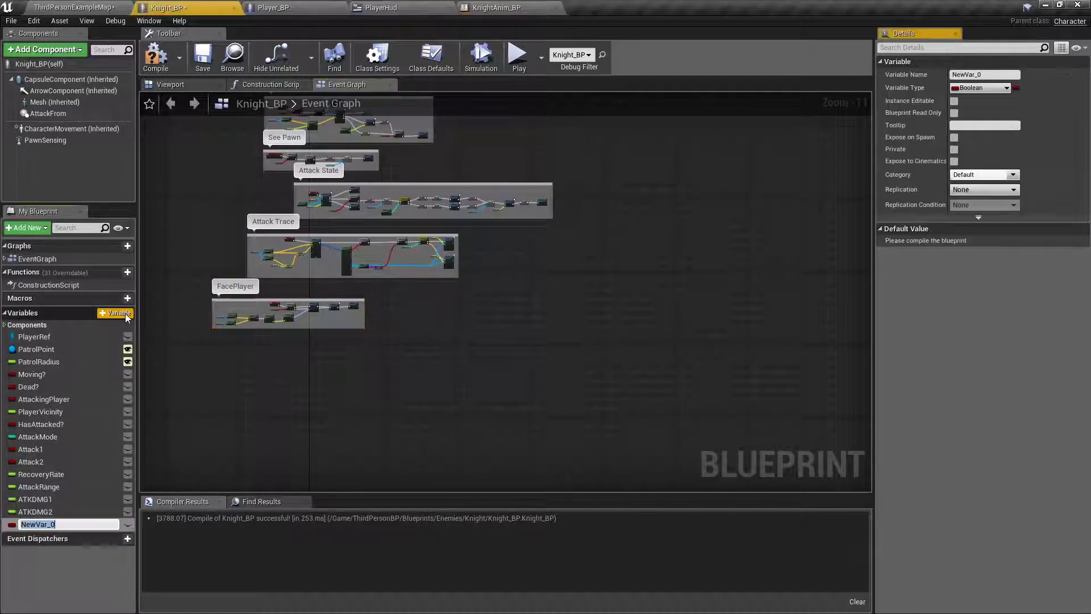
text(Health)
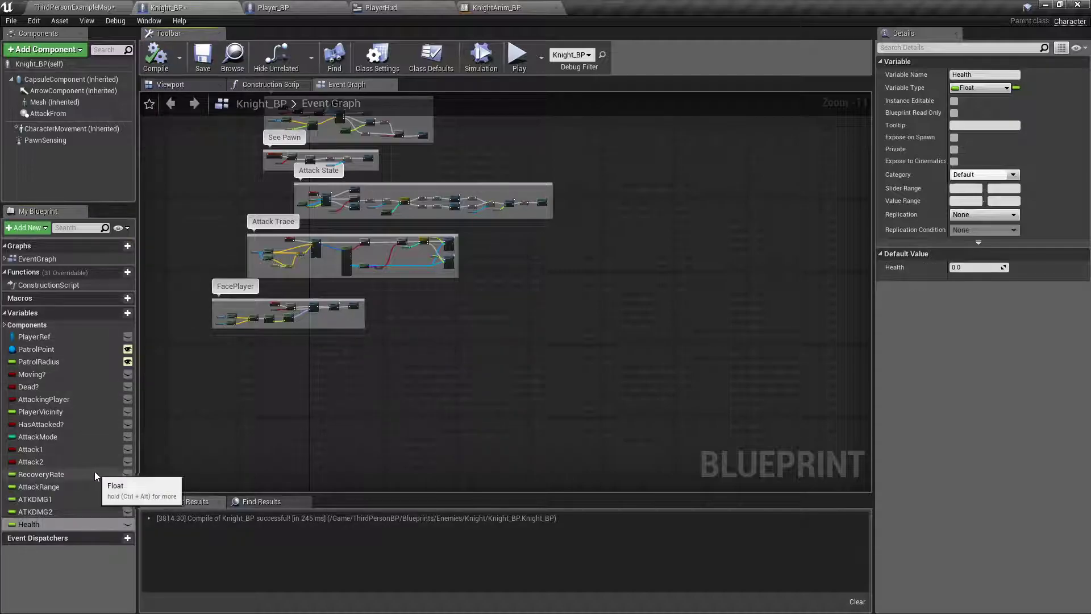
mouse_move(30, 524)
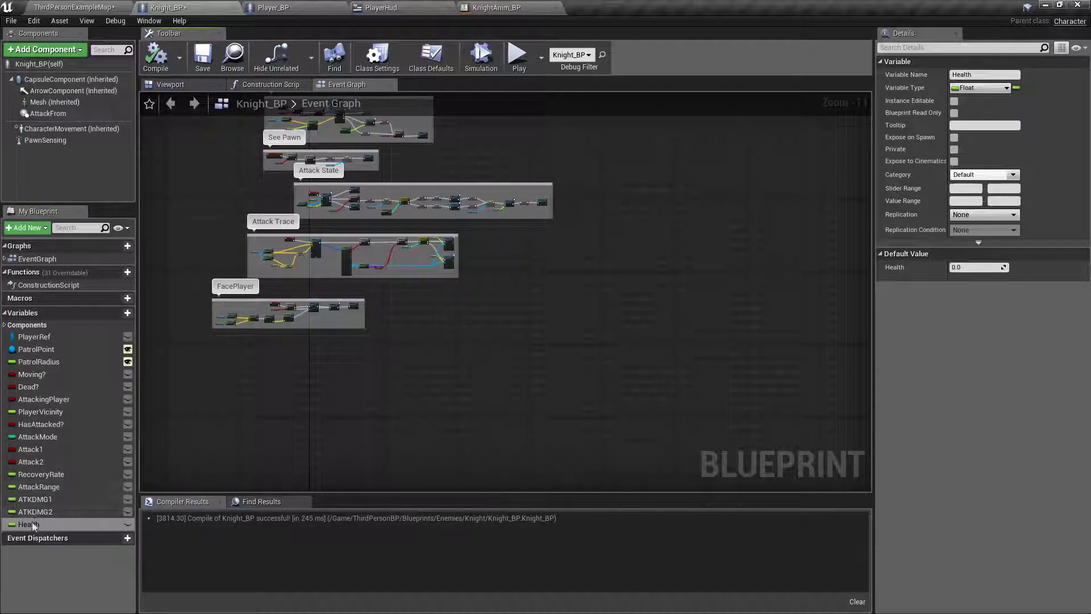
mouse_move(11, 526)
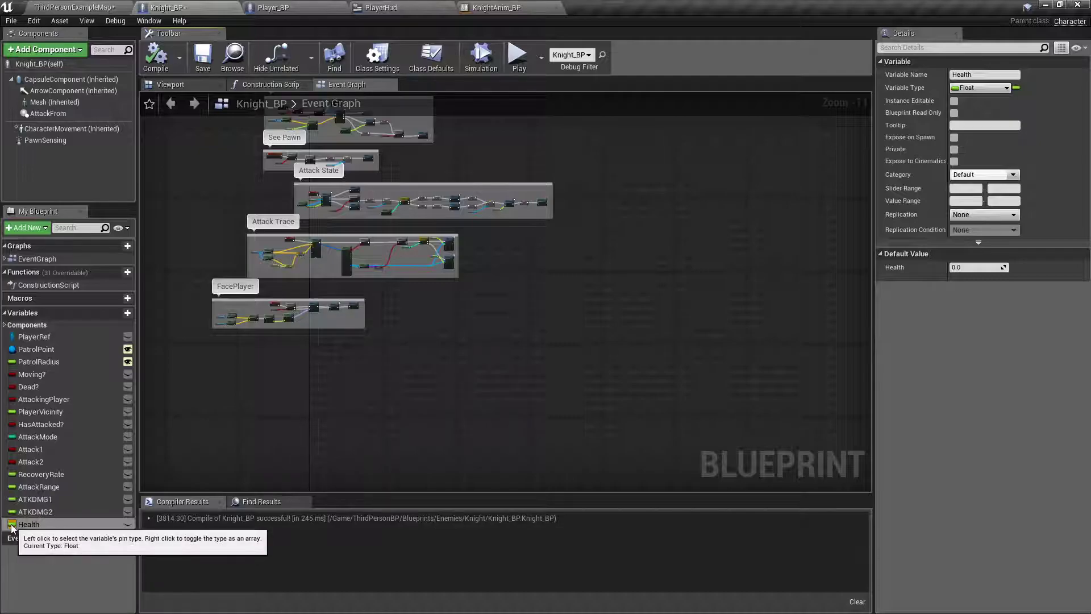
click(977, 267)
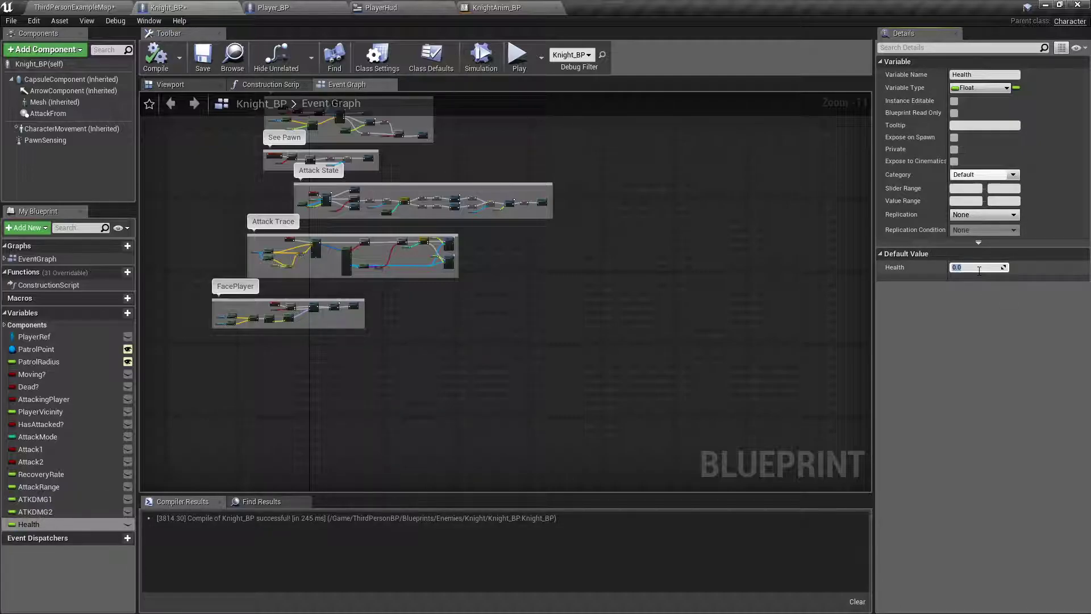
After checking Player_BP's BaseStrength and SwordDmgMod, set Health's default to 8.0
click(273, 7)
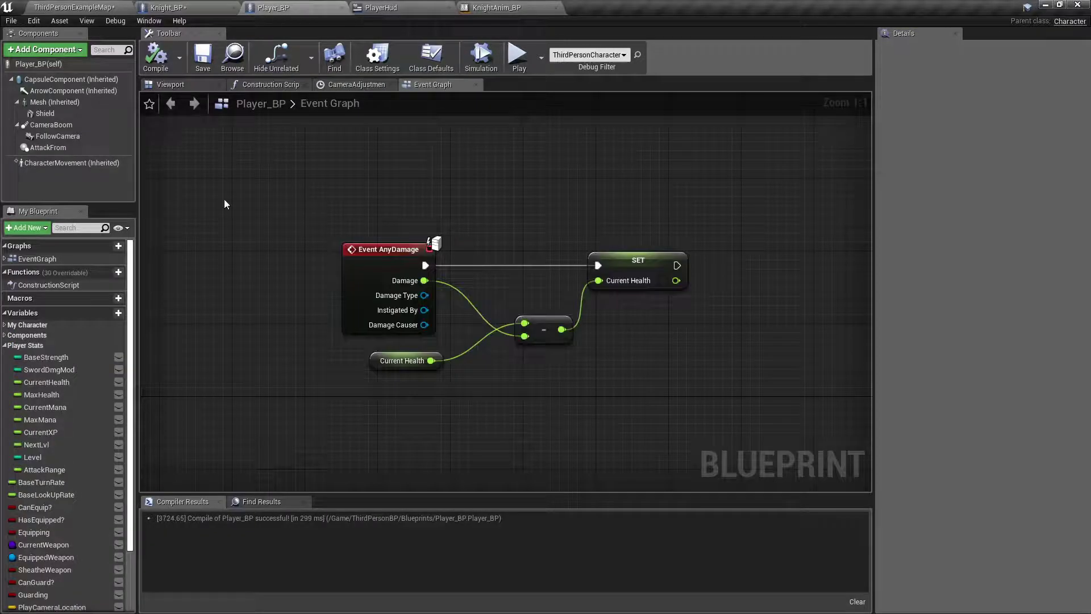
click(46, 357)
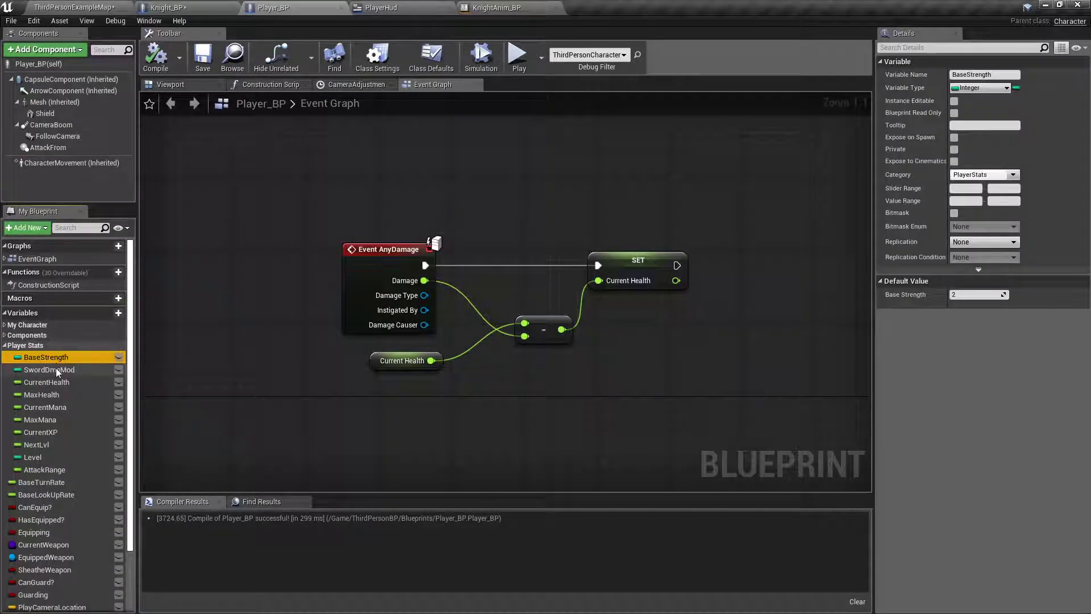
click(48, 369)
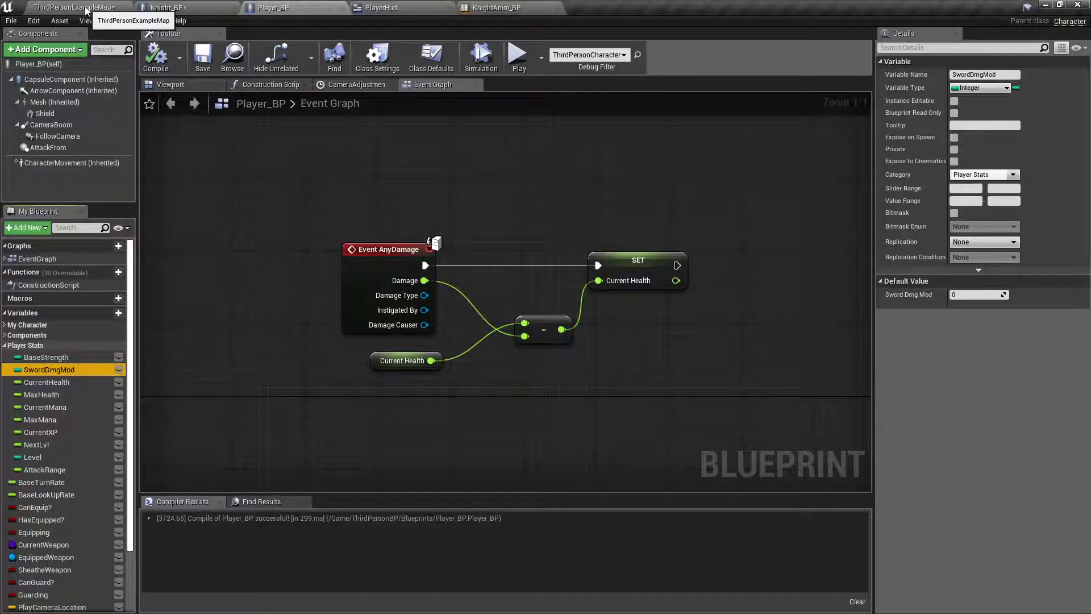
click(165, 8)
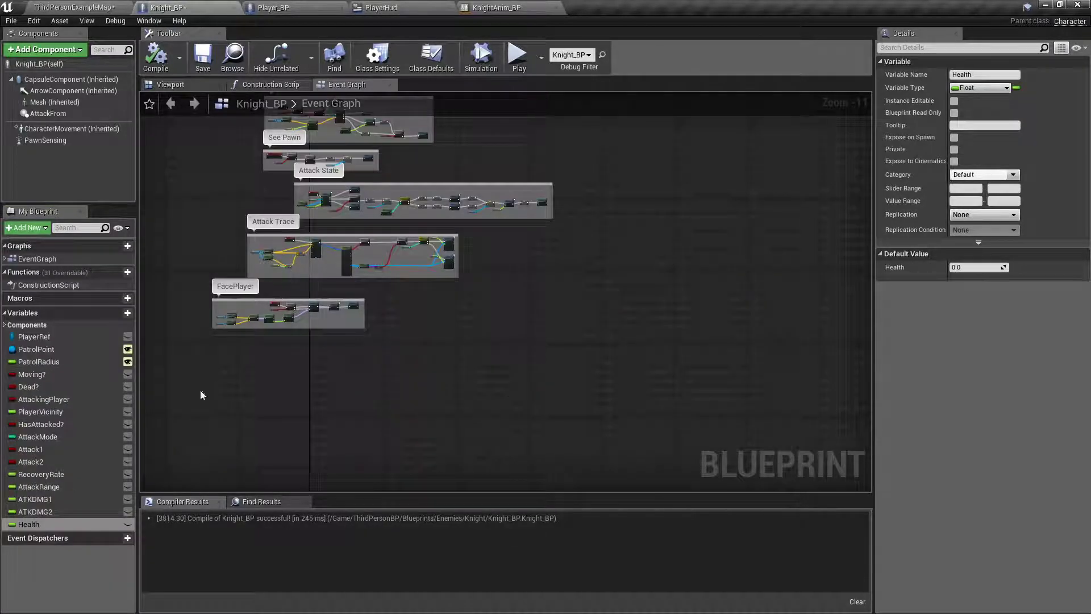
click(978, 267)
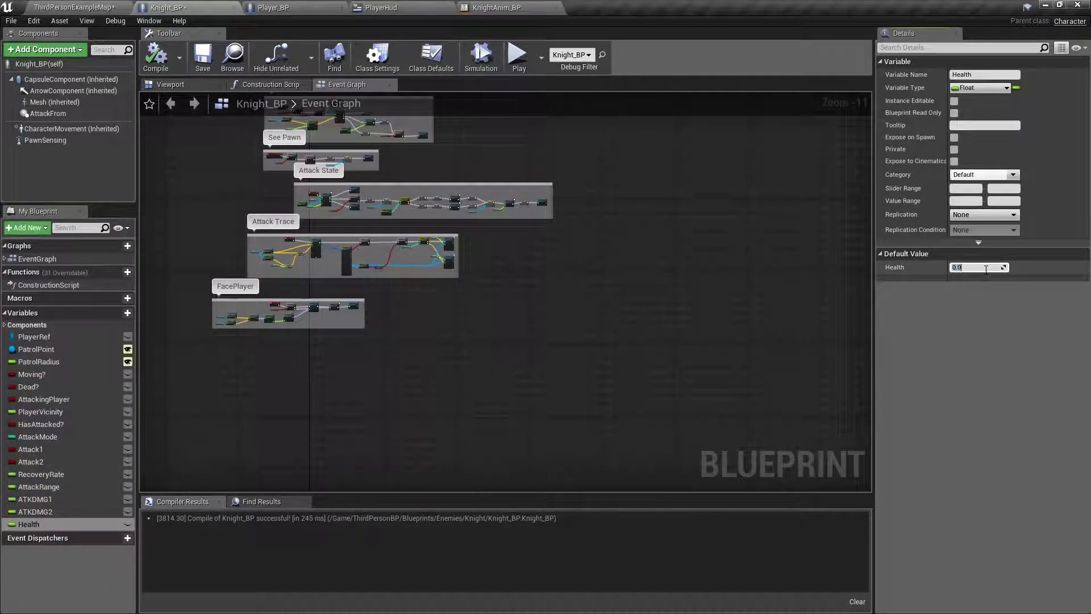
text(8.0)
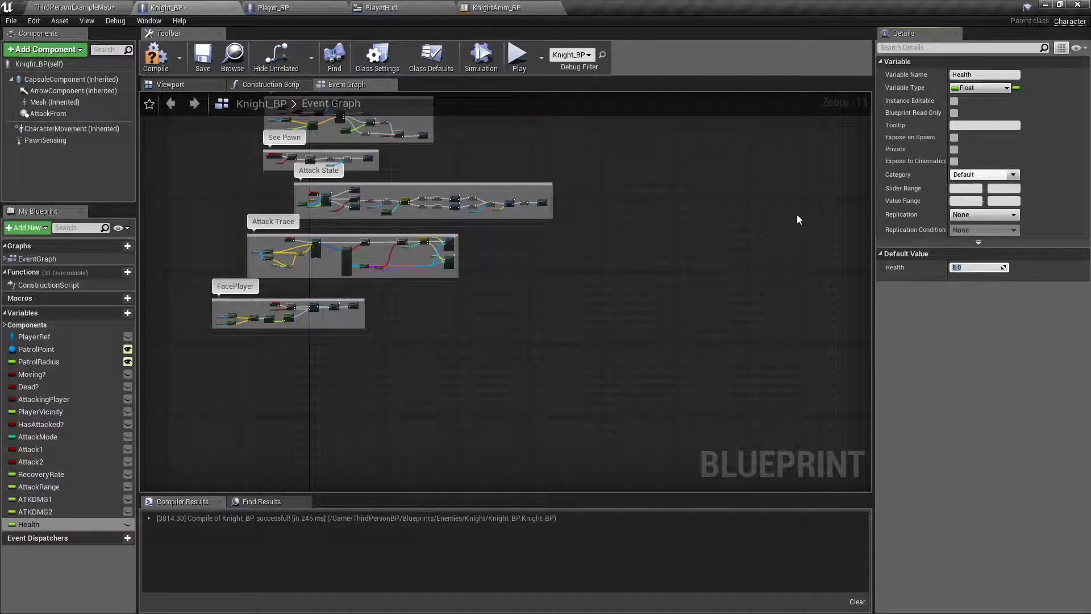
click(155, 57)
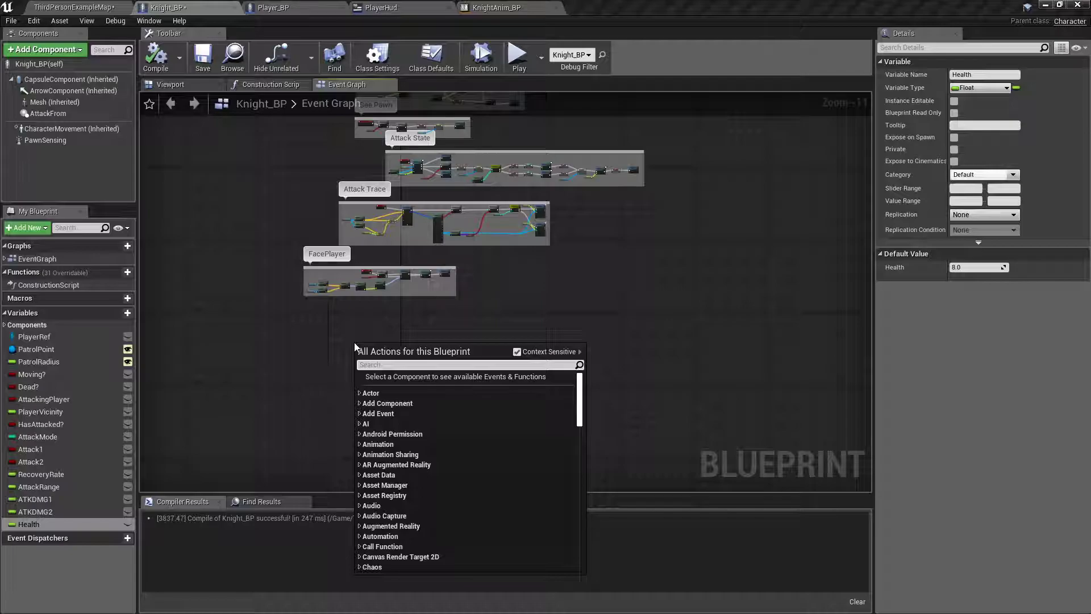
Add Event AnyDamage and set Health to current Health minus Damage
text(event any)
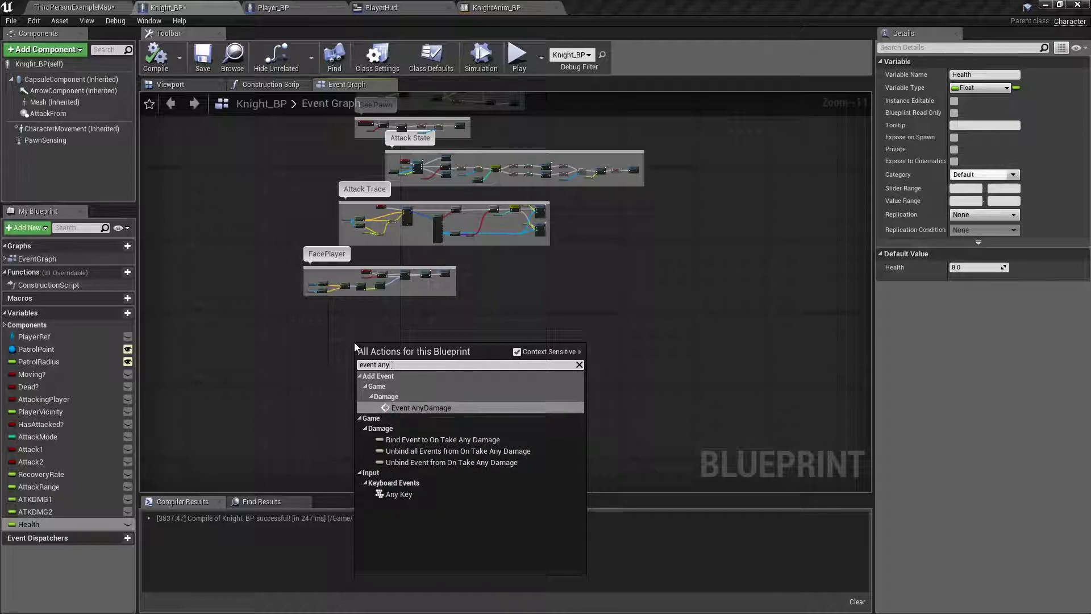
click(421, 407)
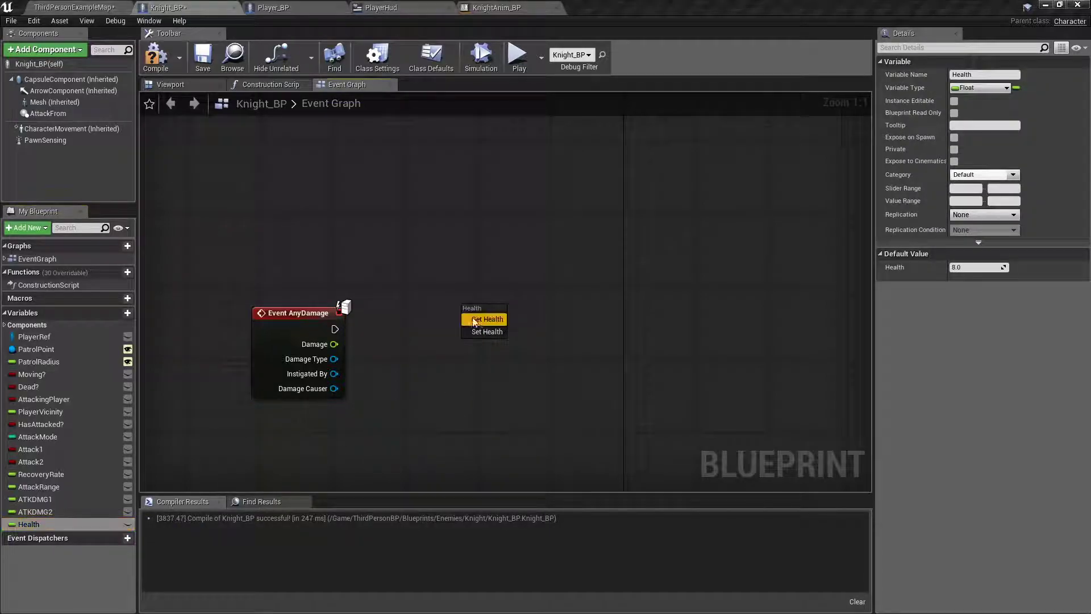
click(489, 319)
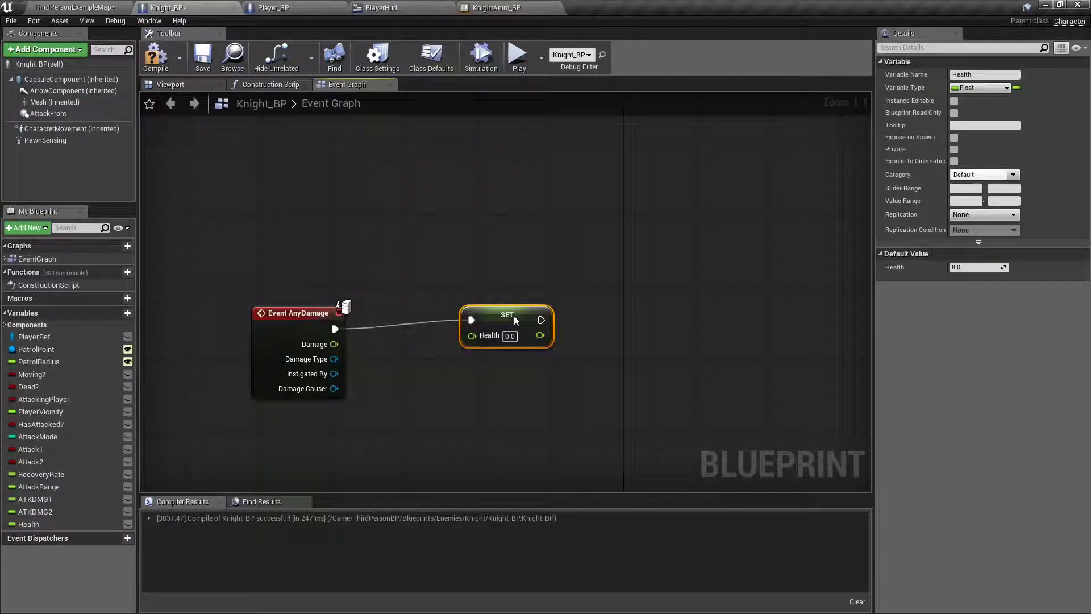
drag(29, 524, 320, 422)
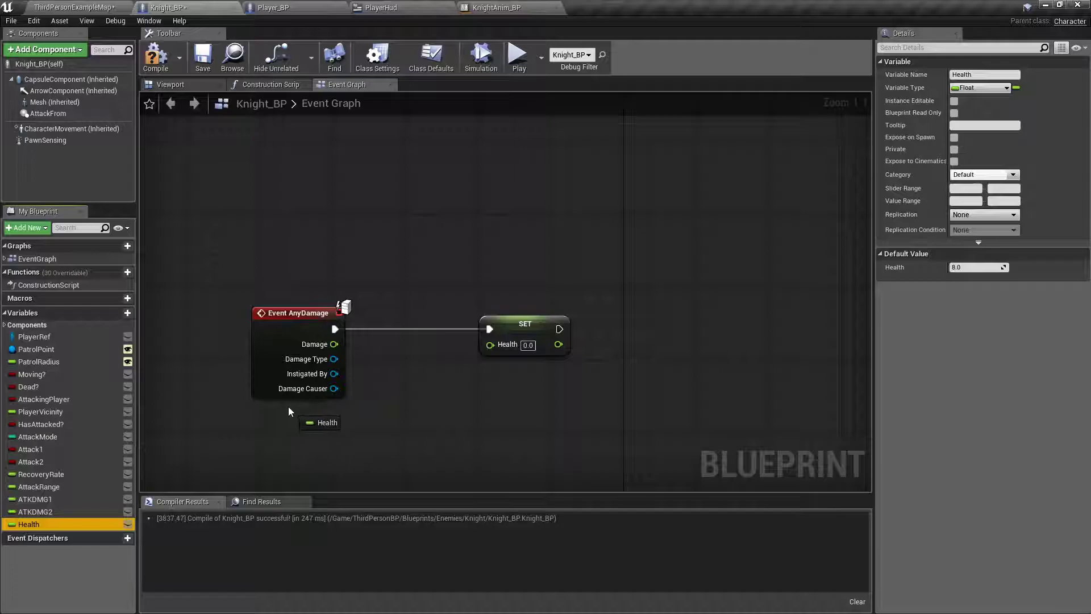
drag(338, 424, 401, 400)
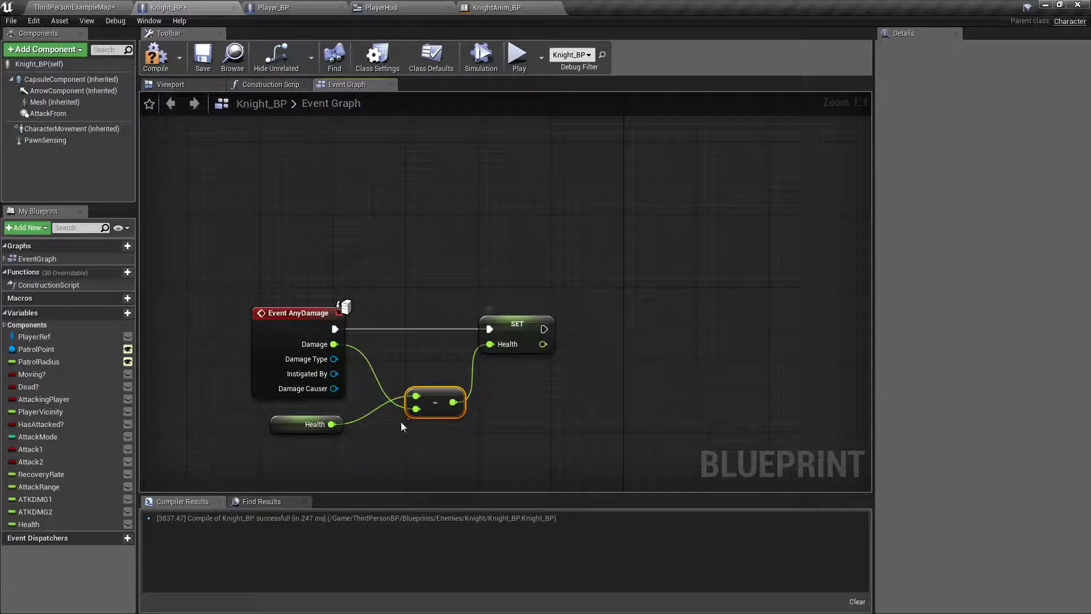
Branch on Health <= 0 into DestroyActor, compile Knight_BP, and return to the level
drag(547, 329, 603, 351)
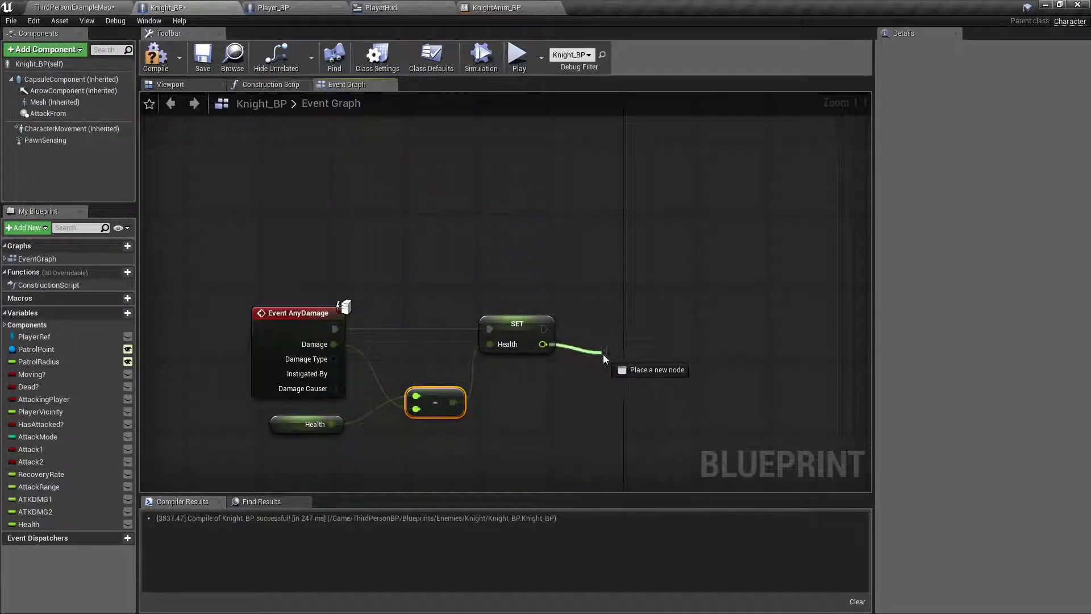
click(602, 351)
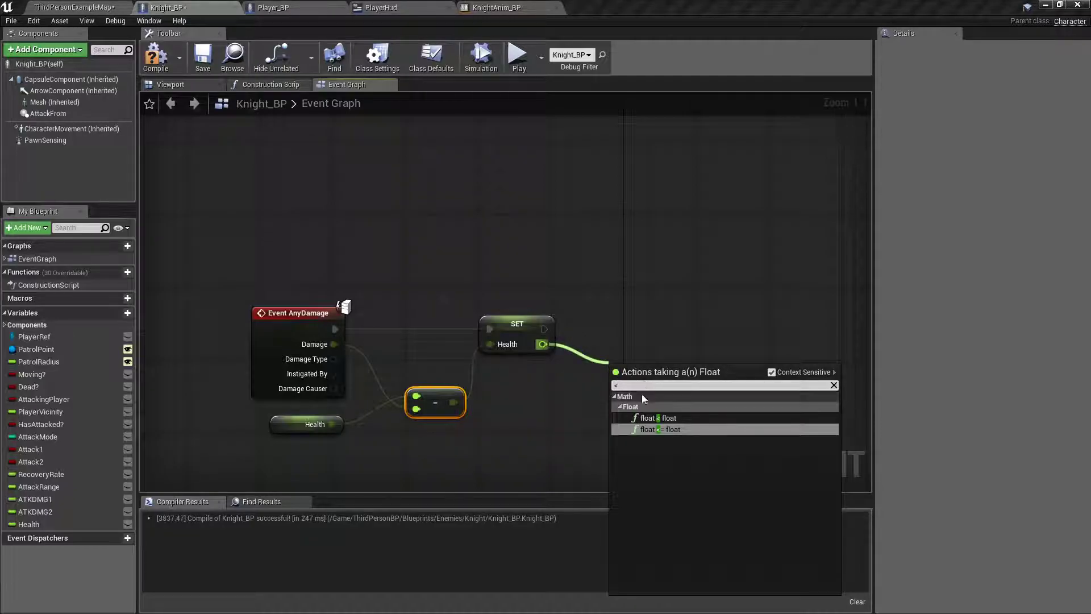
mouse_move(672, 430)
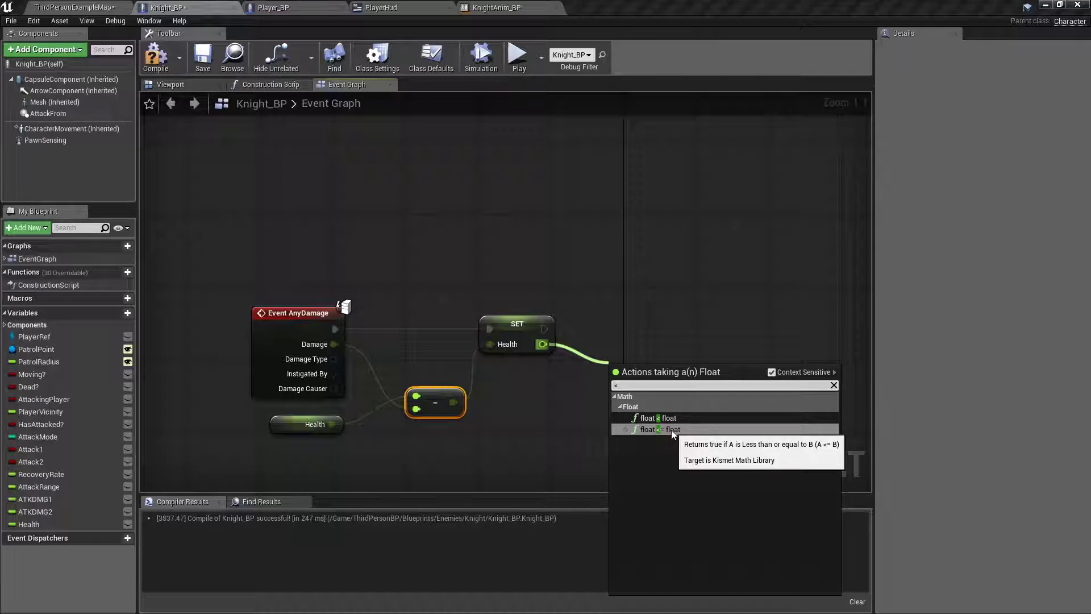
click(670, 429)
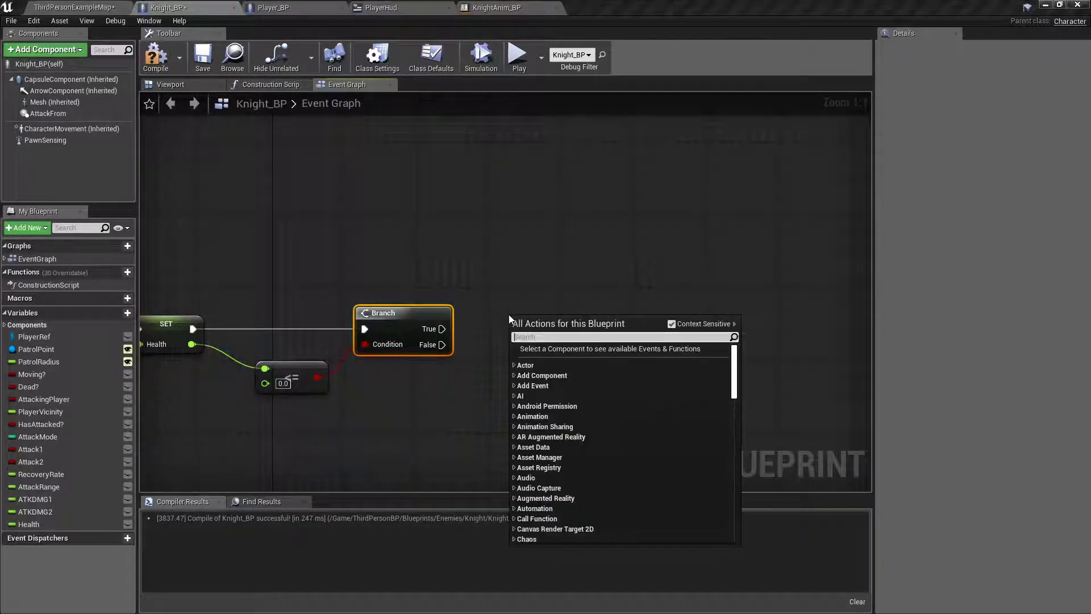
text(destroy)
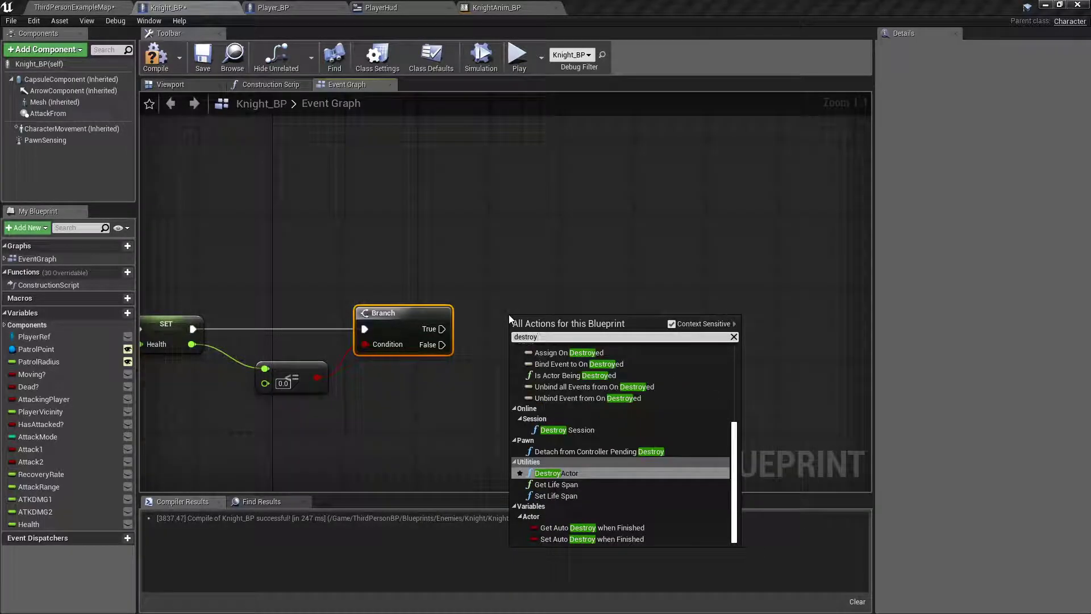
click(552, 472)
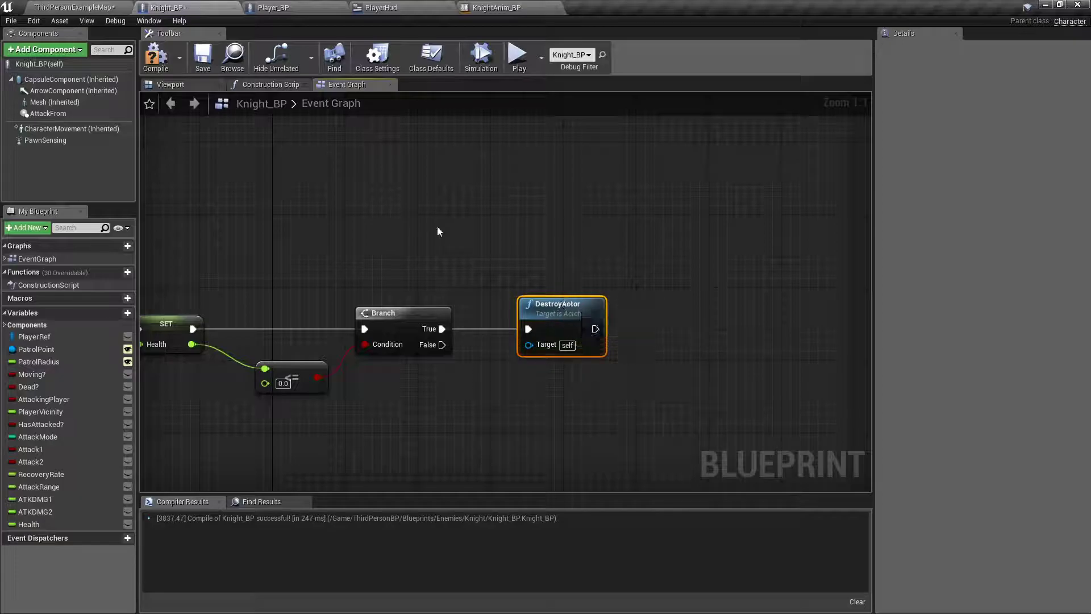
mouse_move(156, 57)
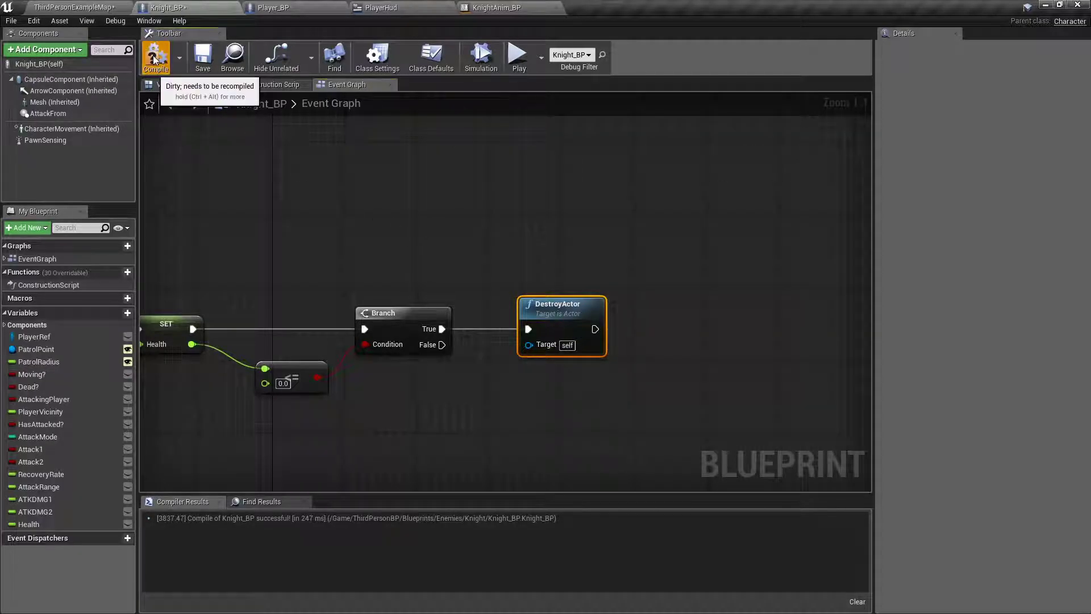
click(155, 57)
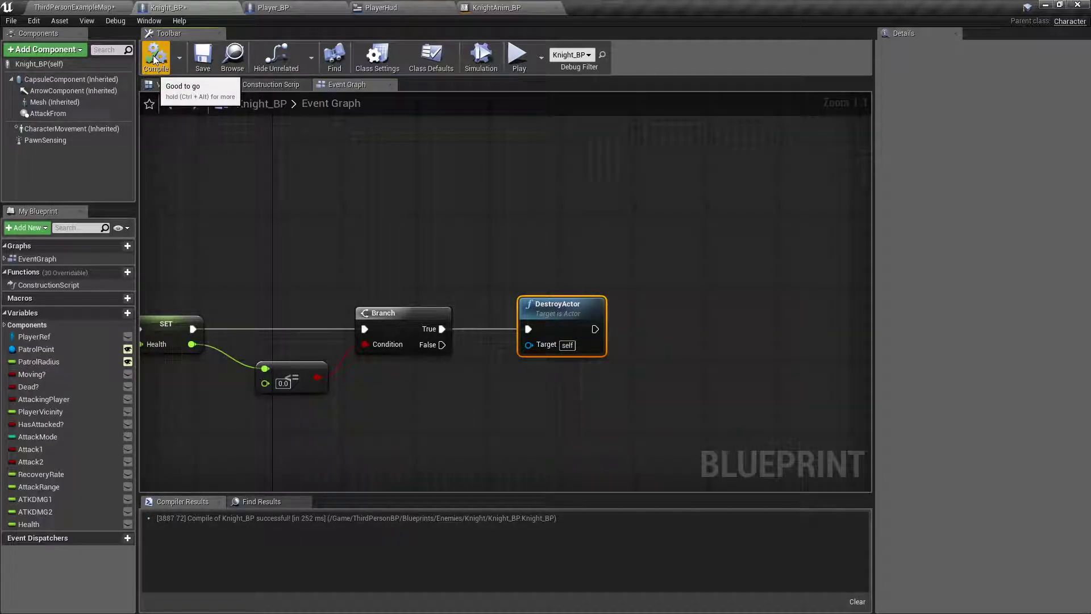
mouse_move(431, 173)
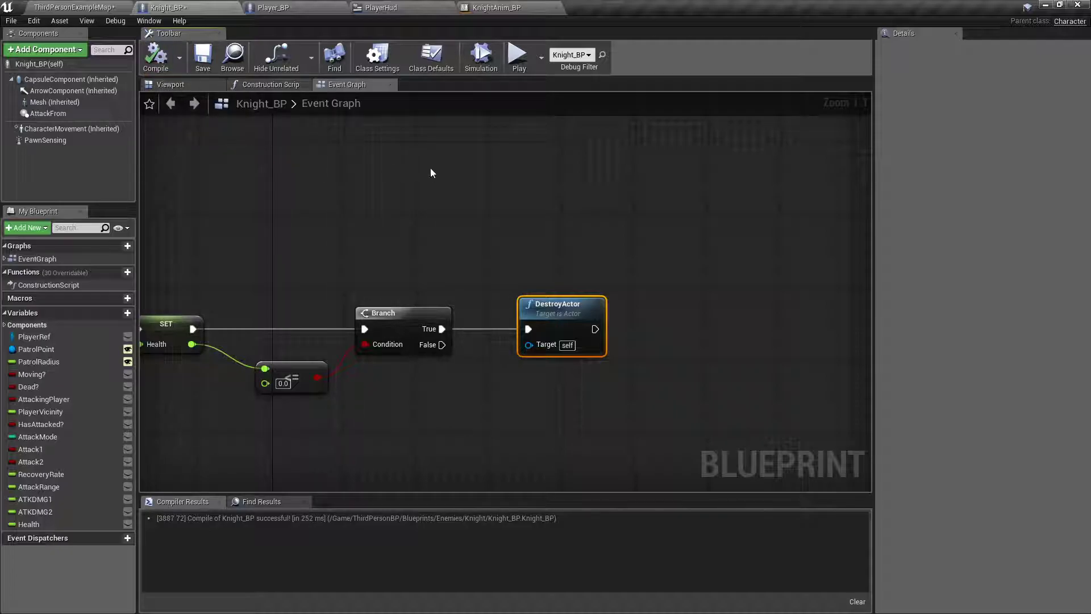
mouse_move(94, 17)
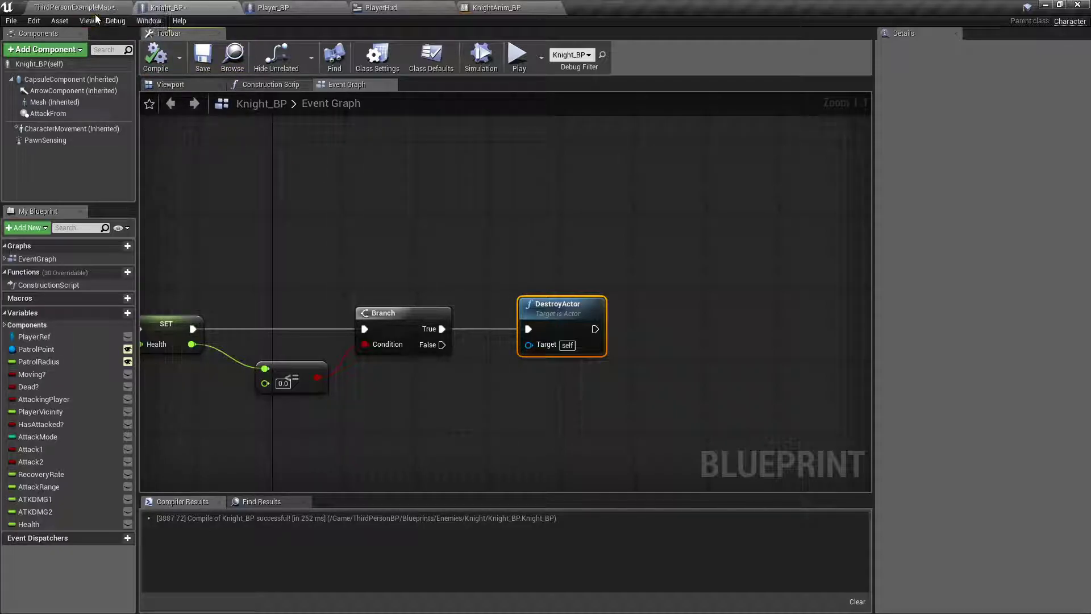
mouse_move(73, 8)
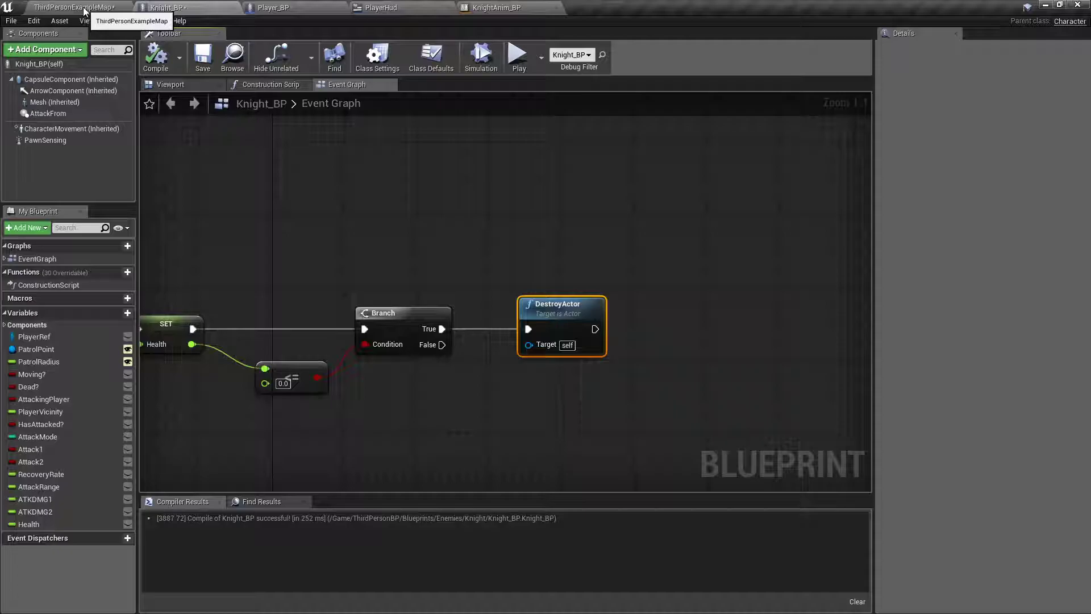
click(69, 7)
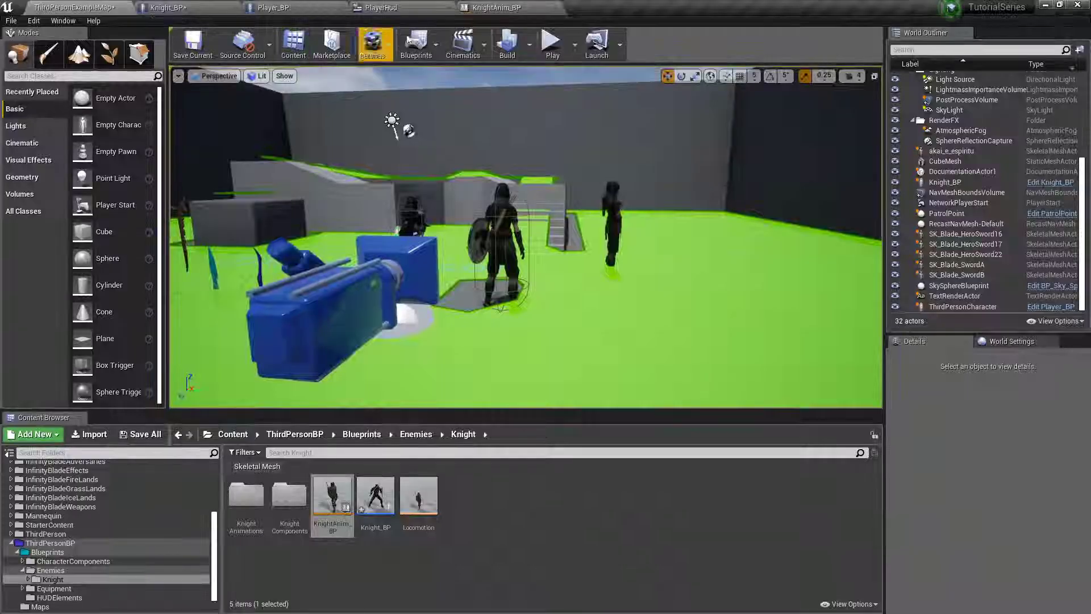
Run and stop a play session to test the knight's damage handling
click(551, 43)
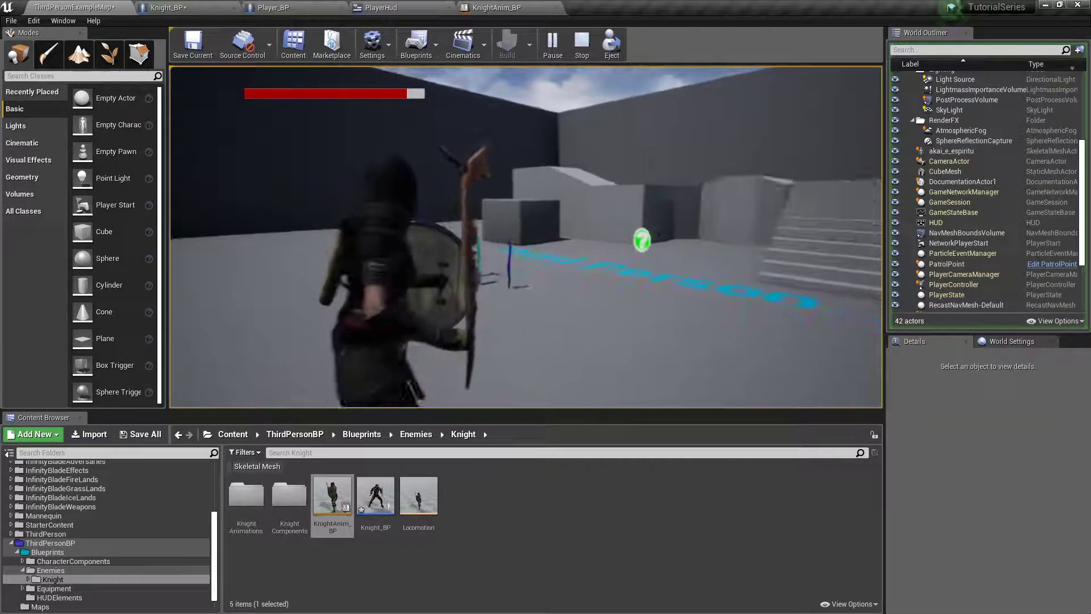
click(580, 44)
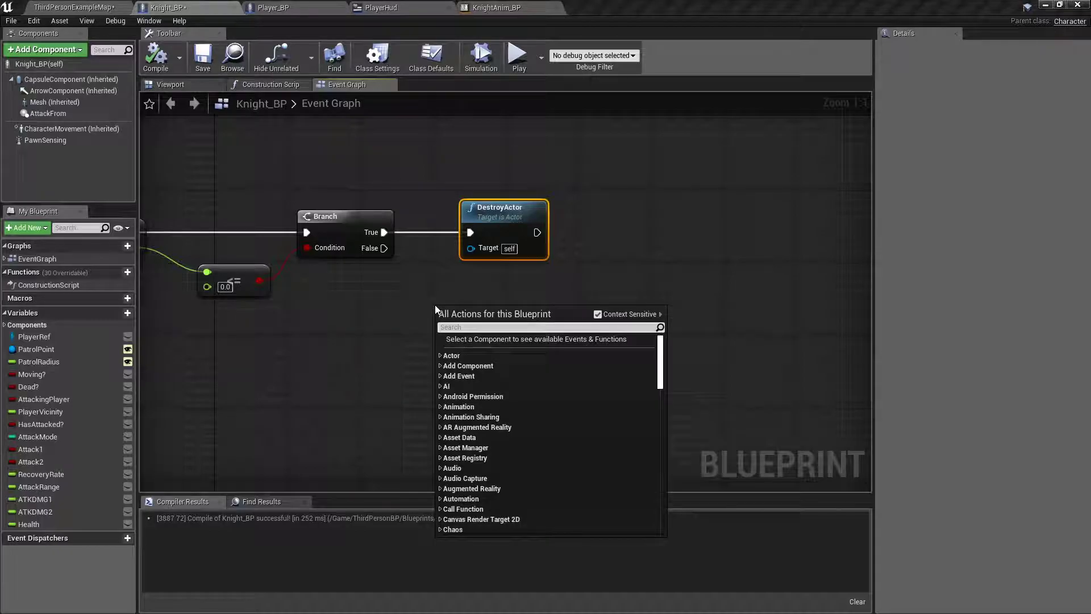
Wire the damage Branch's False output into the See Pawn group's Do Once, then return to the level
text(do once)
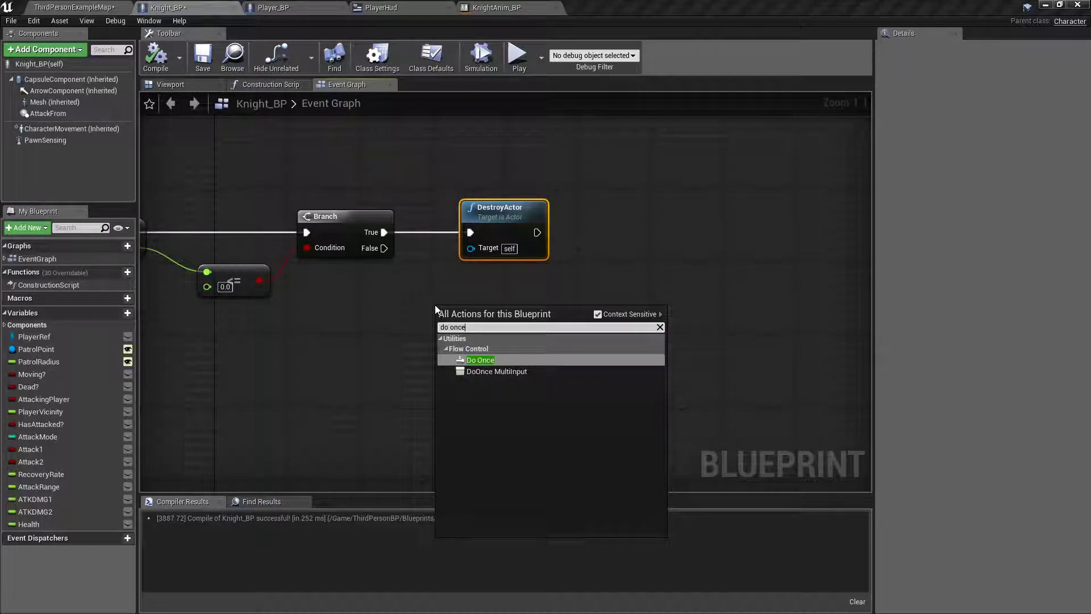
click(481, 360)
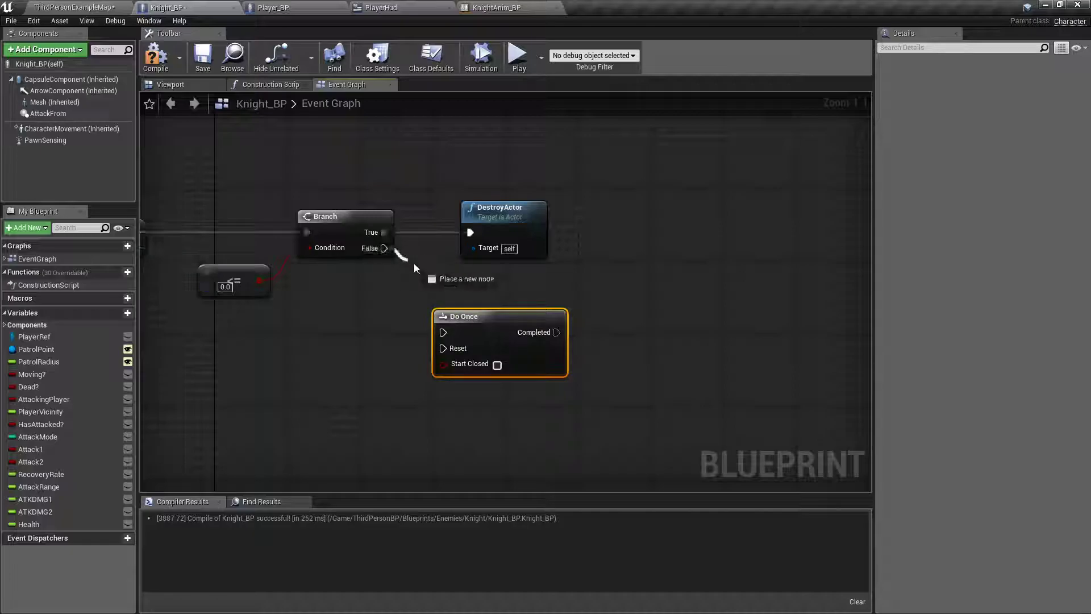
scroll(down, 3)
text(See Pawn)
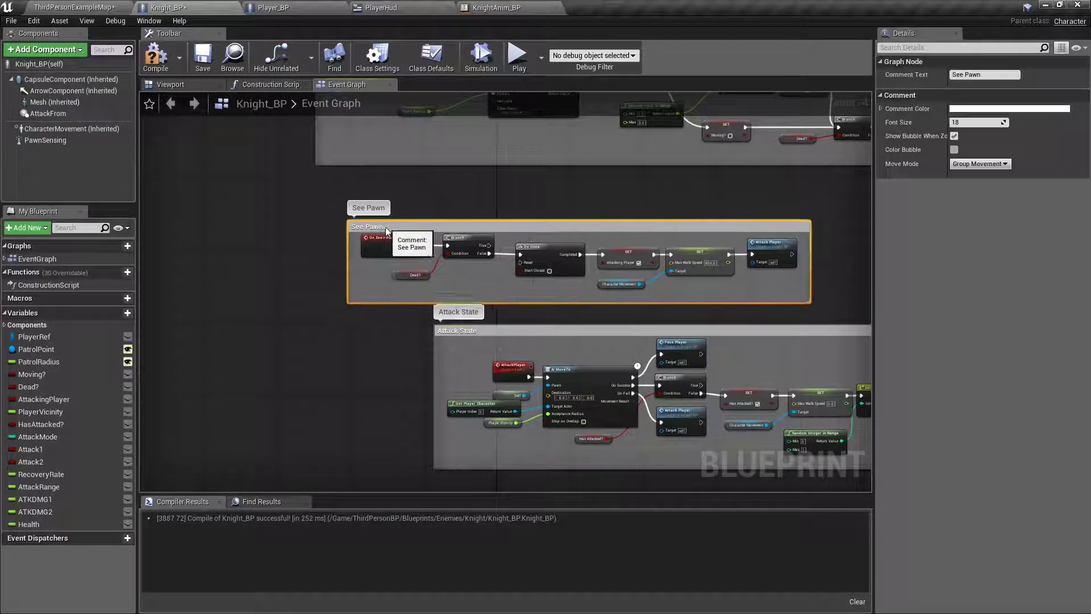
scroll(down, 3)
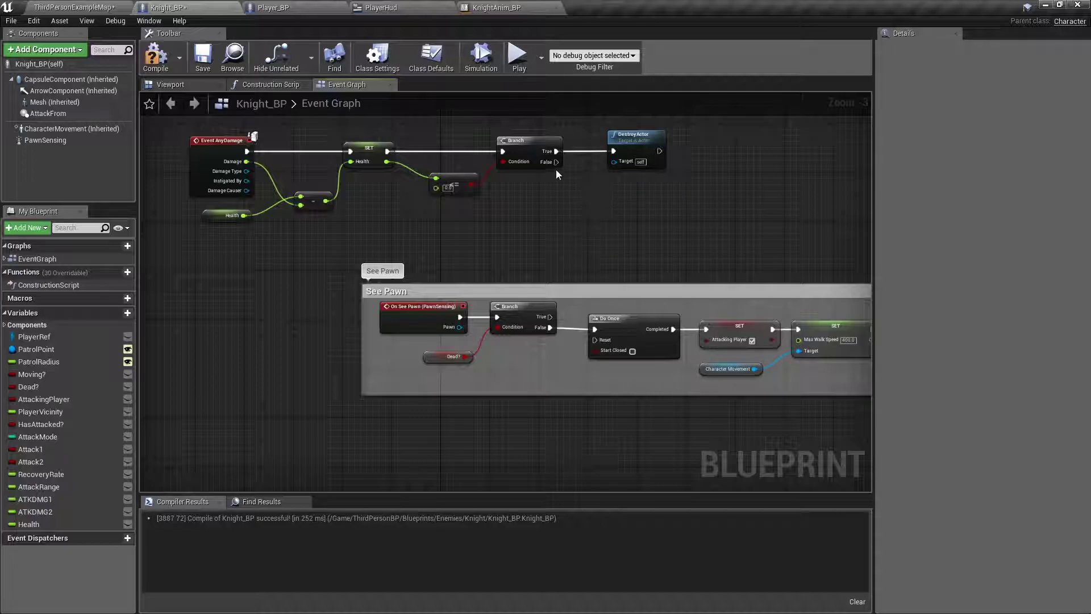
drag(557, 162, 595, 329)
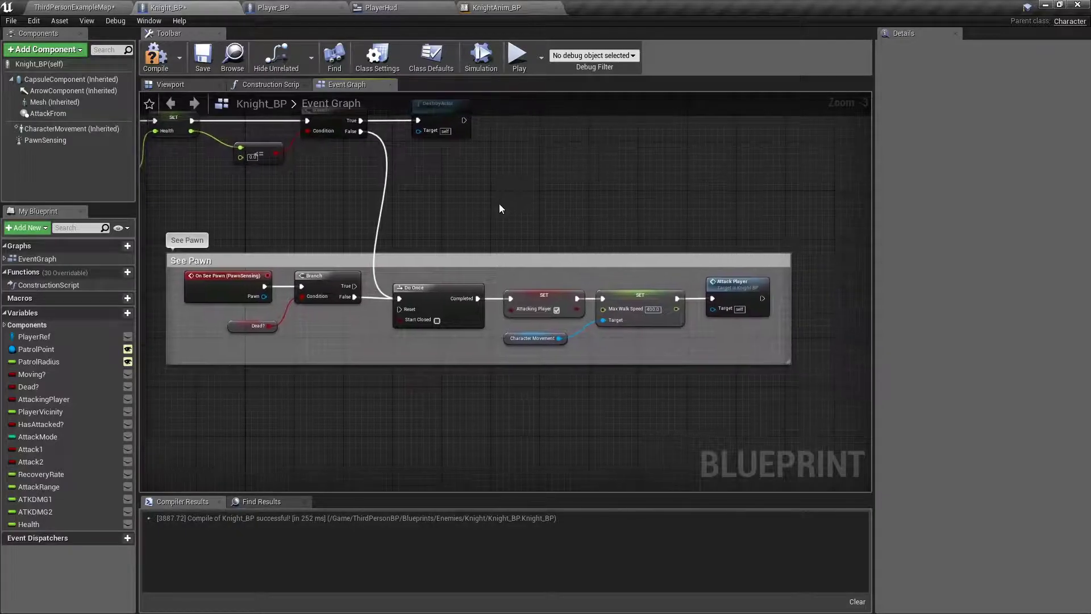
mouse_move(741, 294)
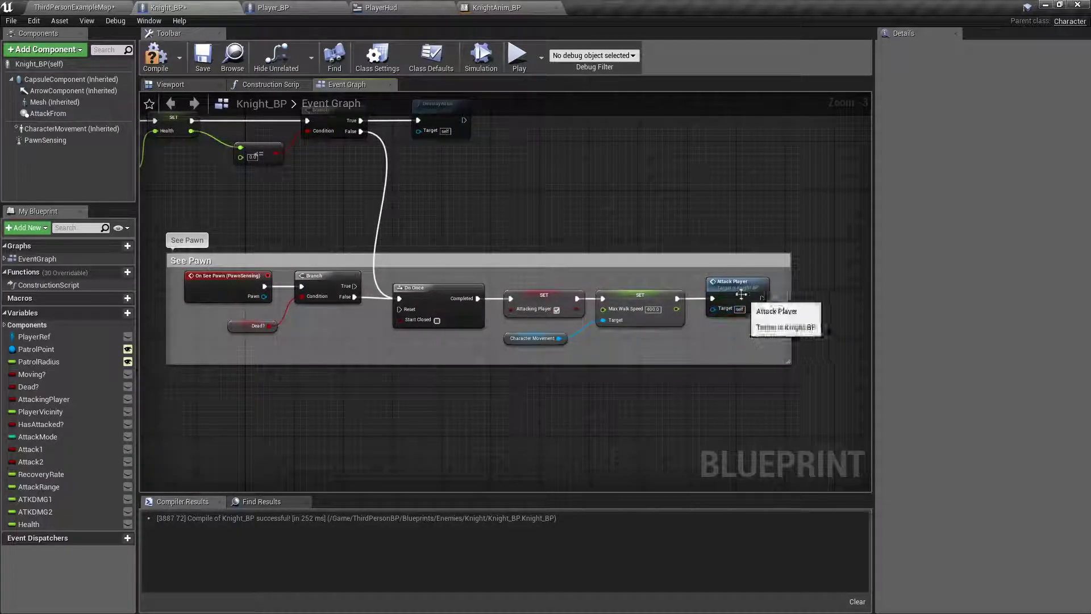
click(66, 7)
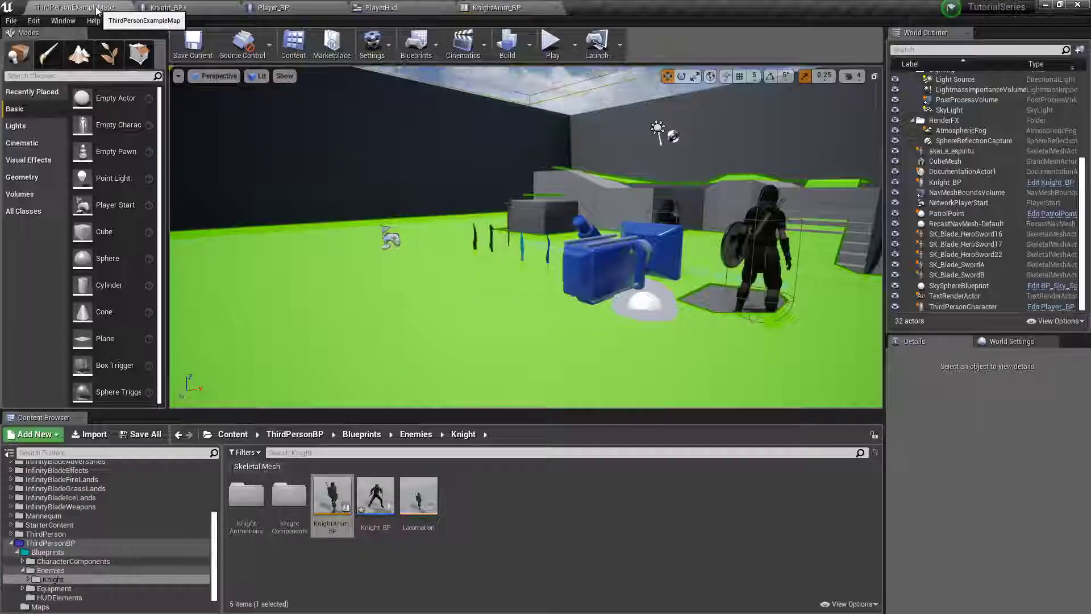
click(551, 41)
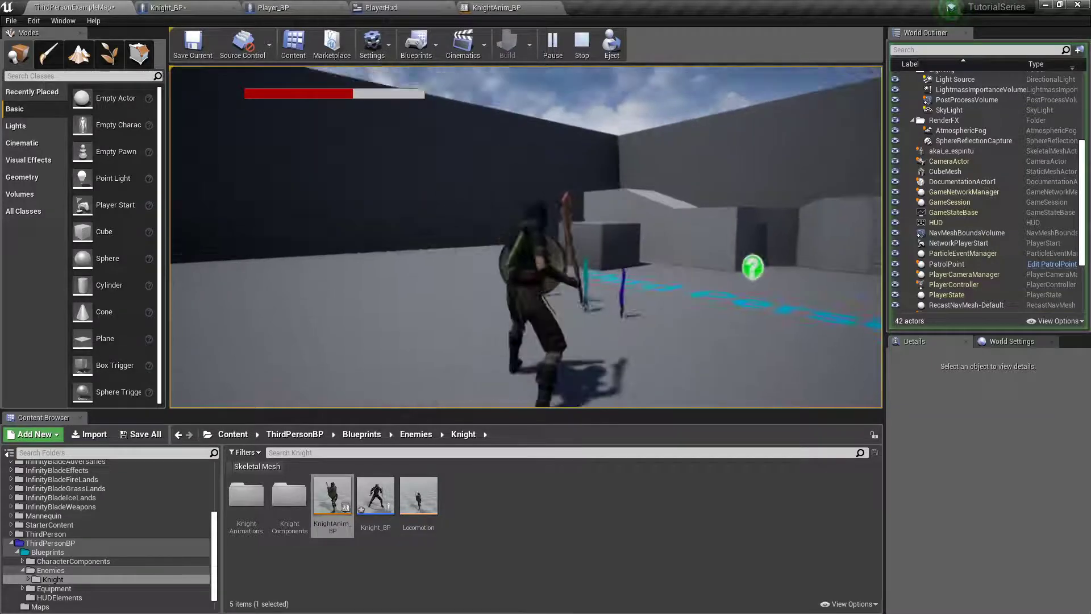
click(581, 44)
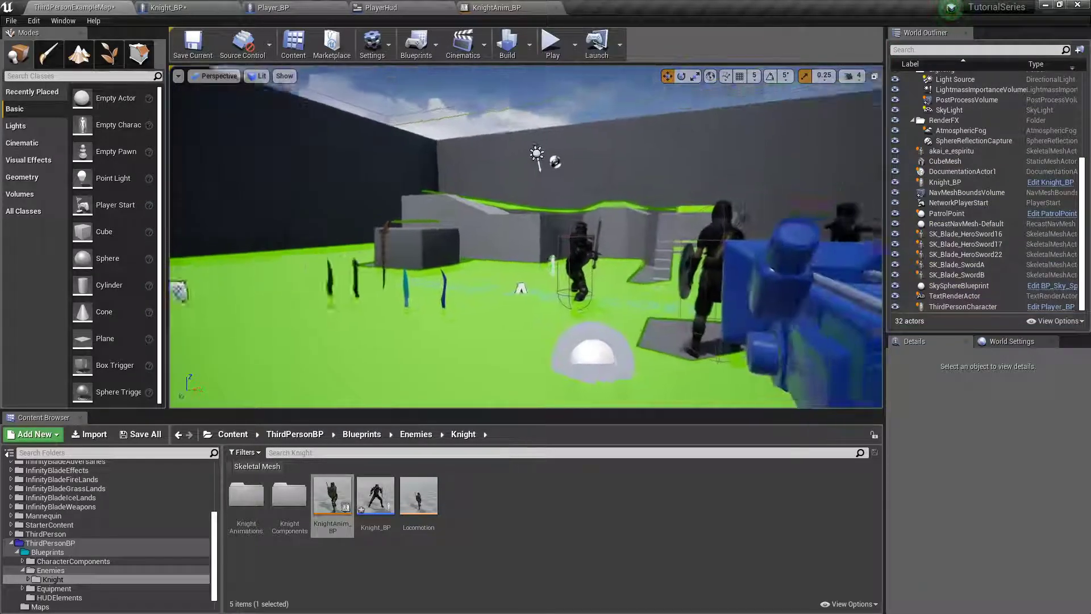